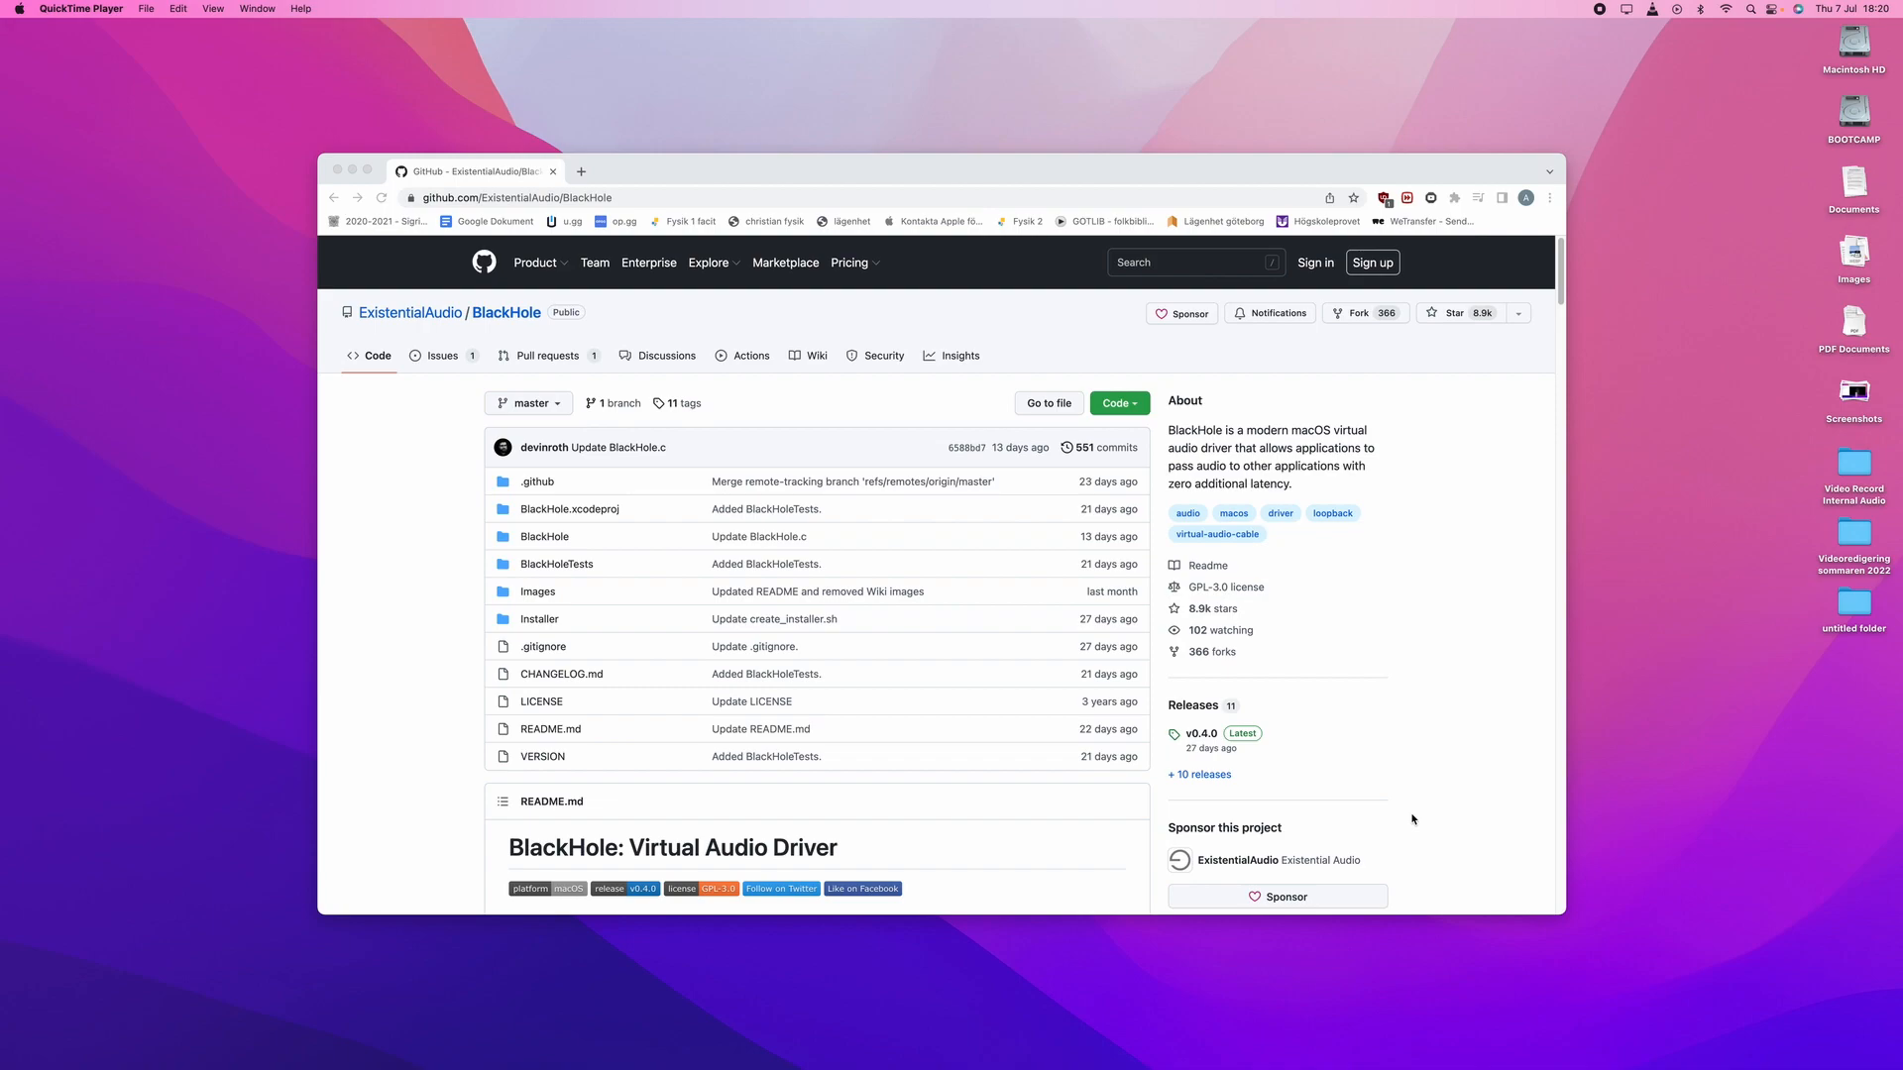
mouse_move(1270, 777)
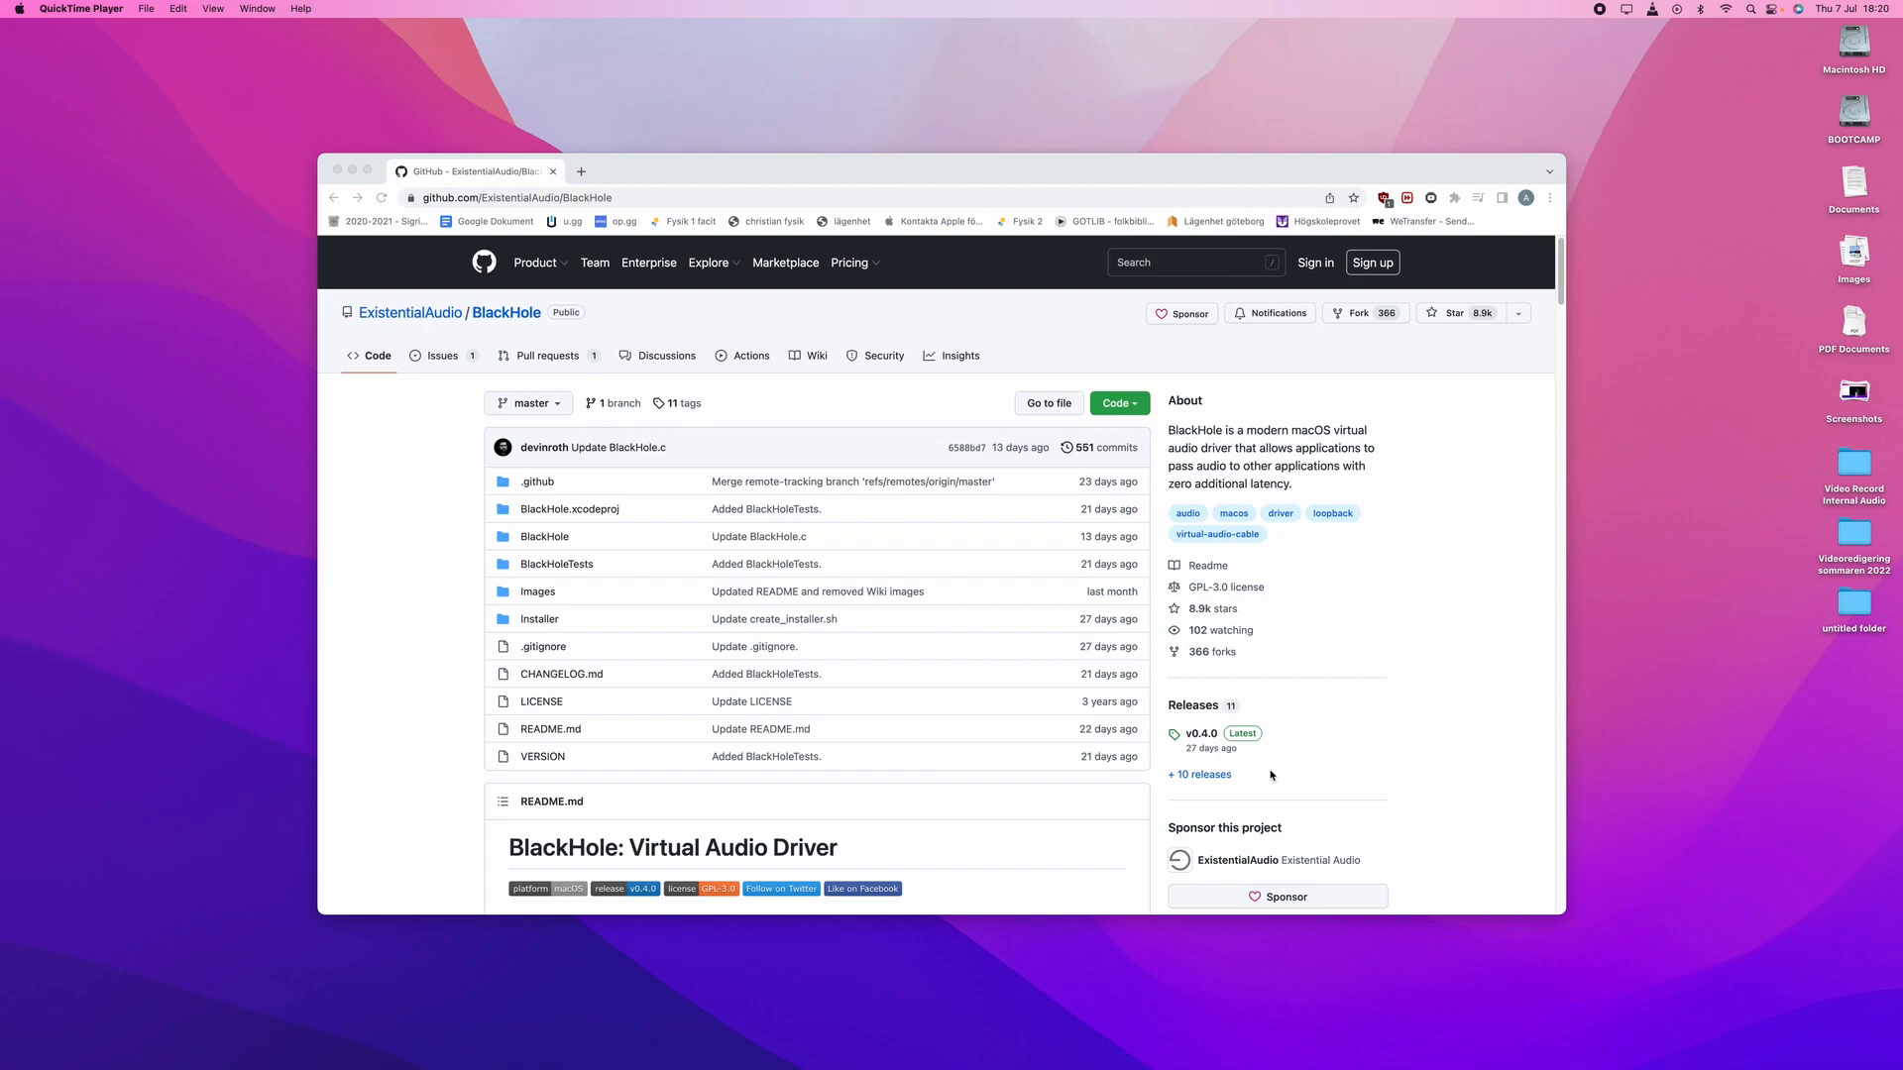
mouse_move(710, 616)
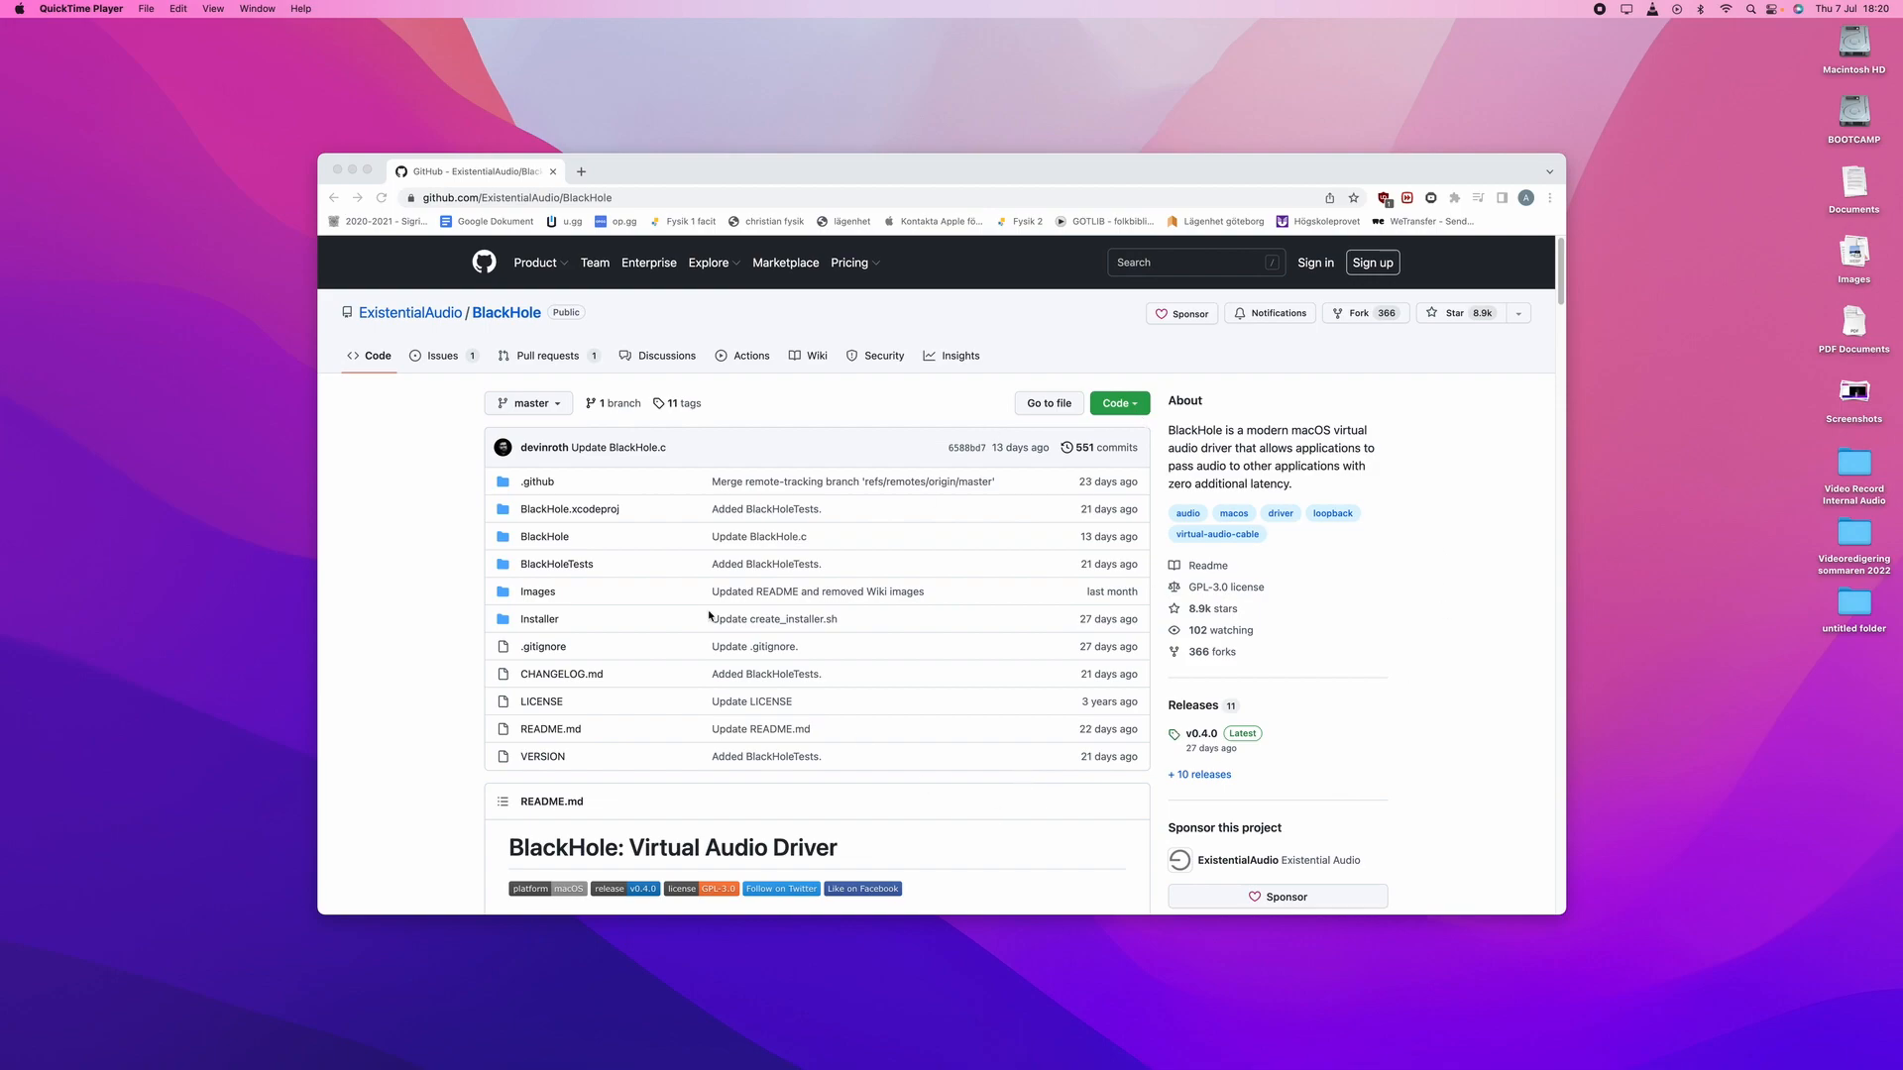
mouse_move(944, 583)
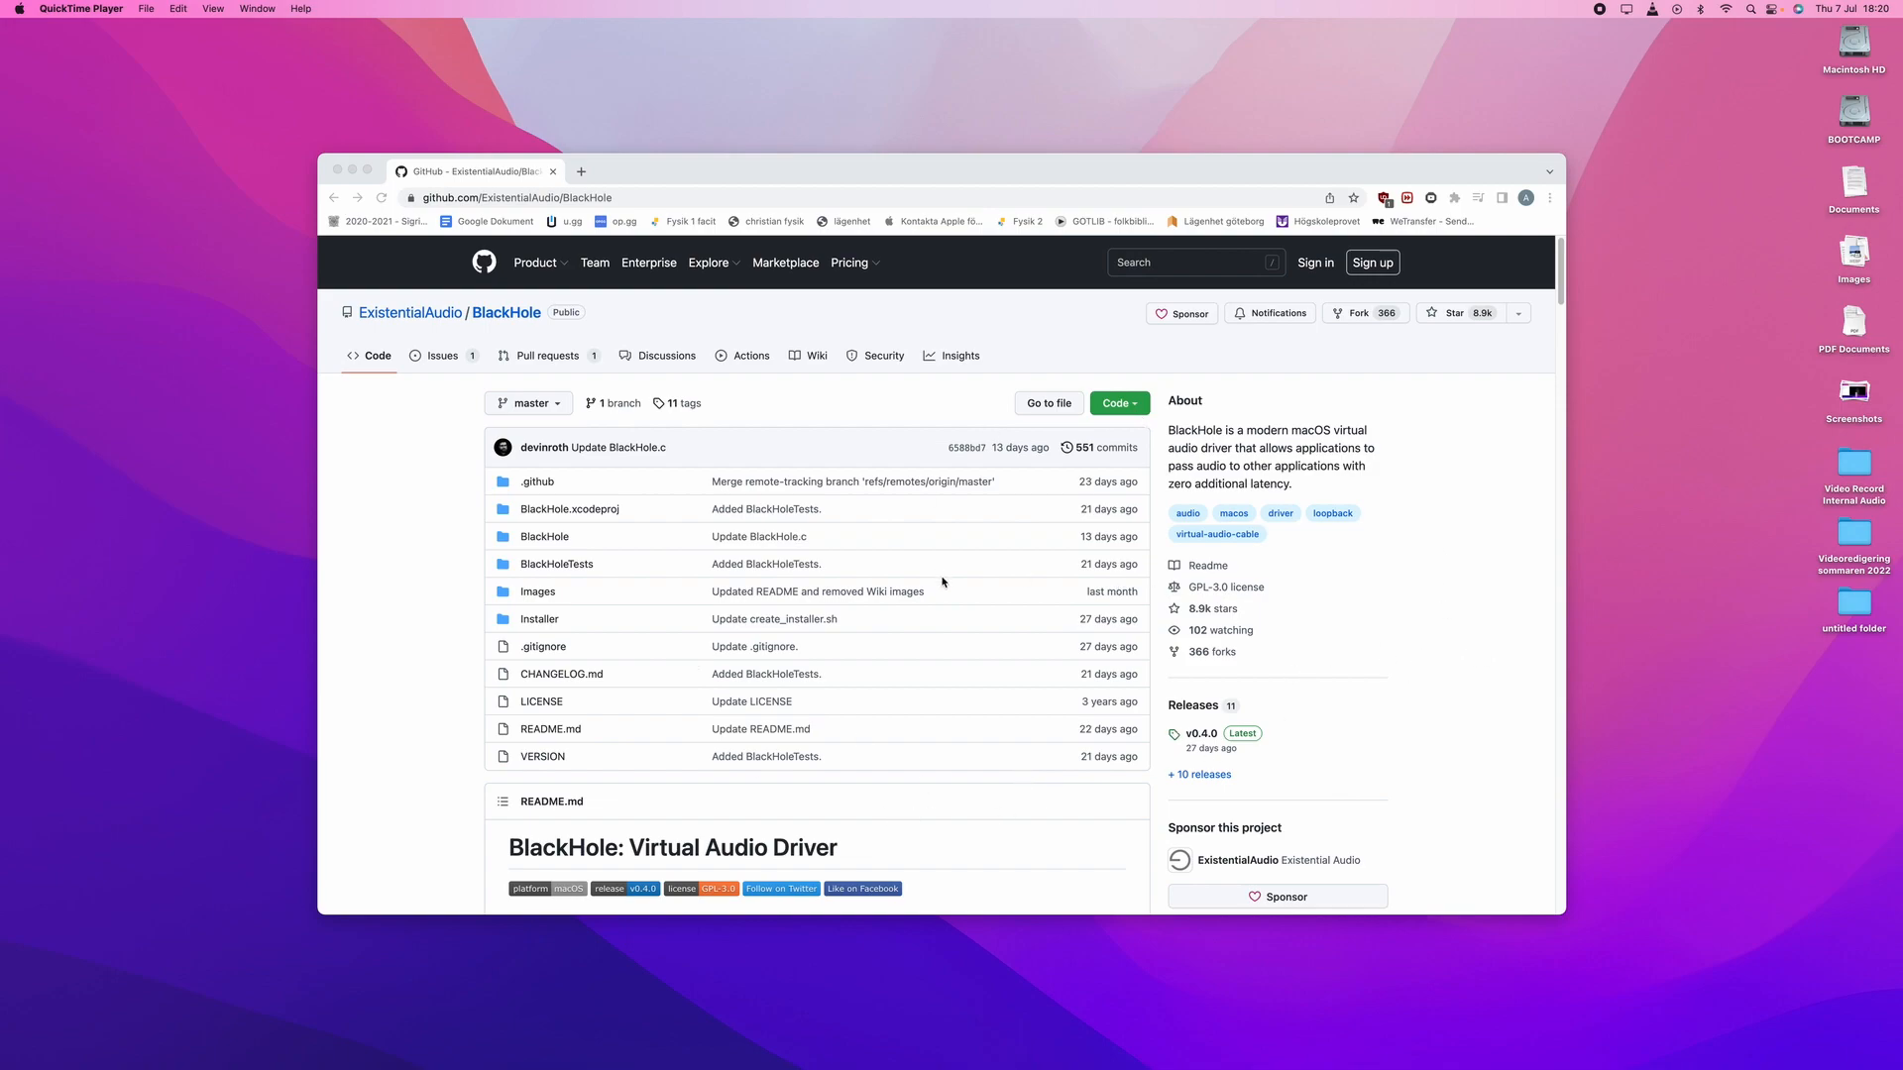
Reach the BlackHole installer page and submit the free Mac download subscription form
scroll("down", 3)
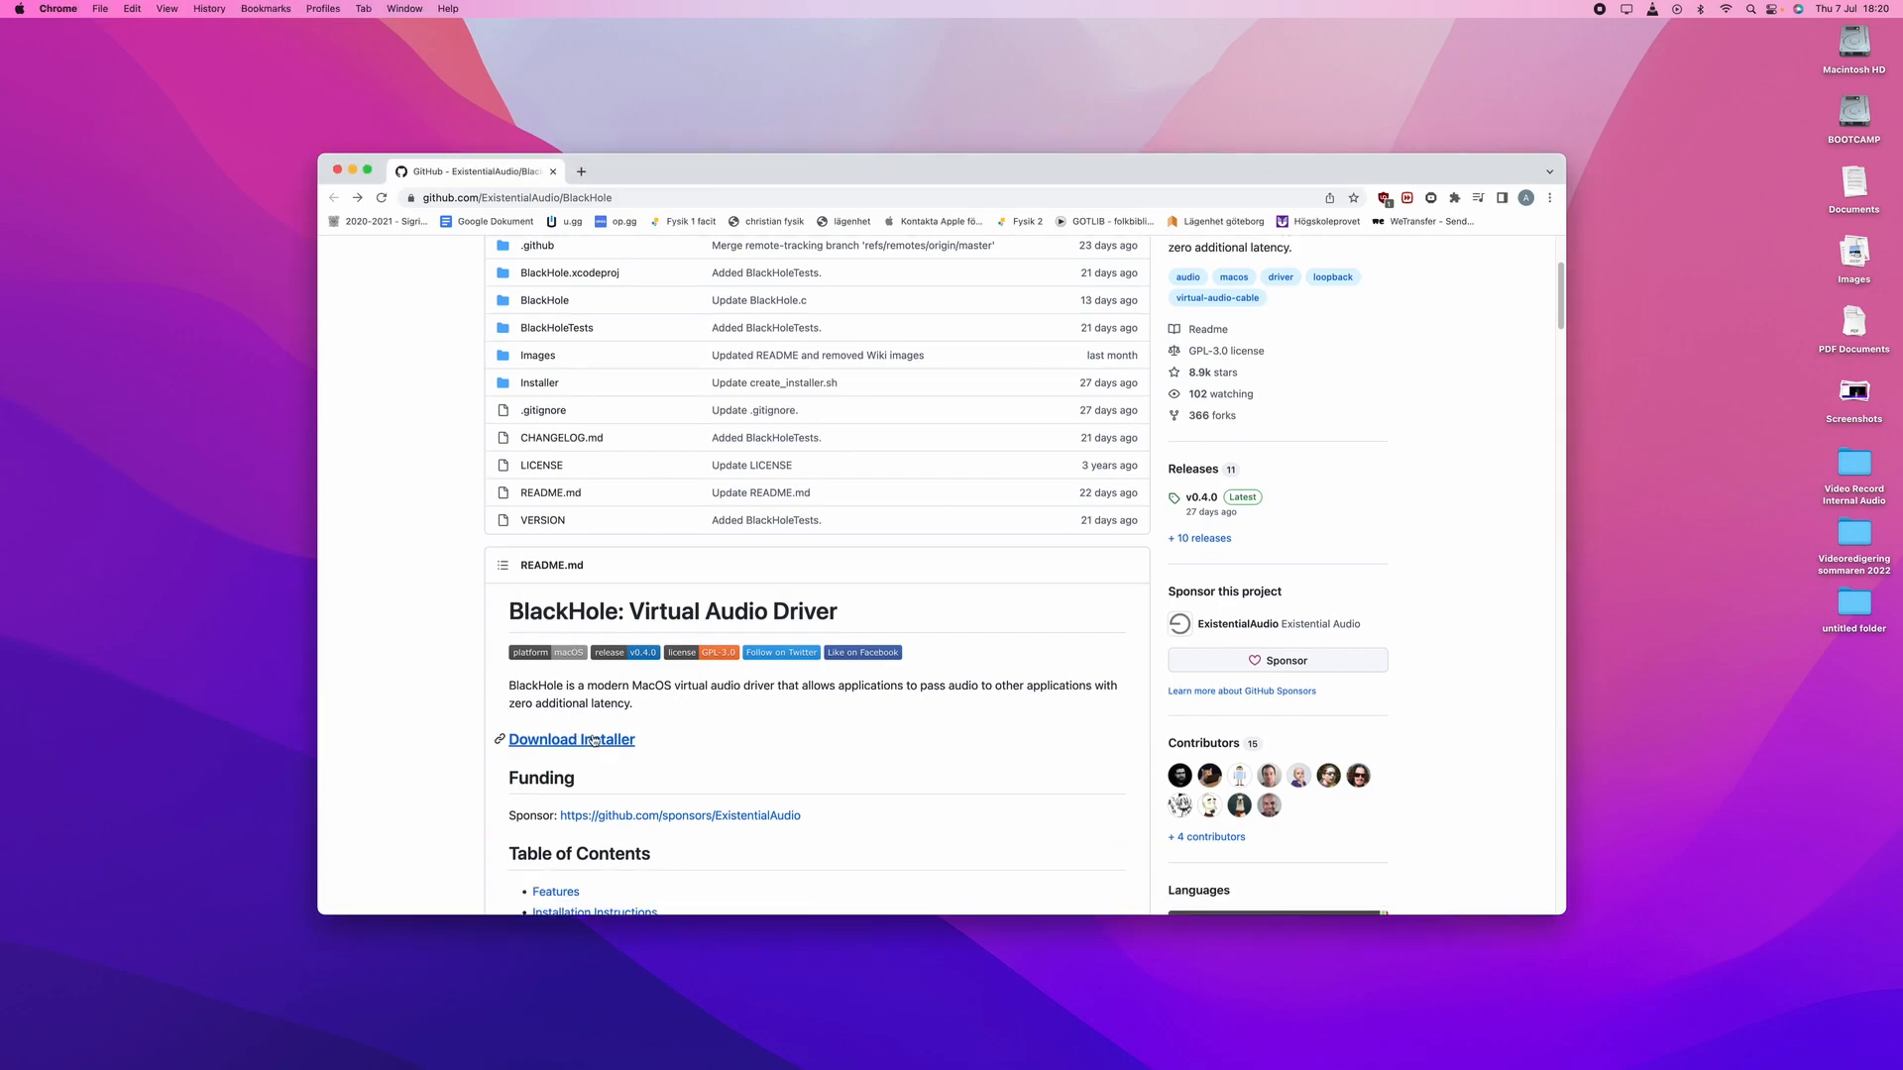
left_click(571, 739)
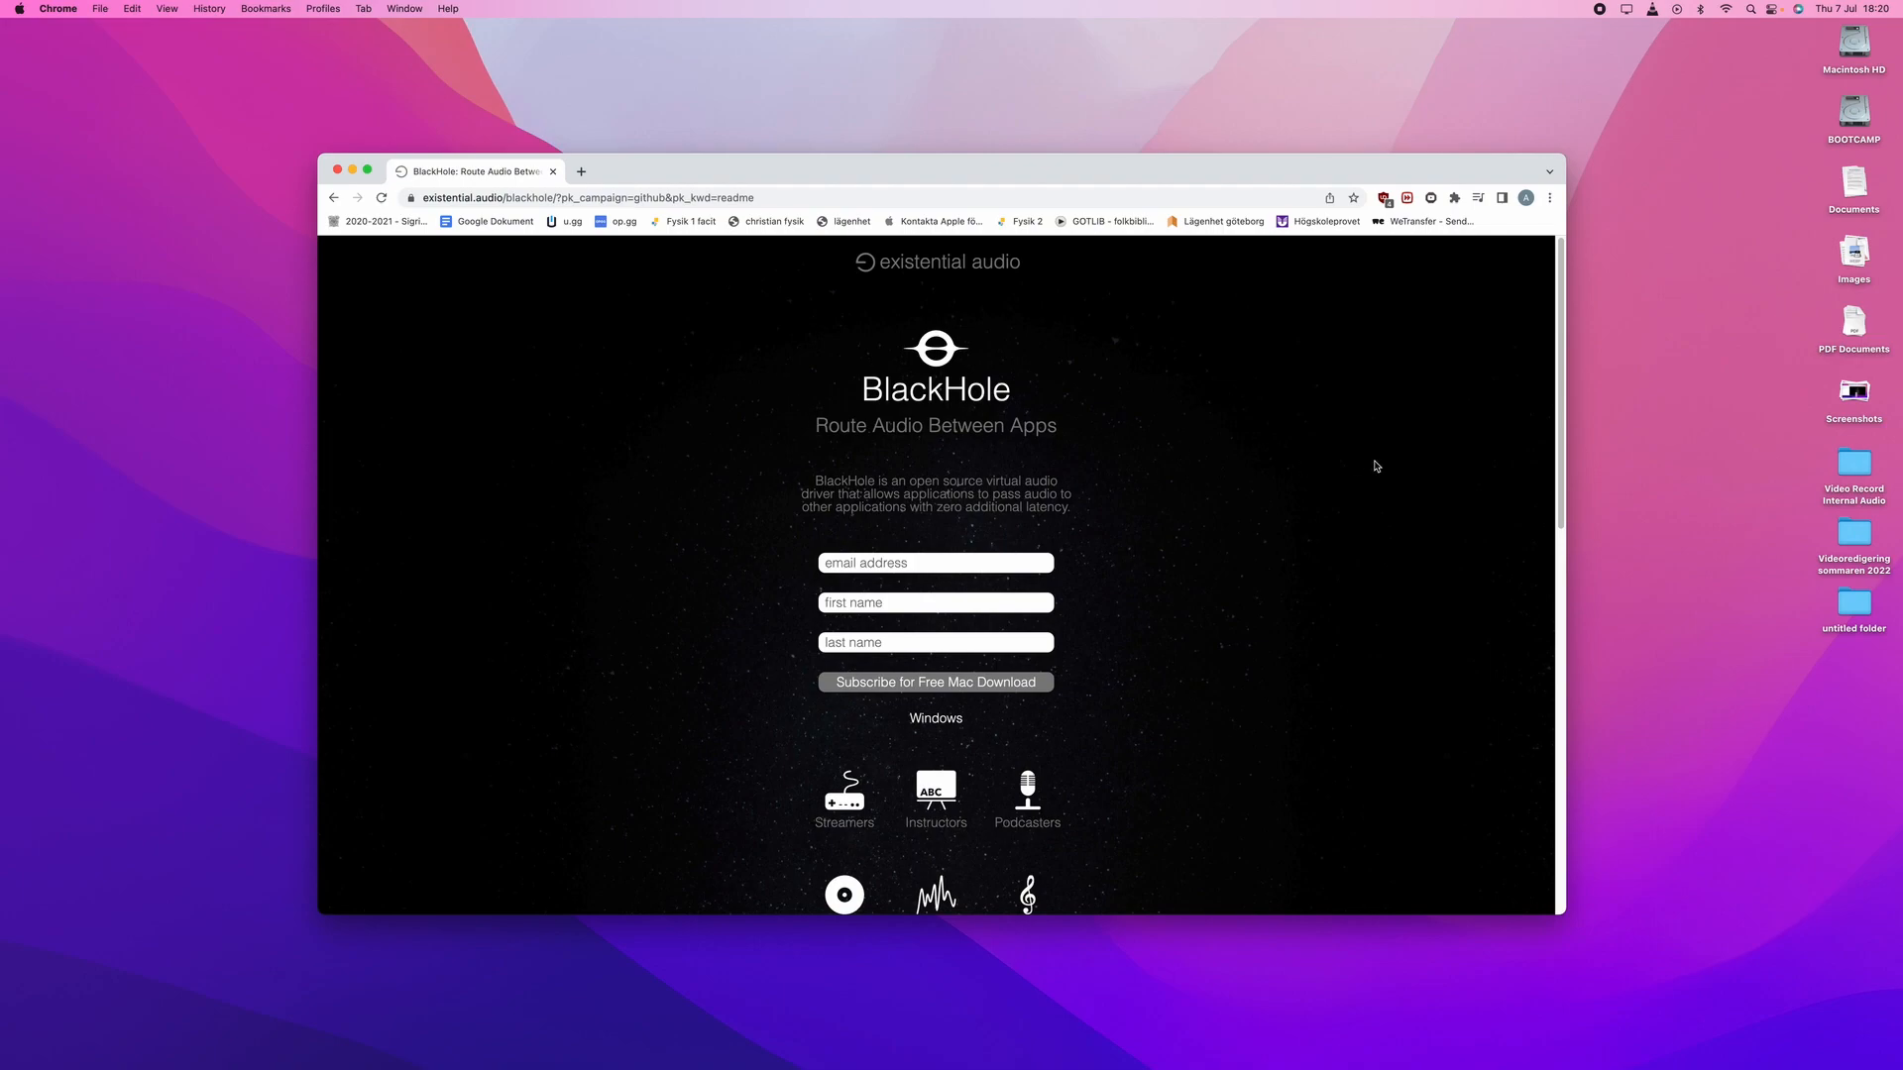
mouse_move(904, 620)
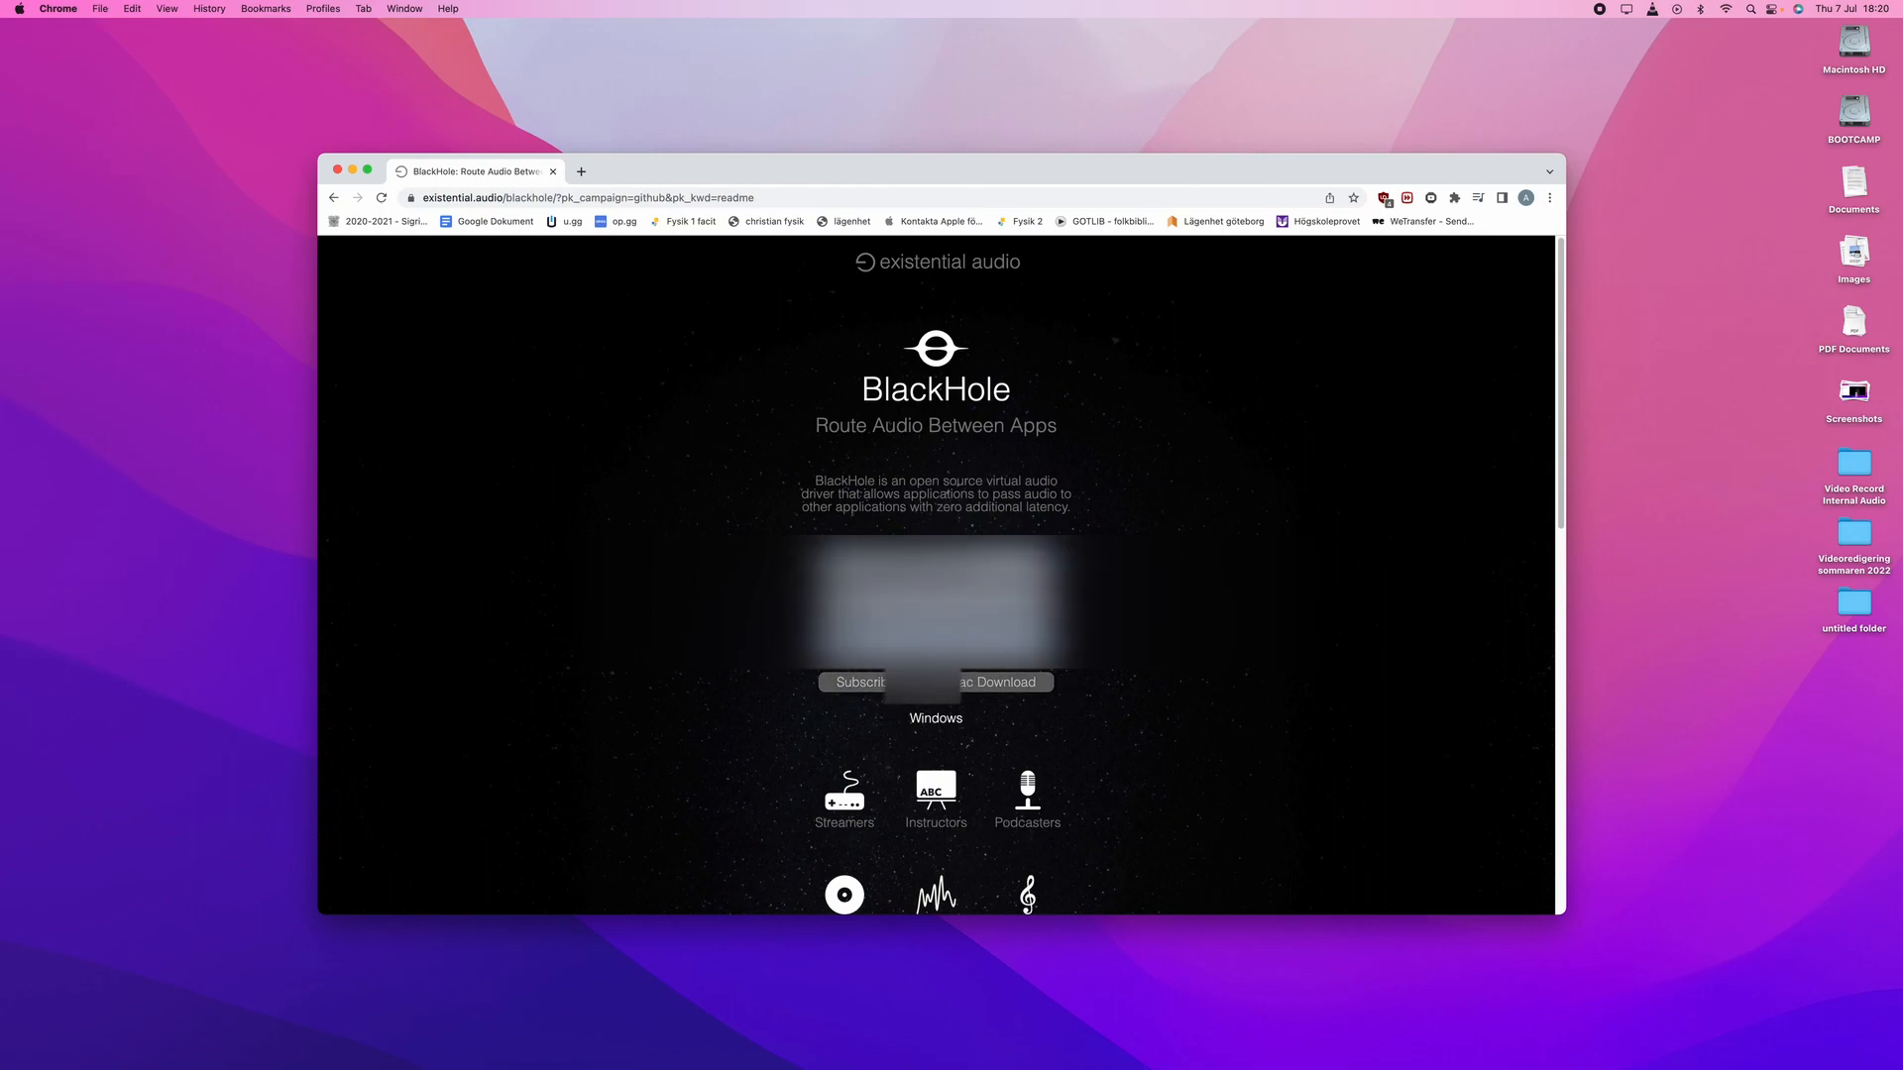
left_click(380, 196)
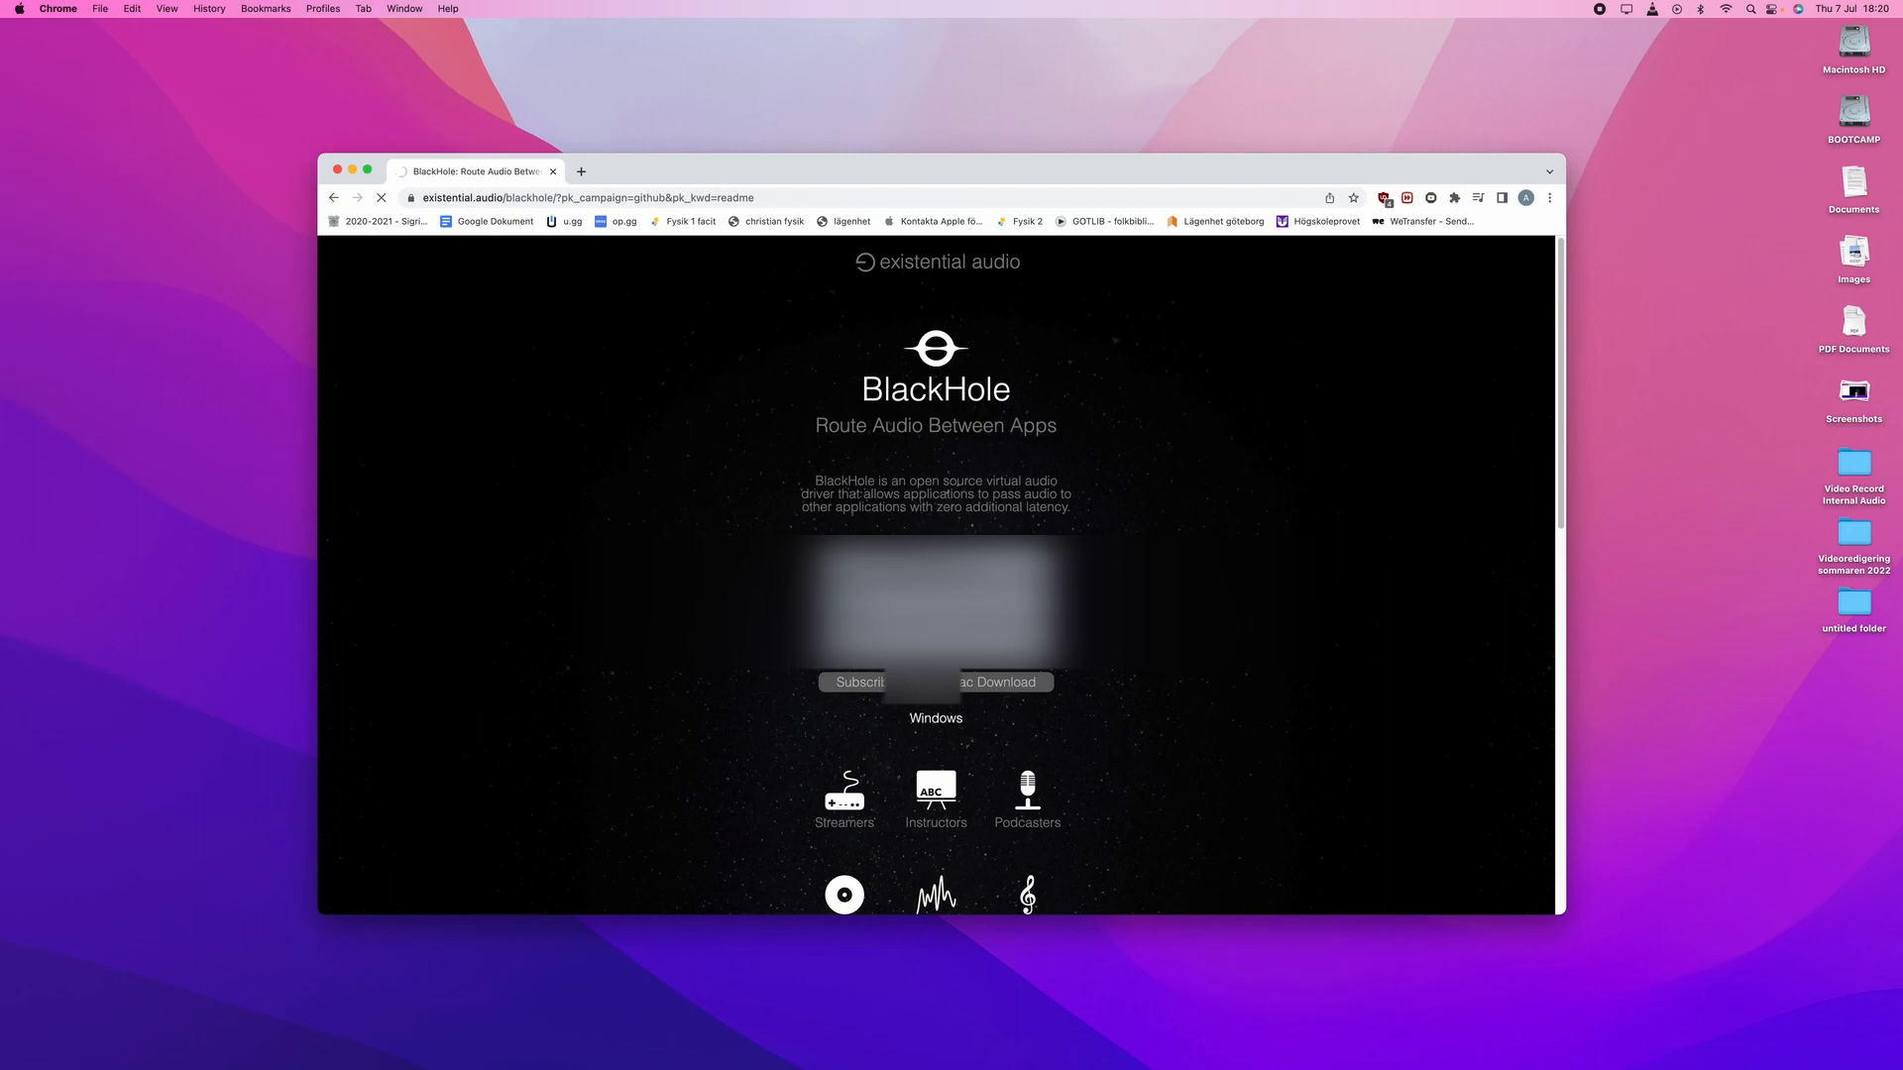
left_click(856, 681)
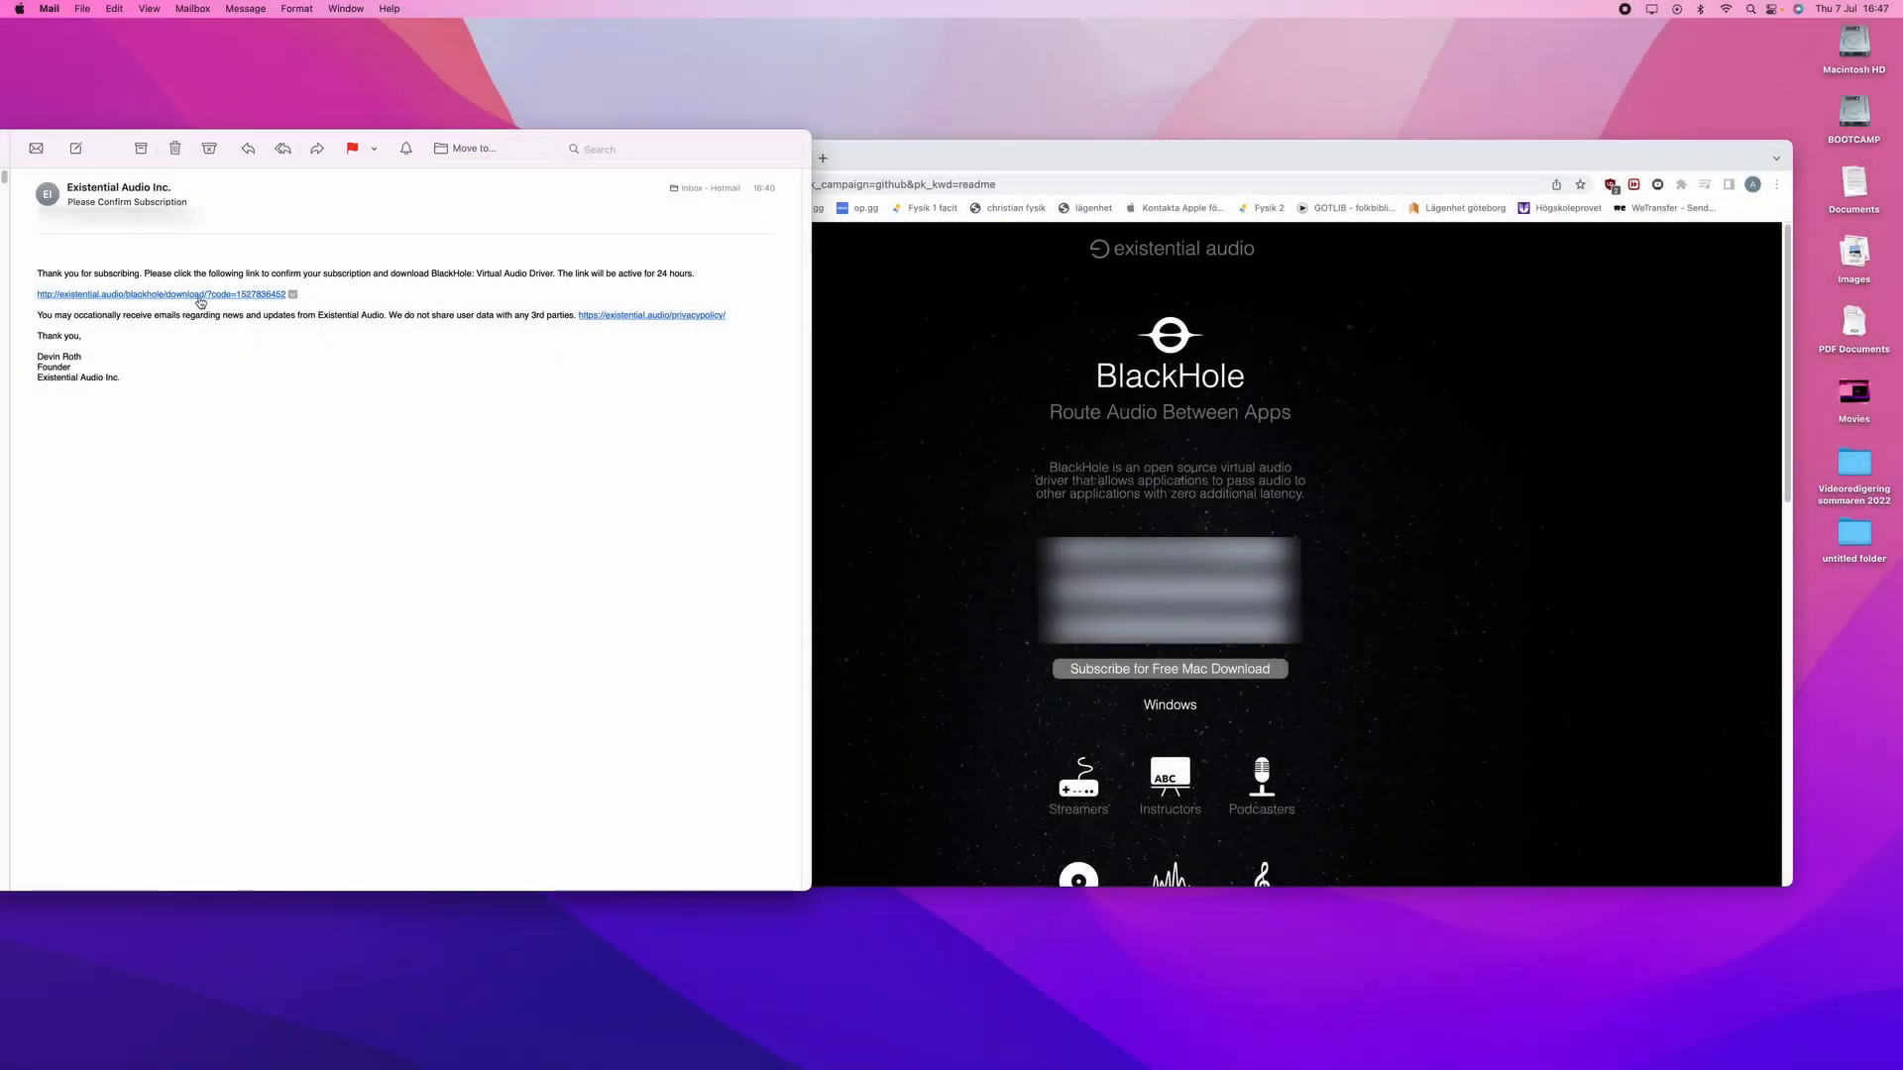
Follow the emailed download link and download the BlackHole 16ch v0.4.0 package
left_click(143, 294)
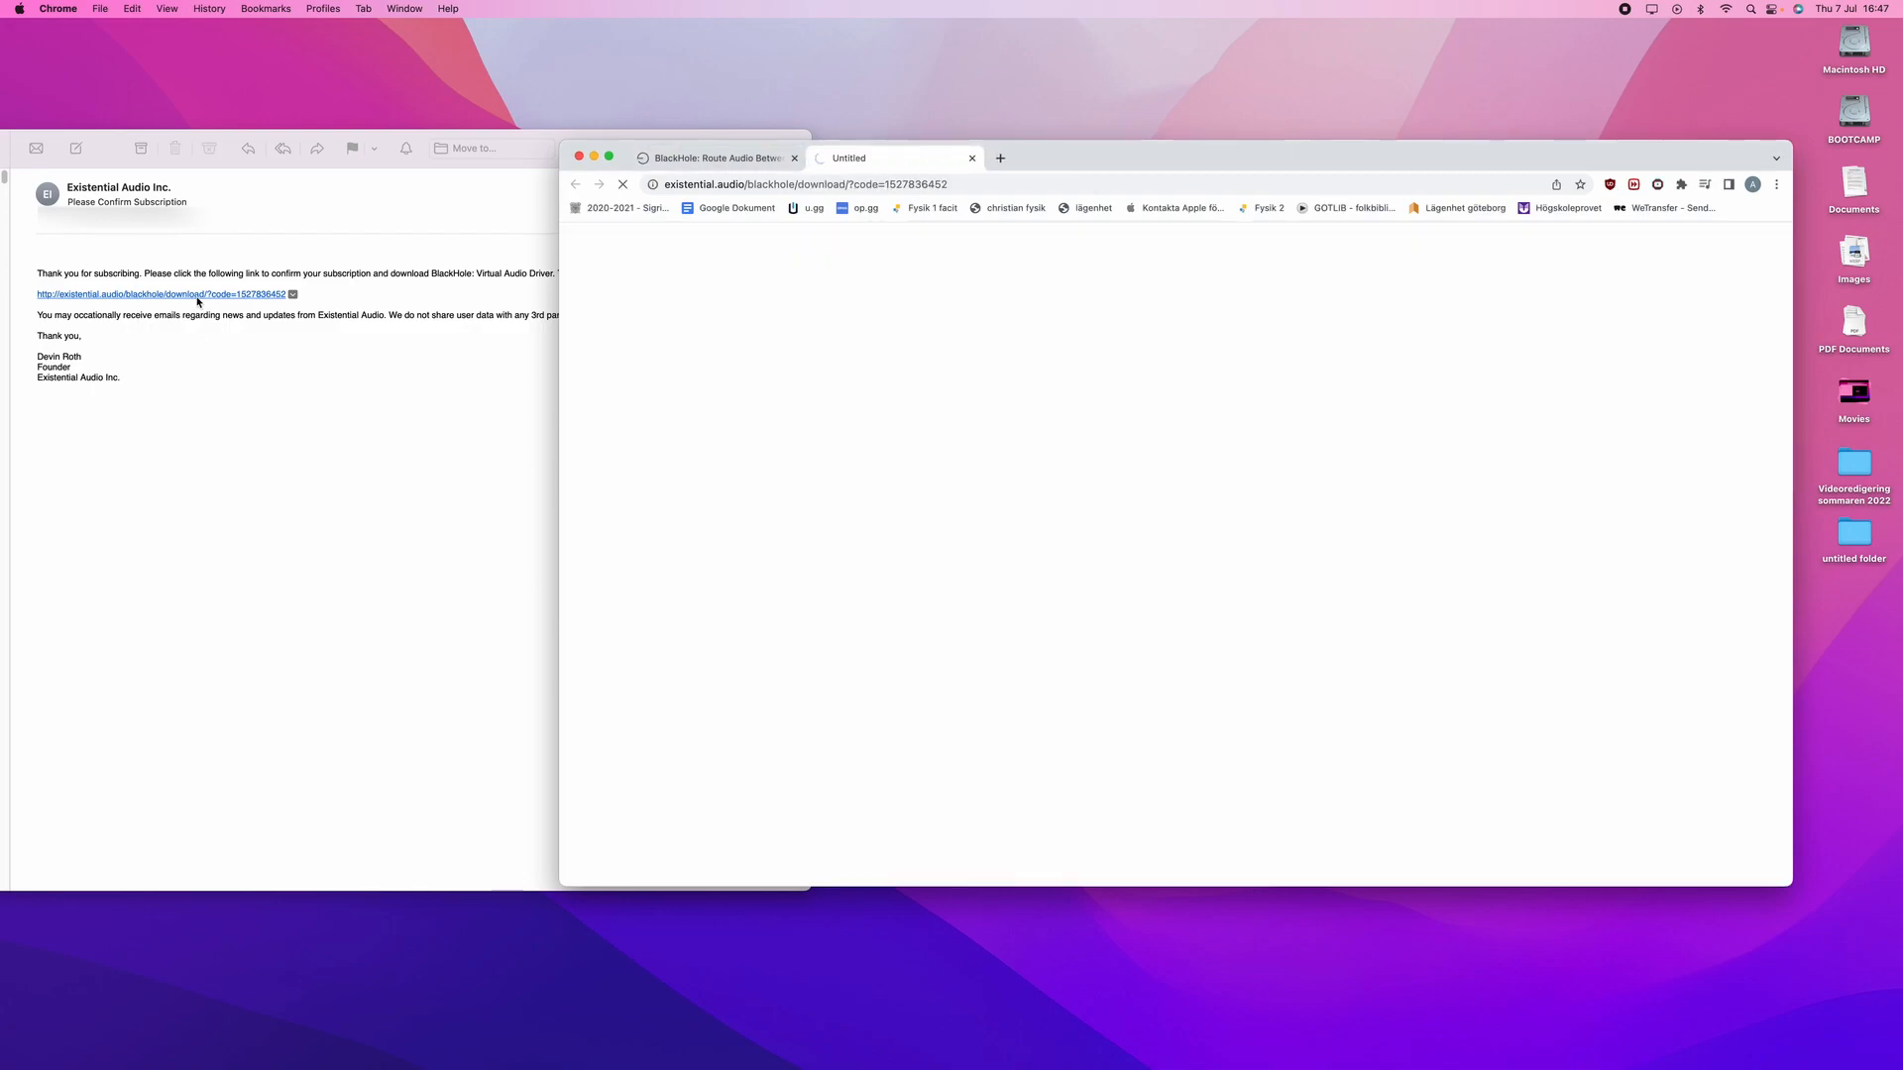
left_click(143, 296)
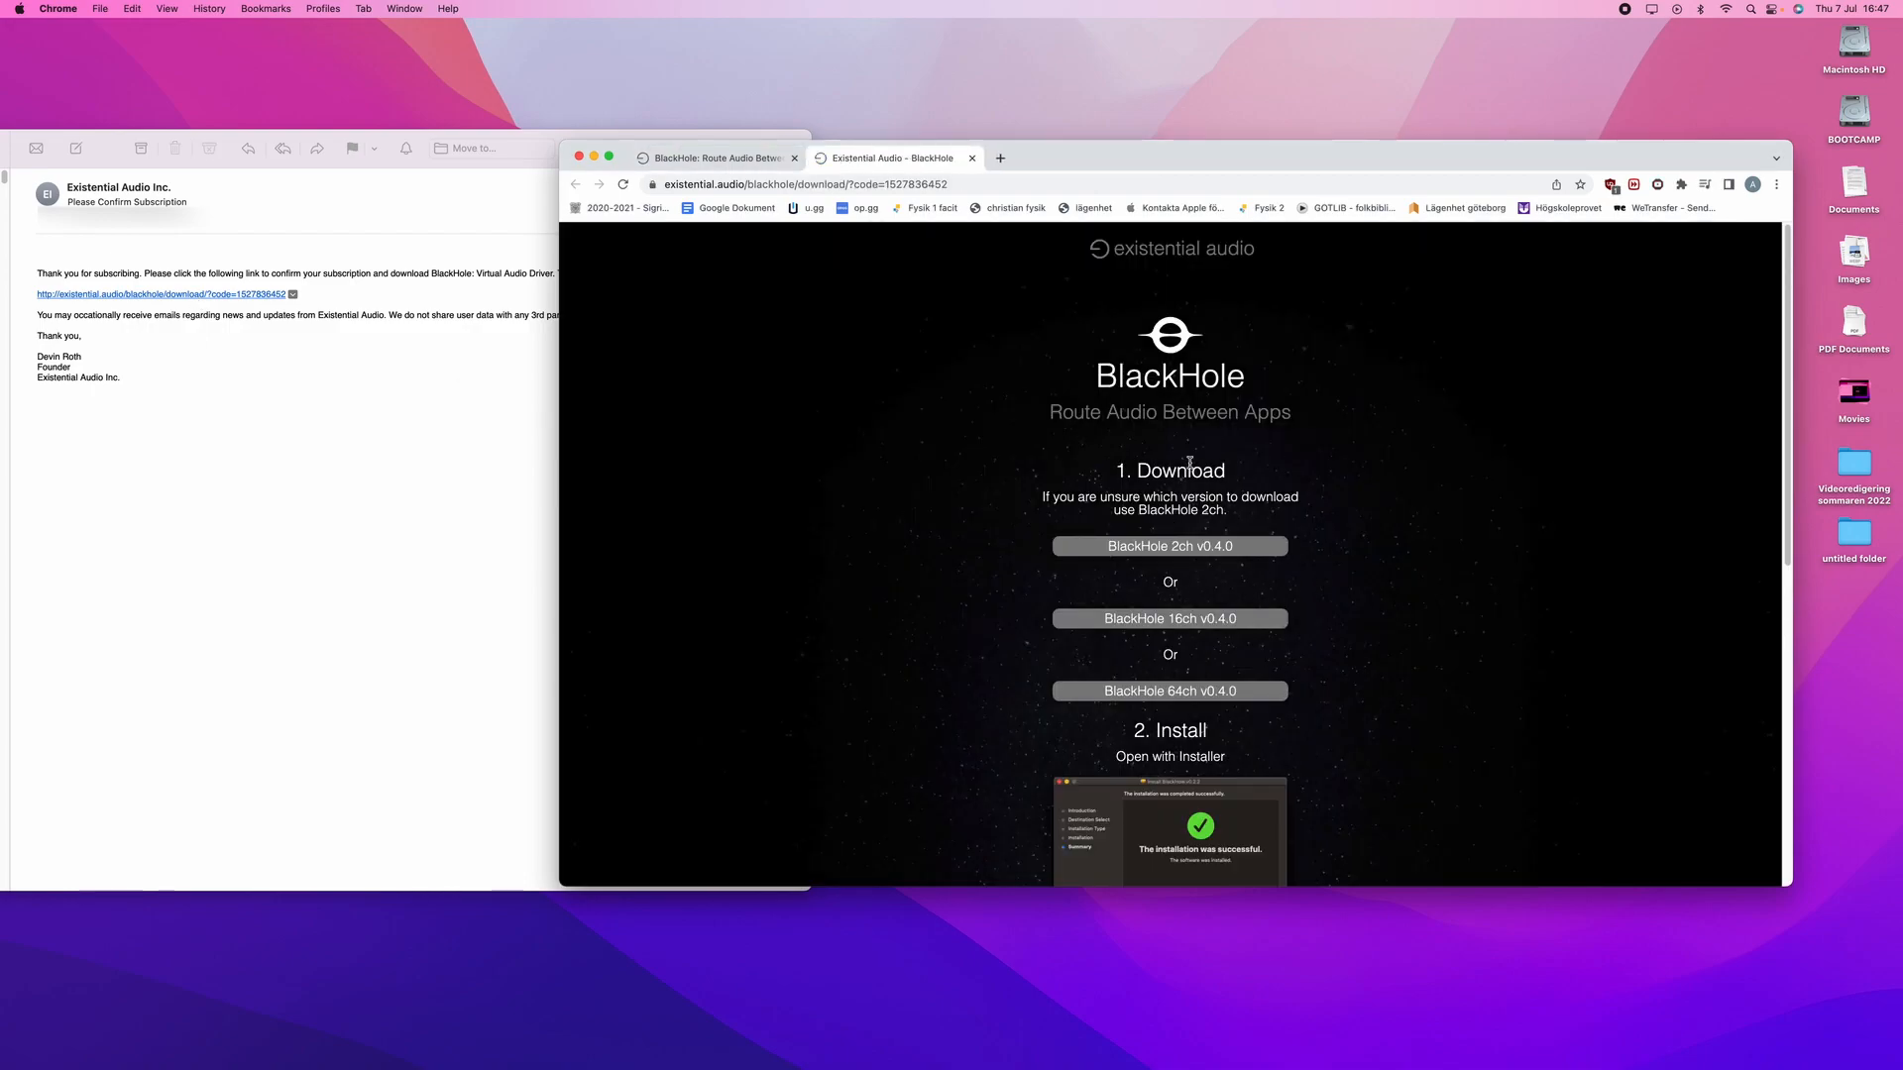
mouse_move(1171, 635)
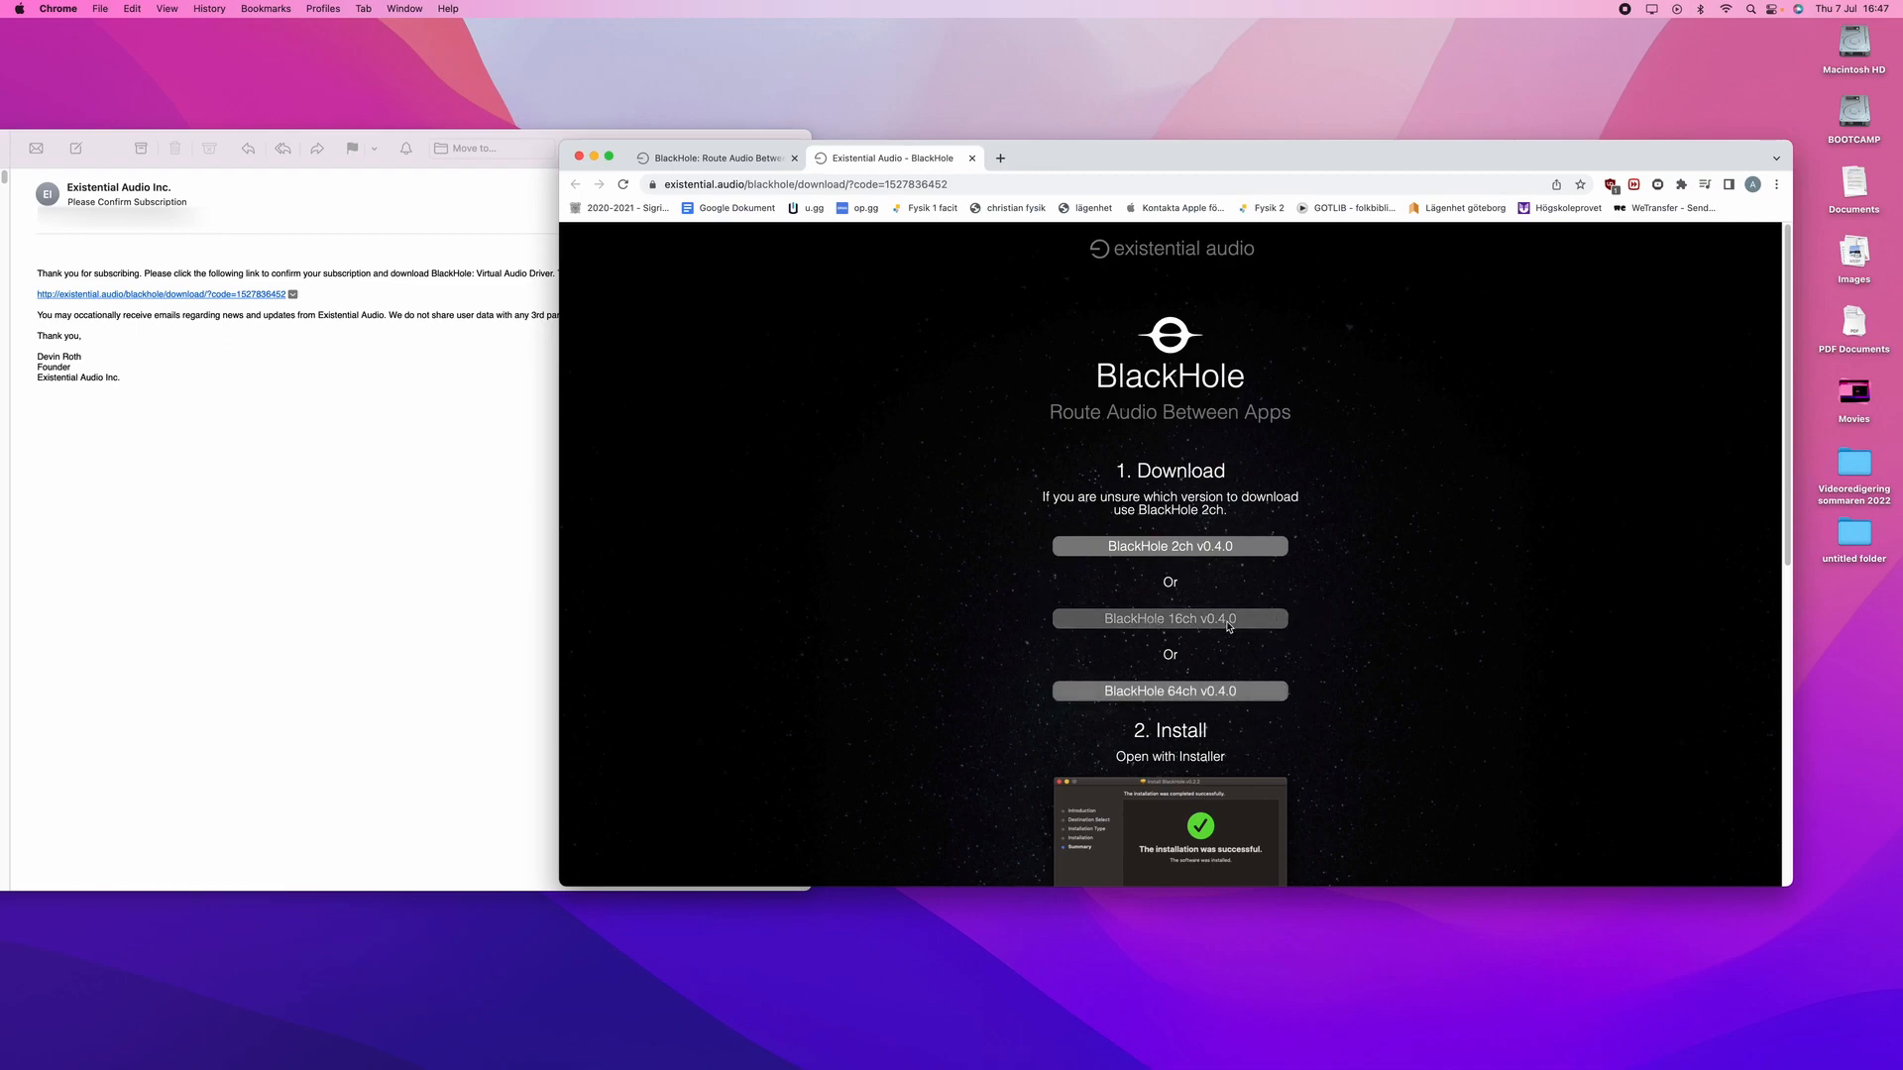
left_click(1169, 619)
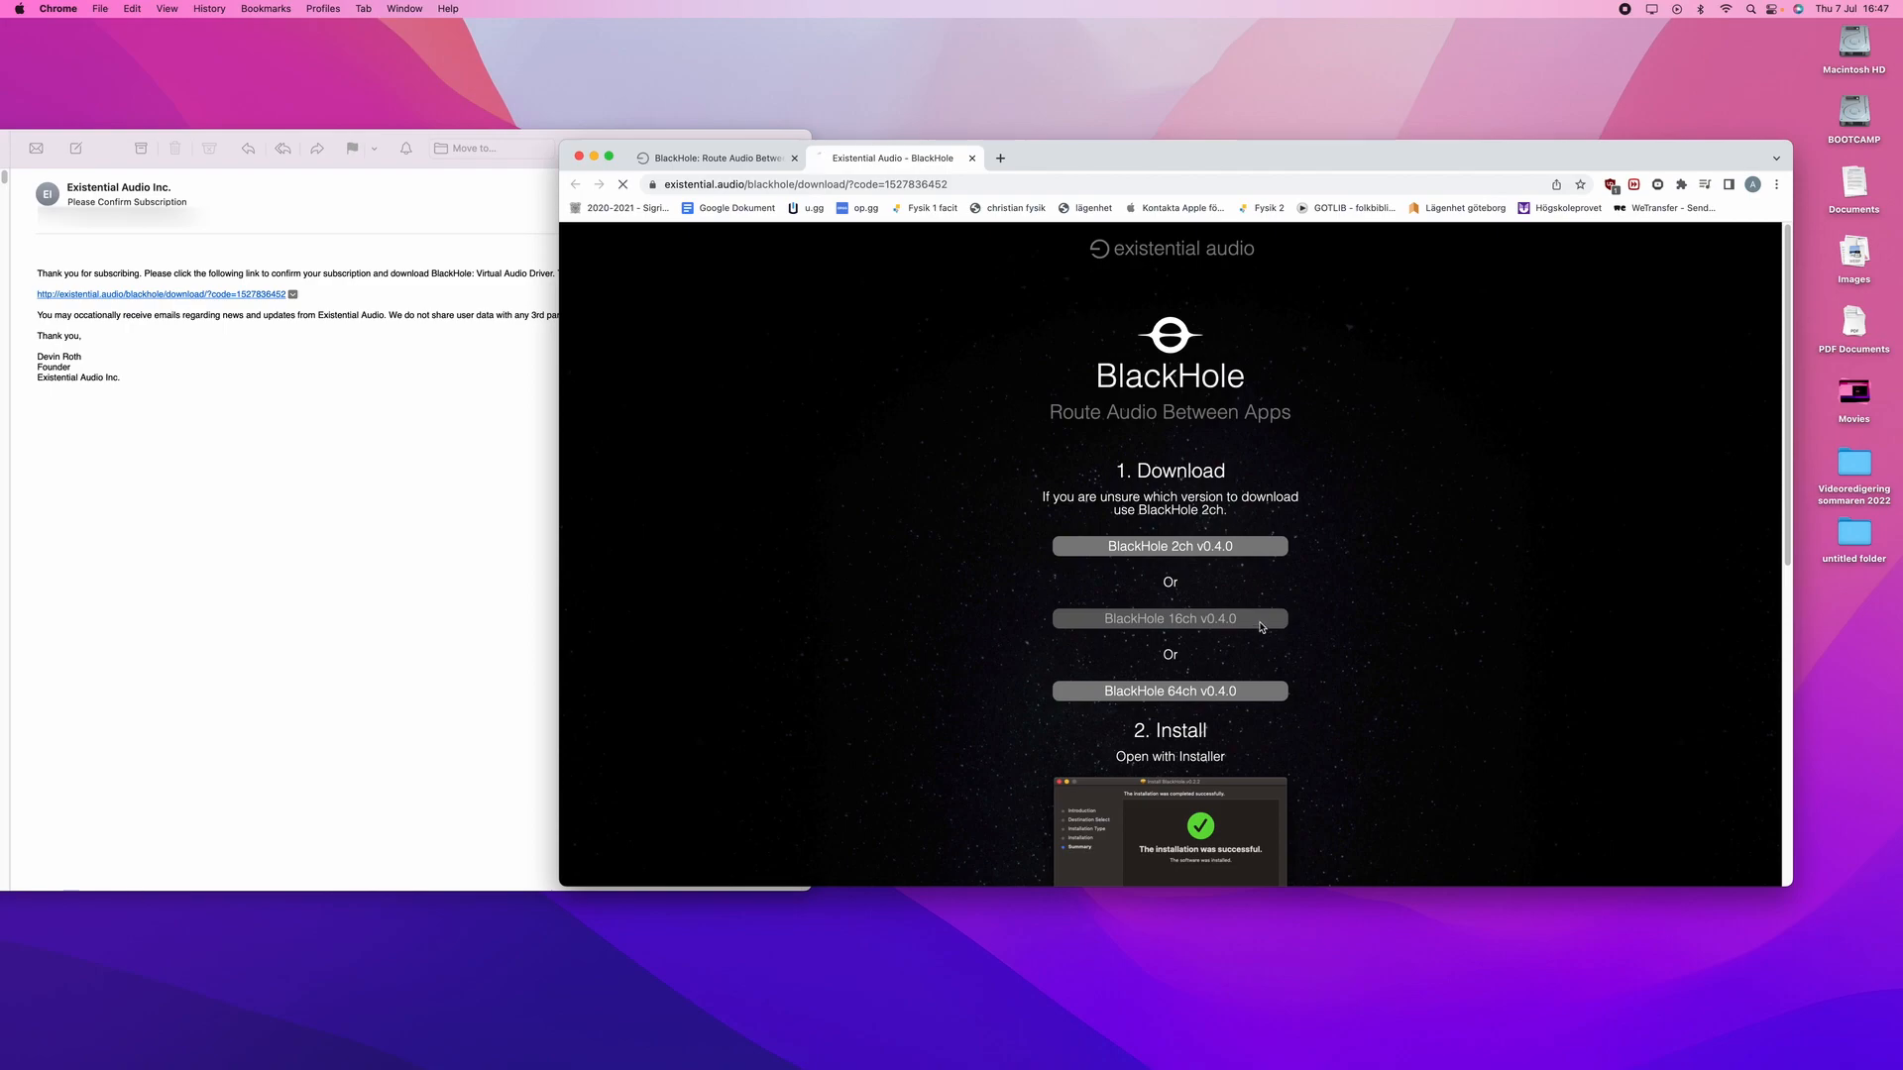
left_click(1169, 619)
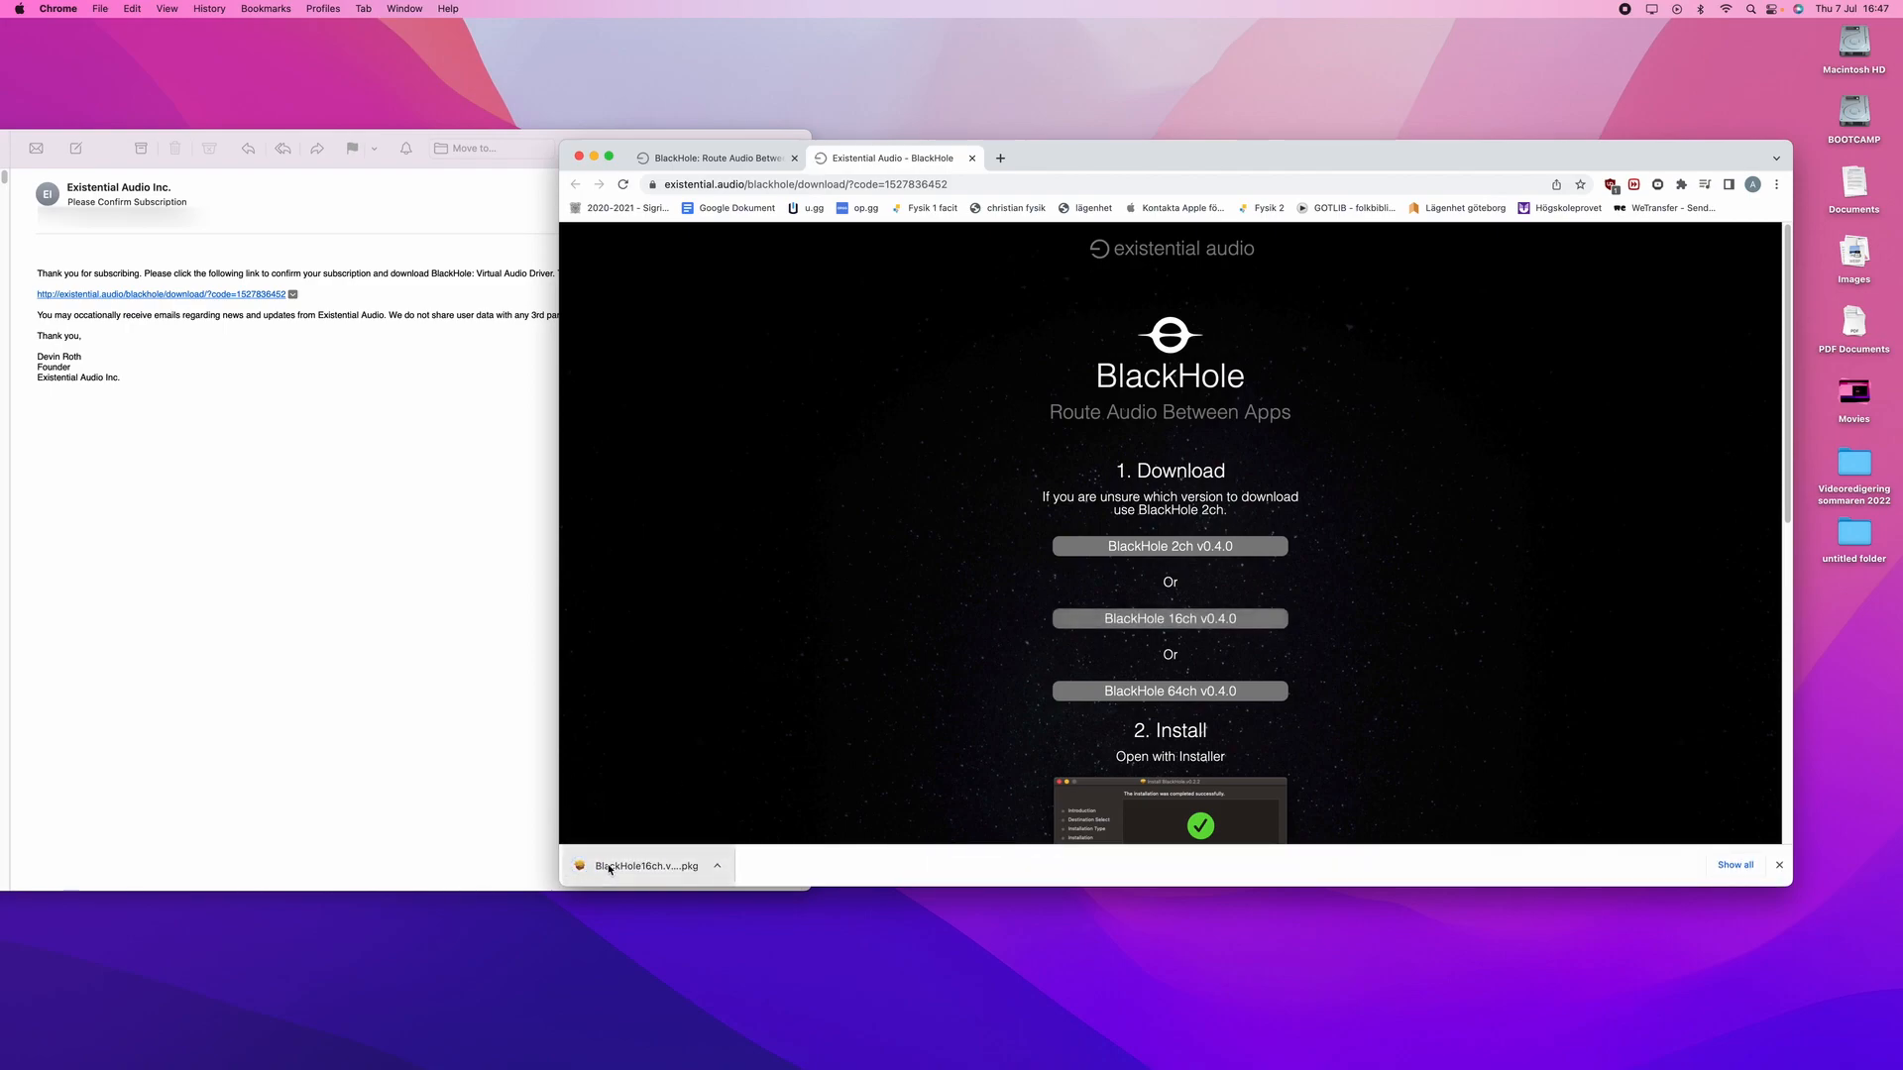
Run the BlackHole 16ch installer through licence agreement, standard install and password authorisation
left_click(646, 866)
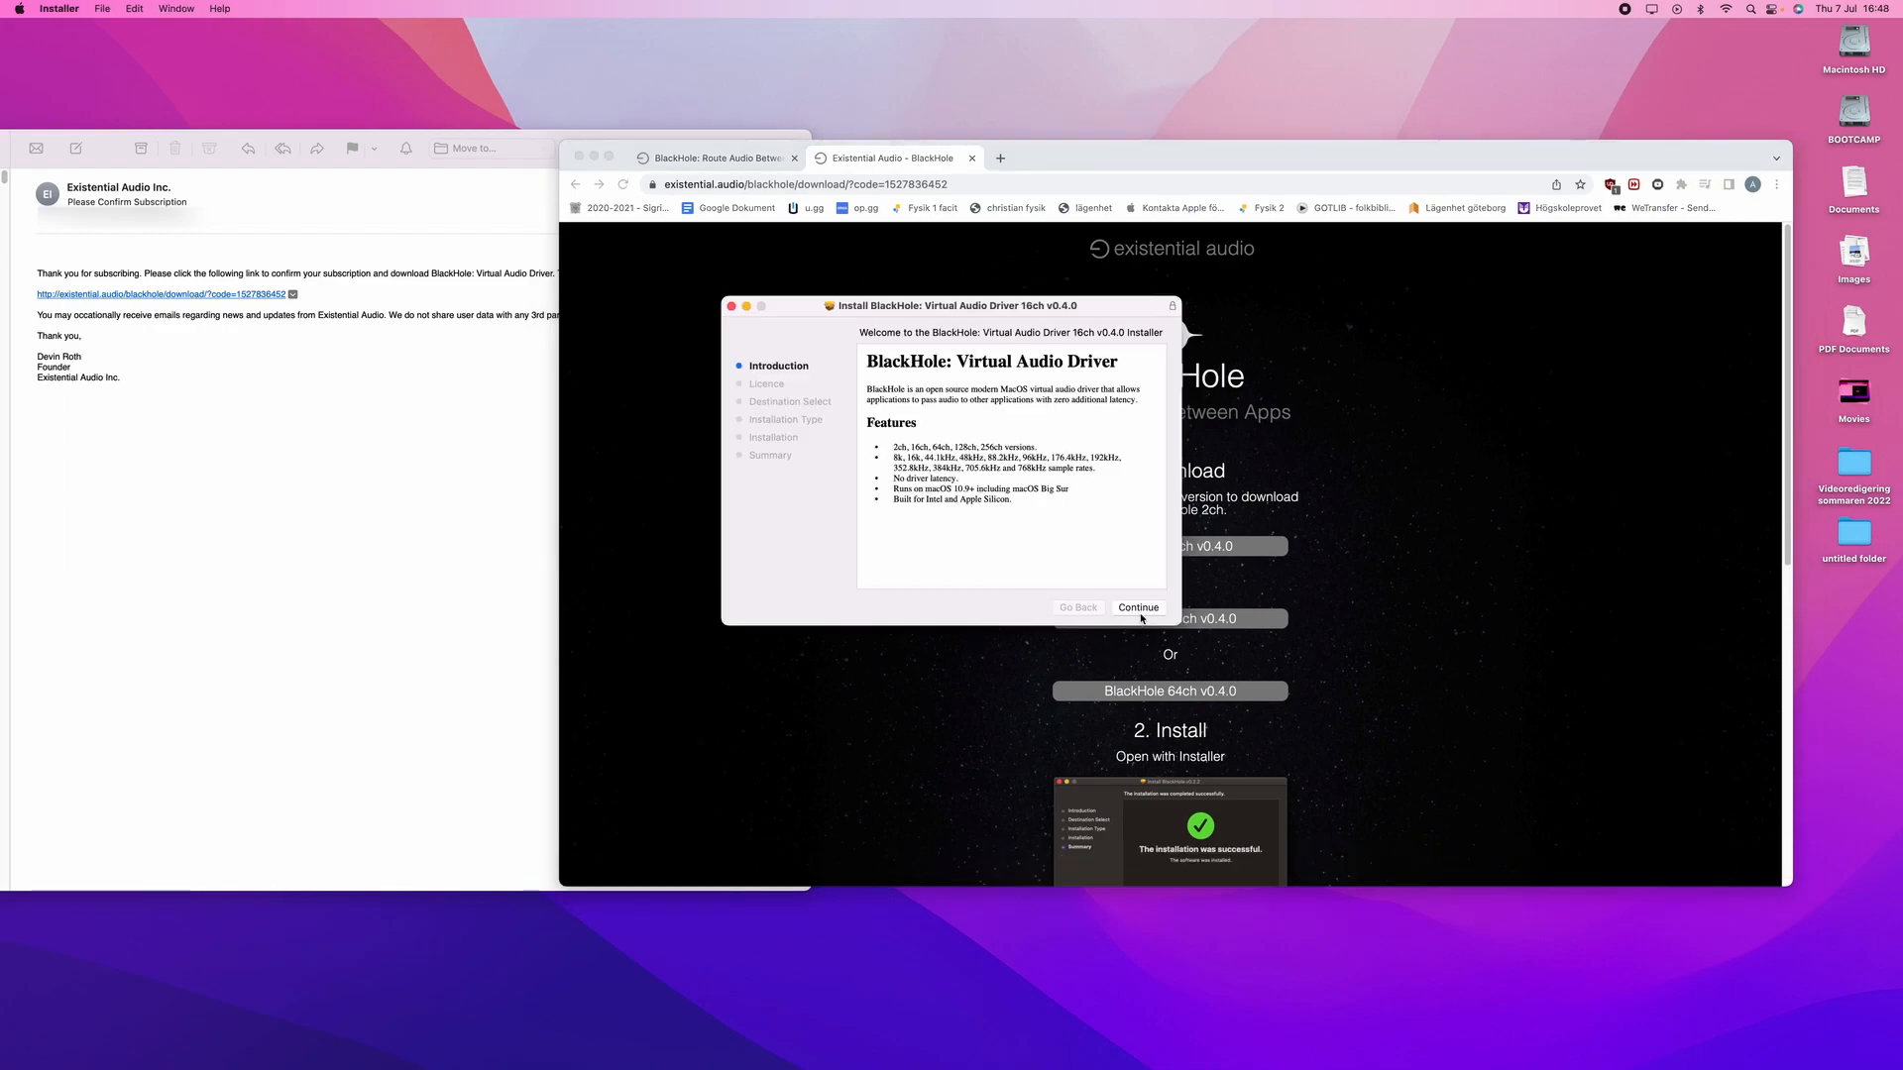
left_click(1137, 606)
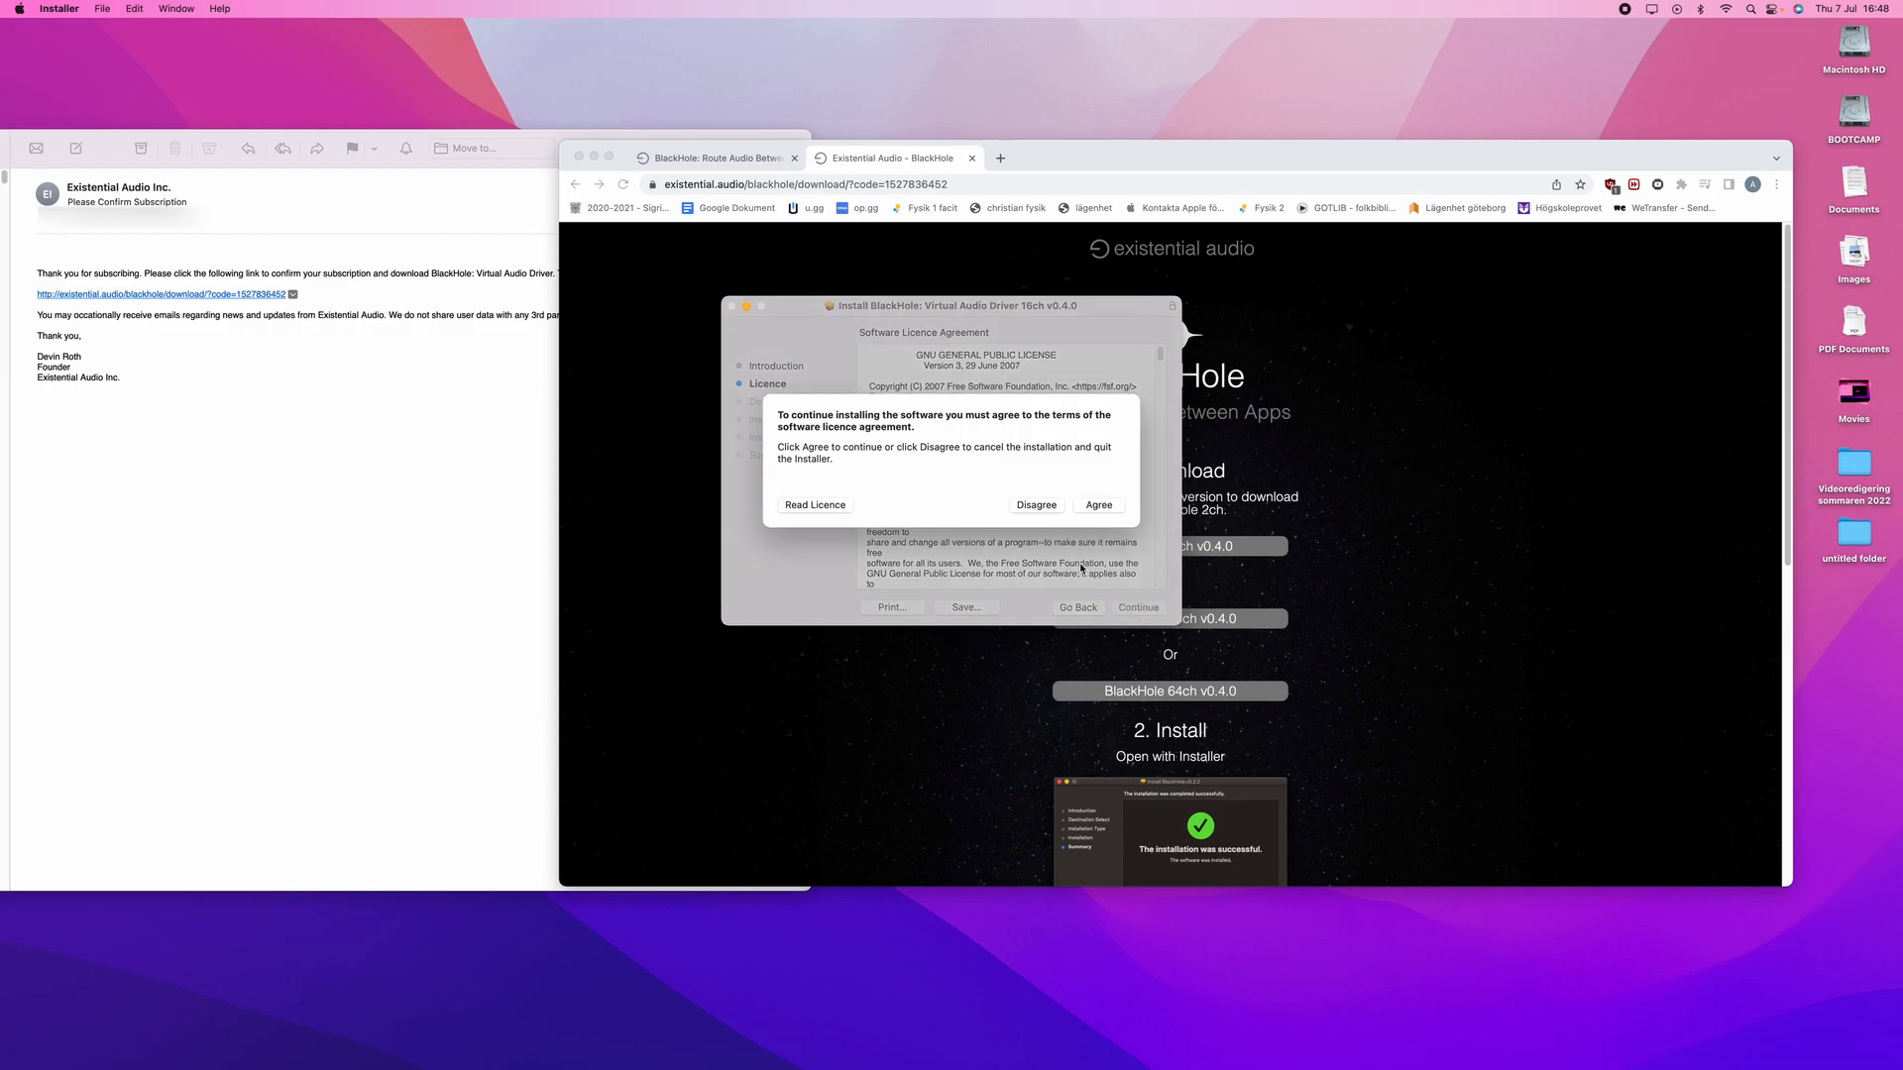
left_click(1096, 506)
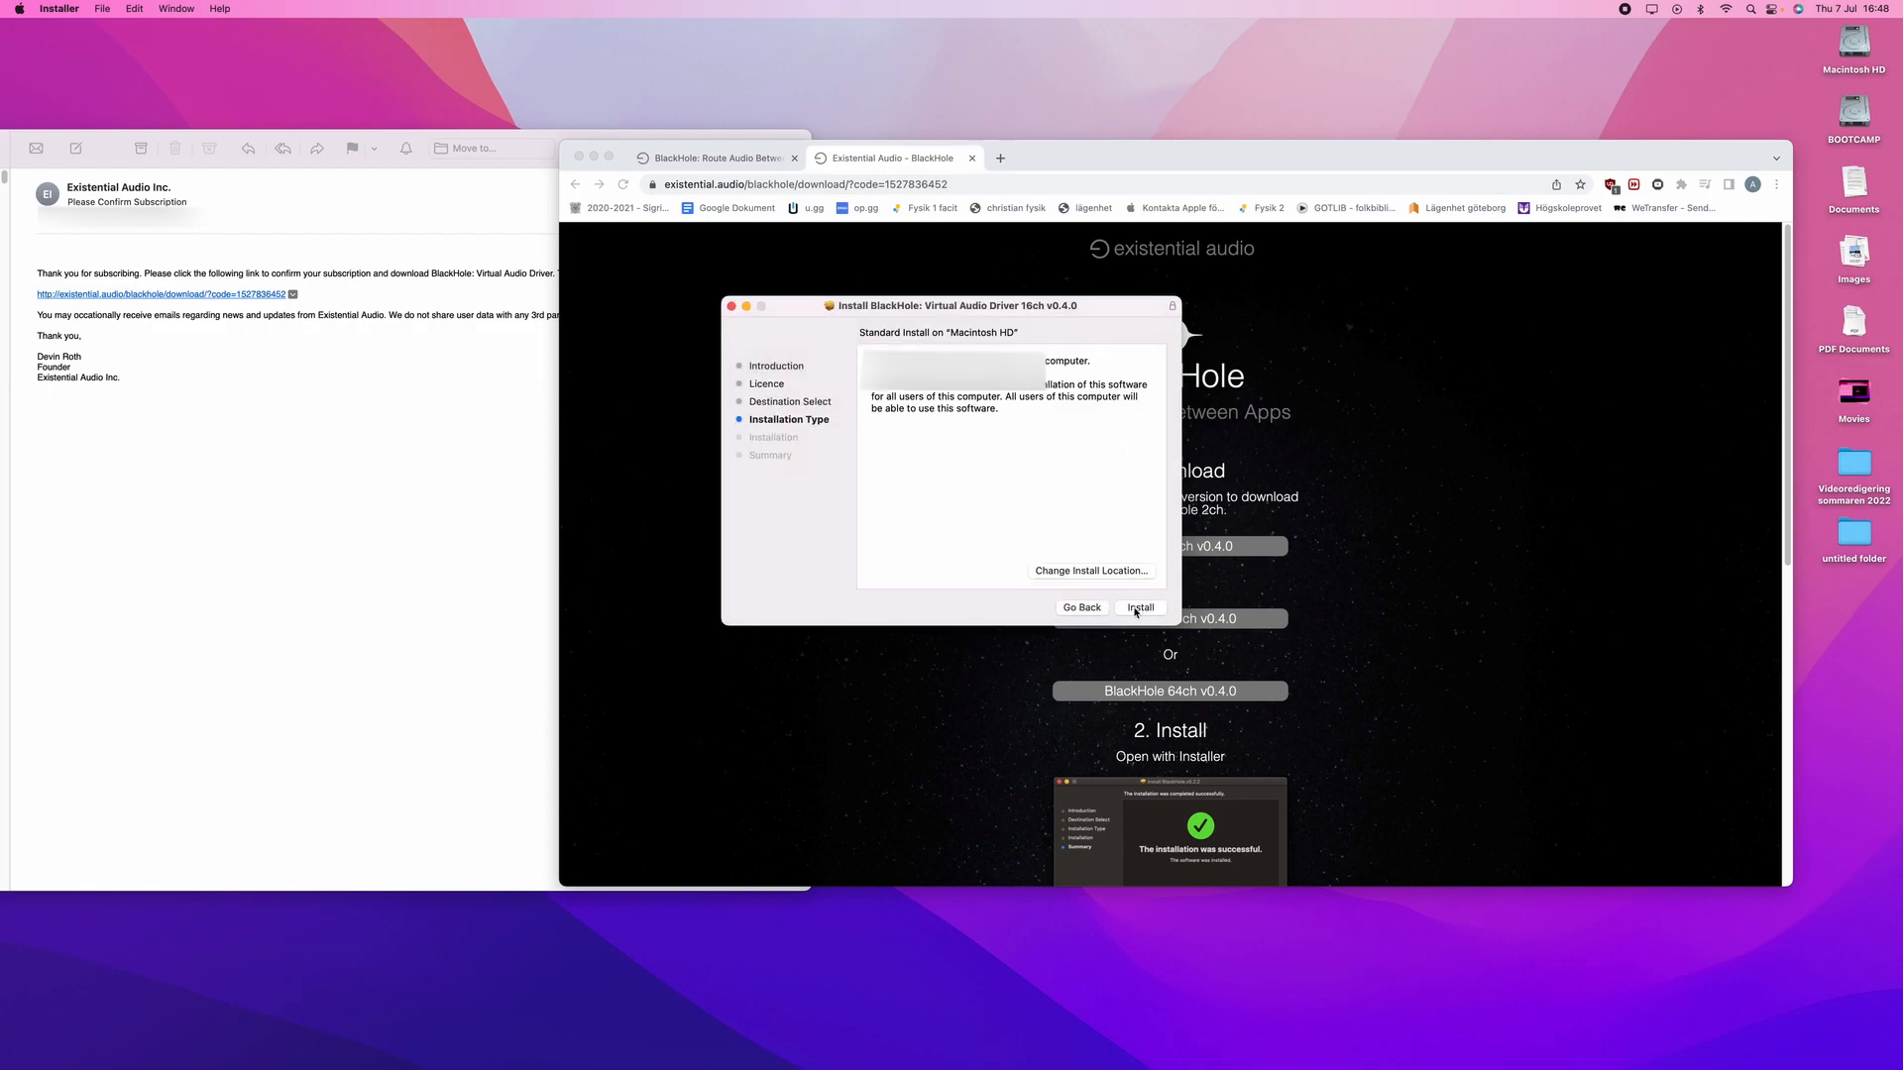
left_click(1138, 606)
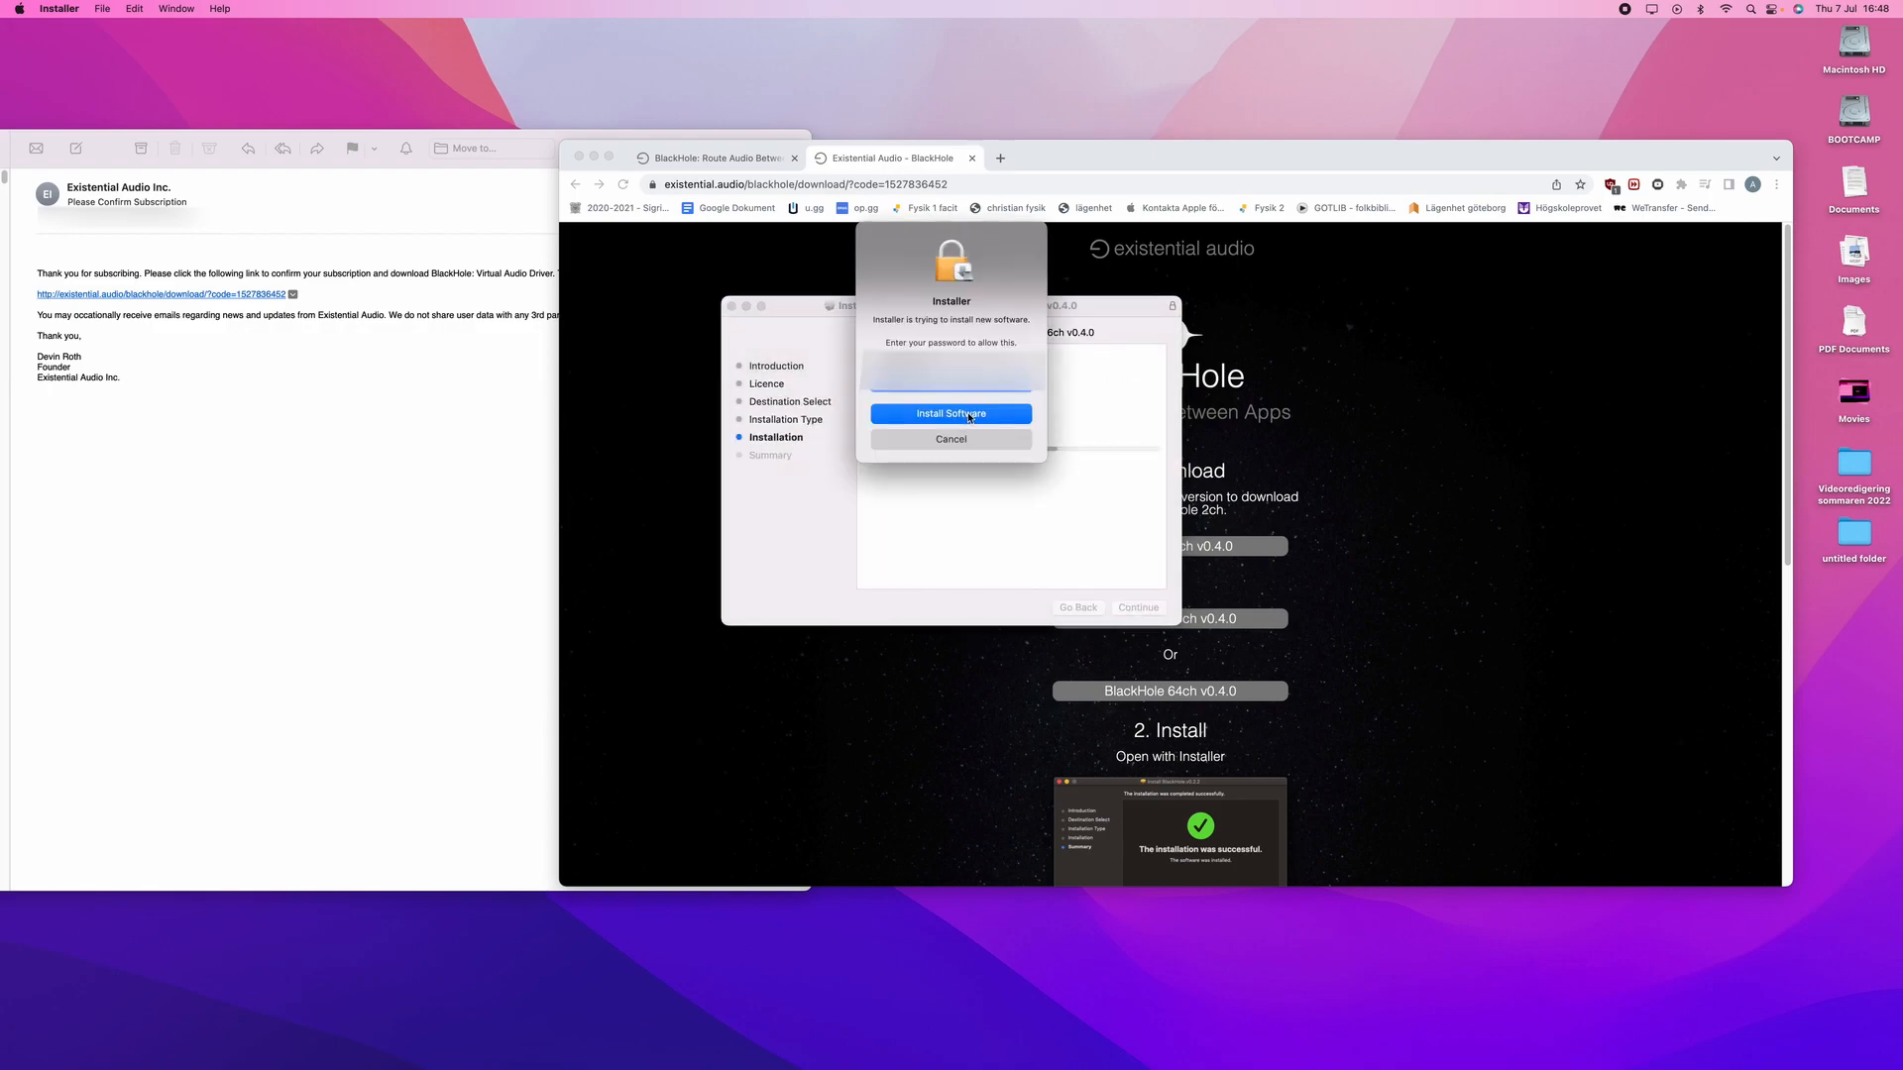
left_click(950, 412)
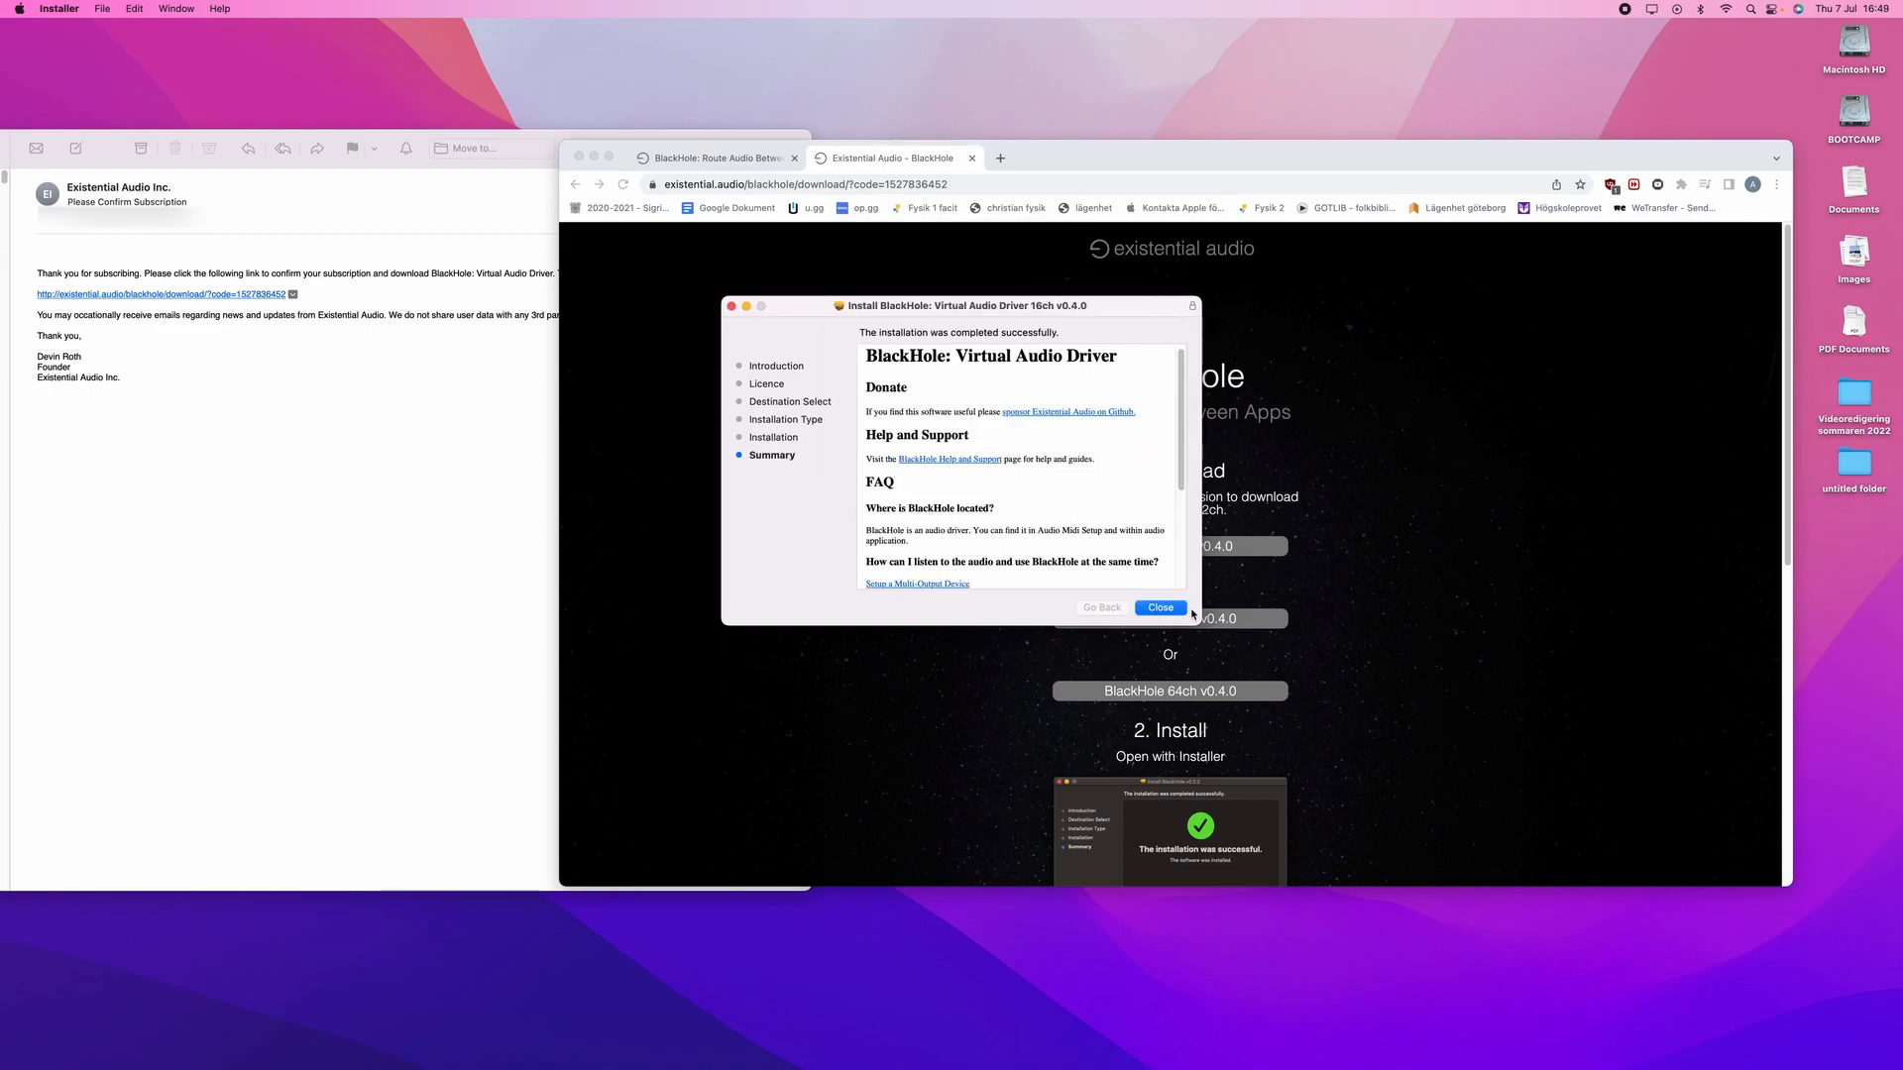
Close the finished installer and move its package to the Bin
left_click(1159, 606)
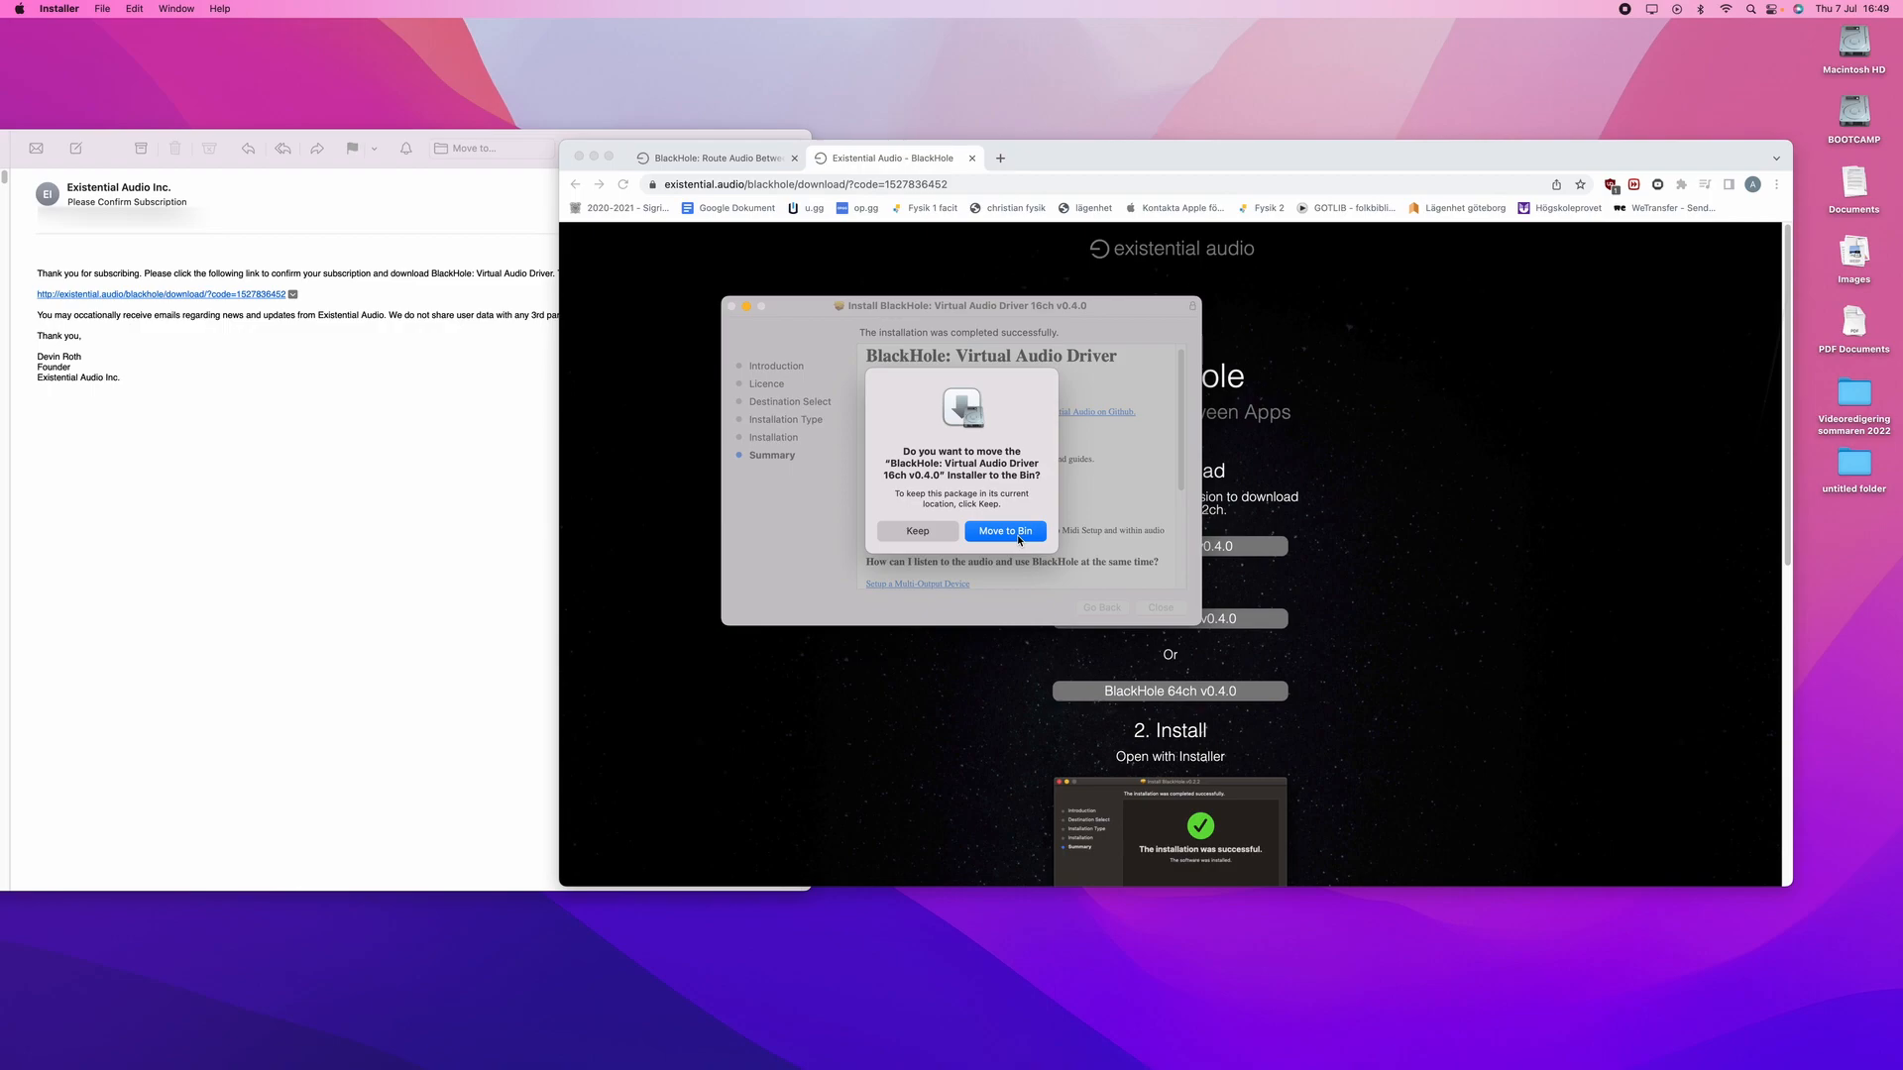
left_click(1003, 531)
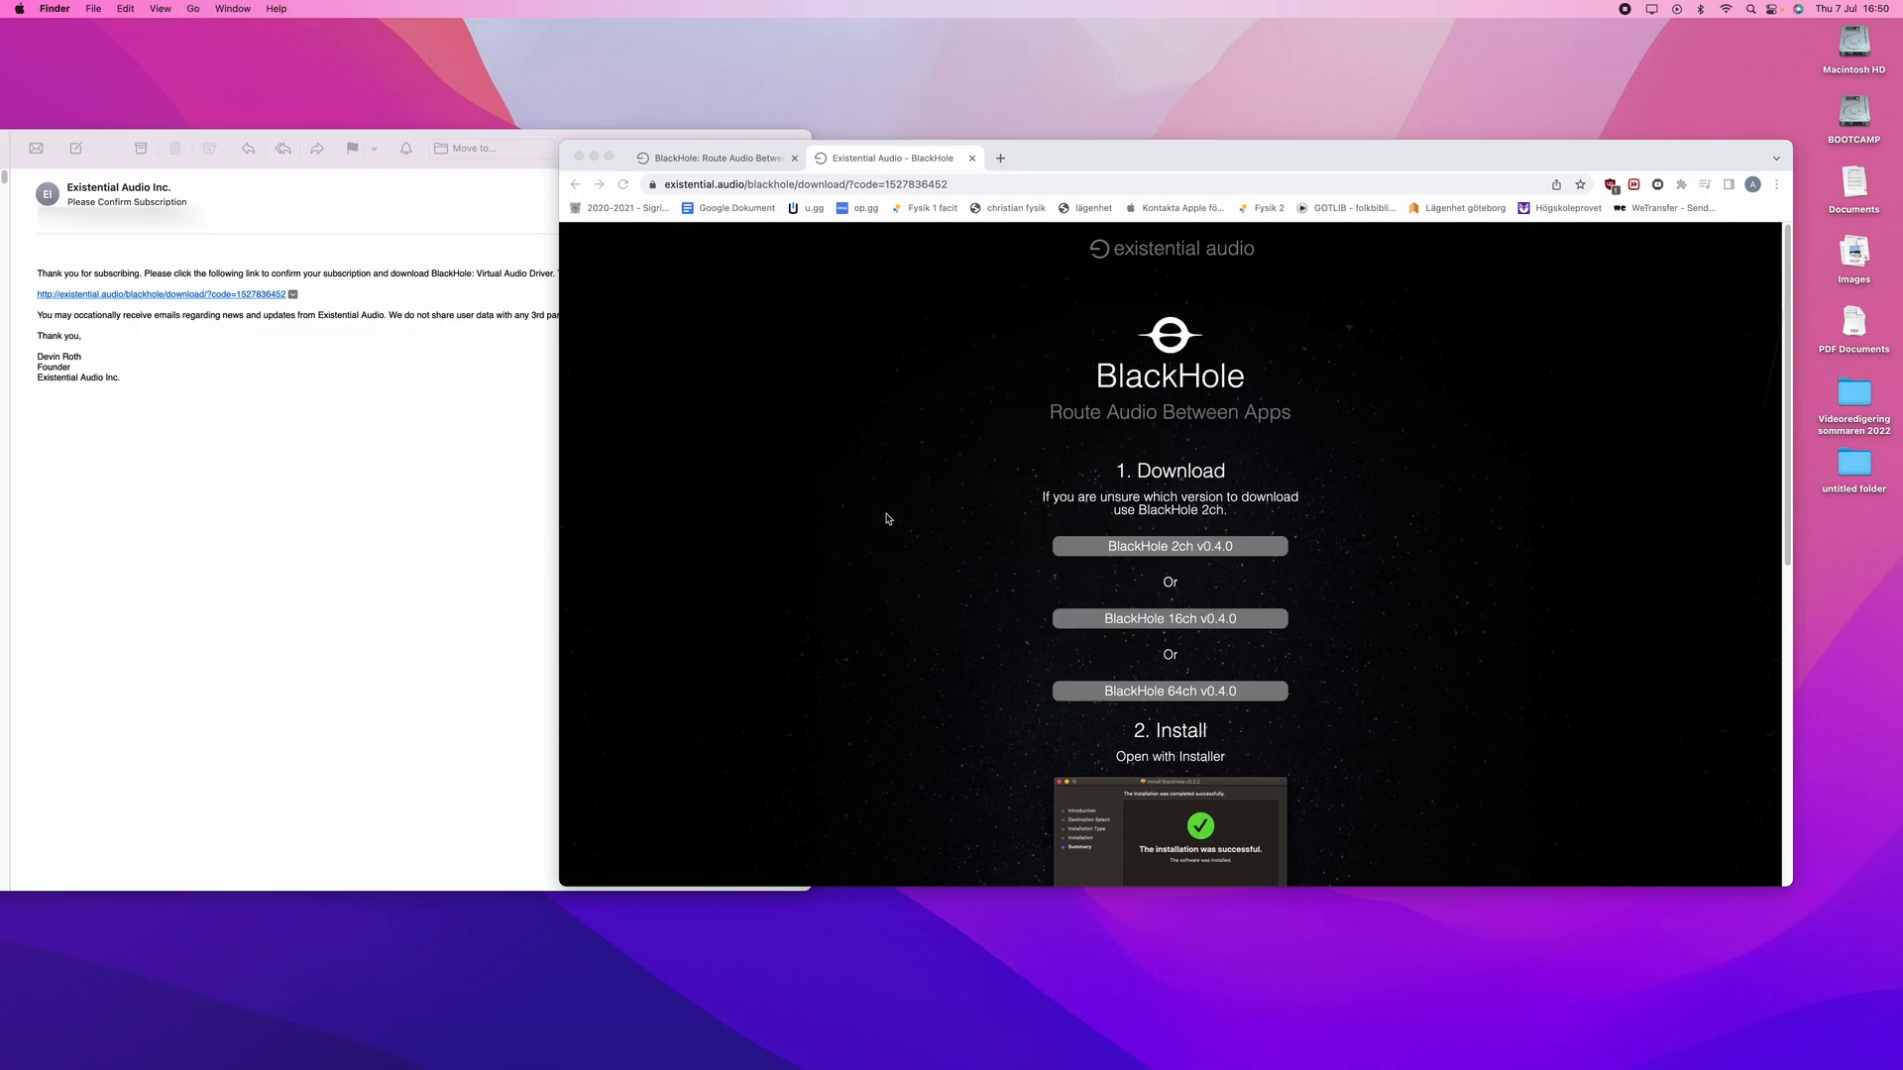
mouse_move(884, 511)
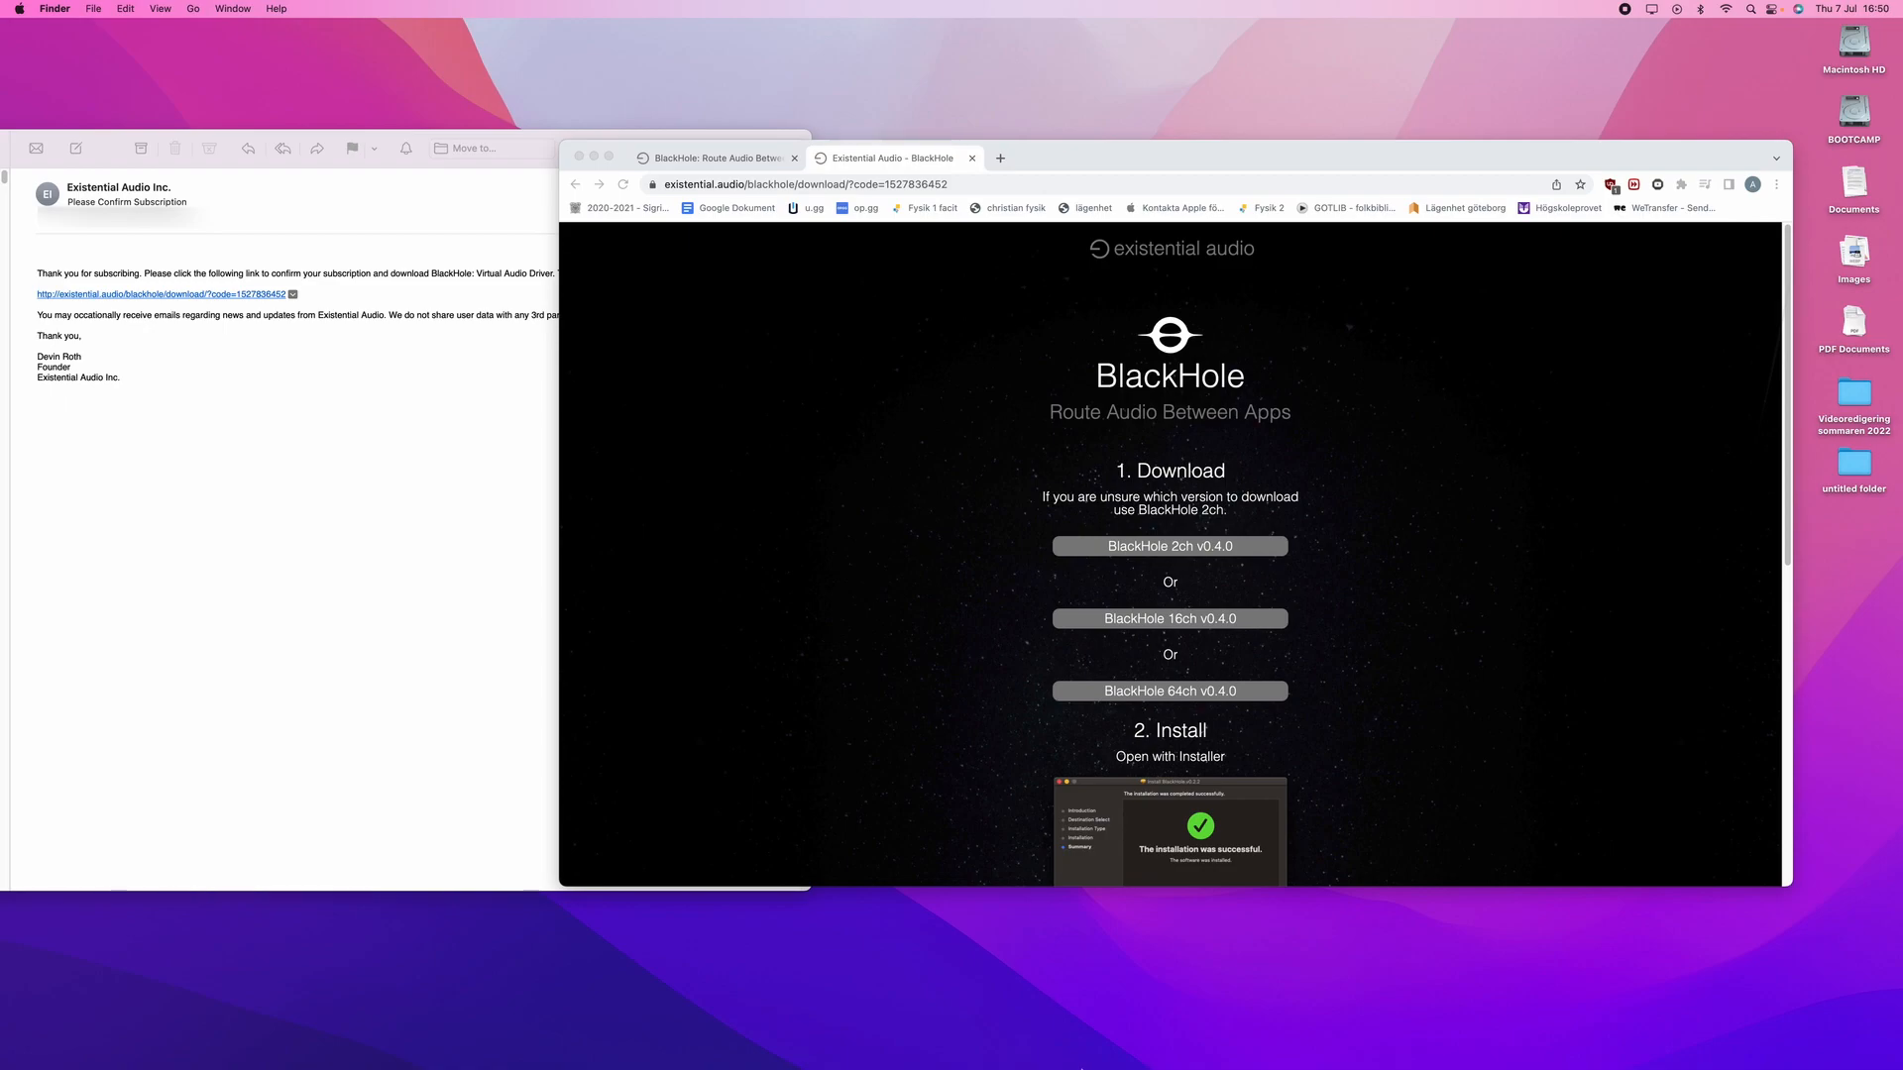
mouse_move(72, 30)
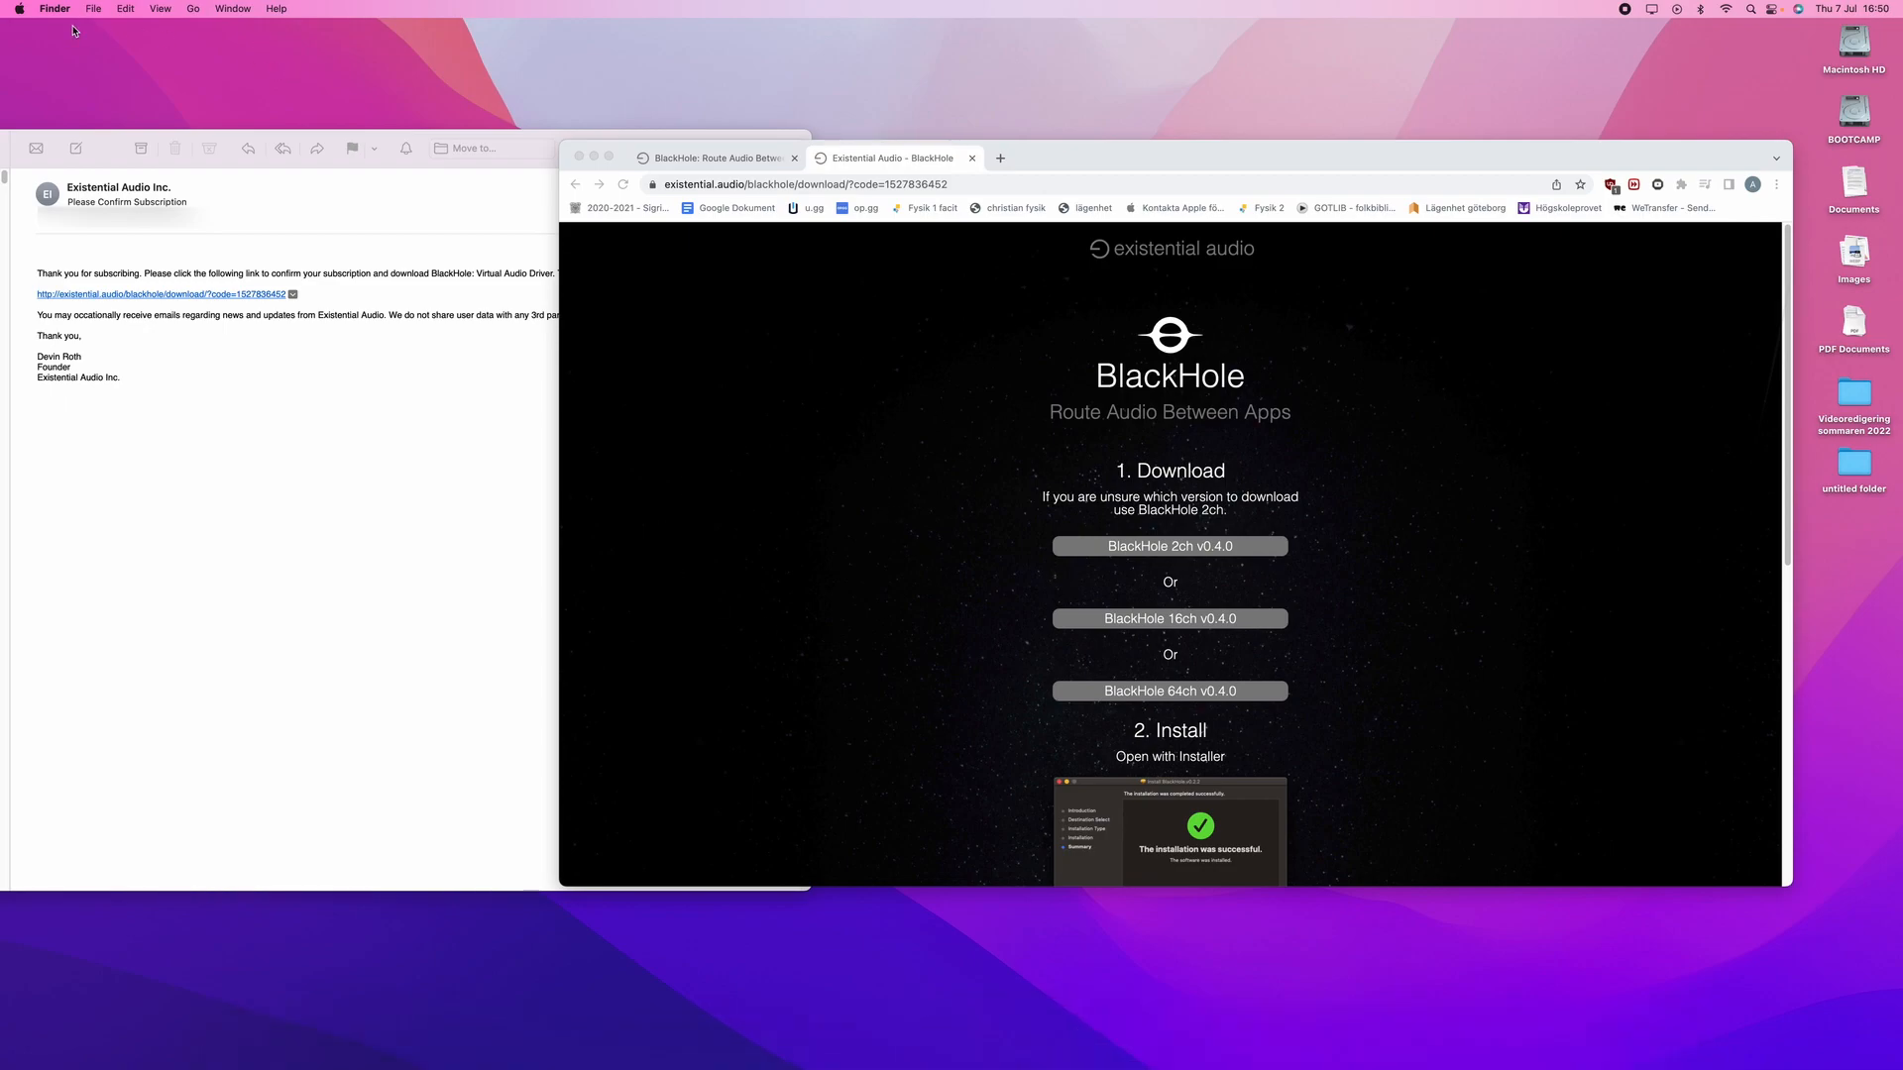
mouse_move(1341, 424)
type("Audio")
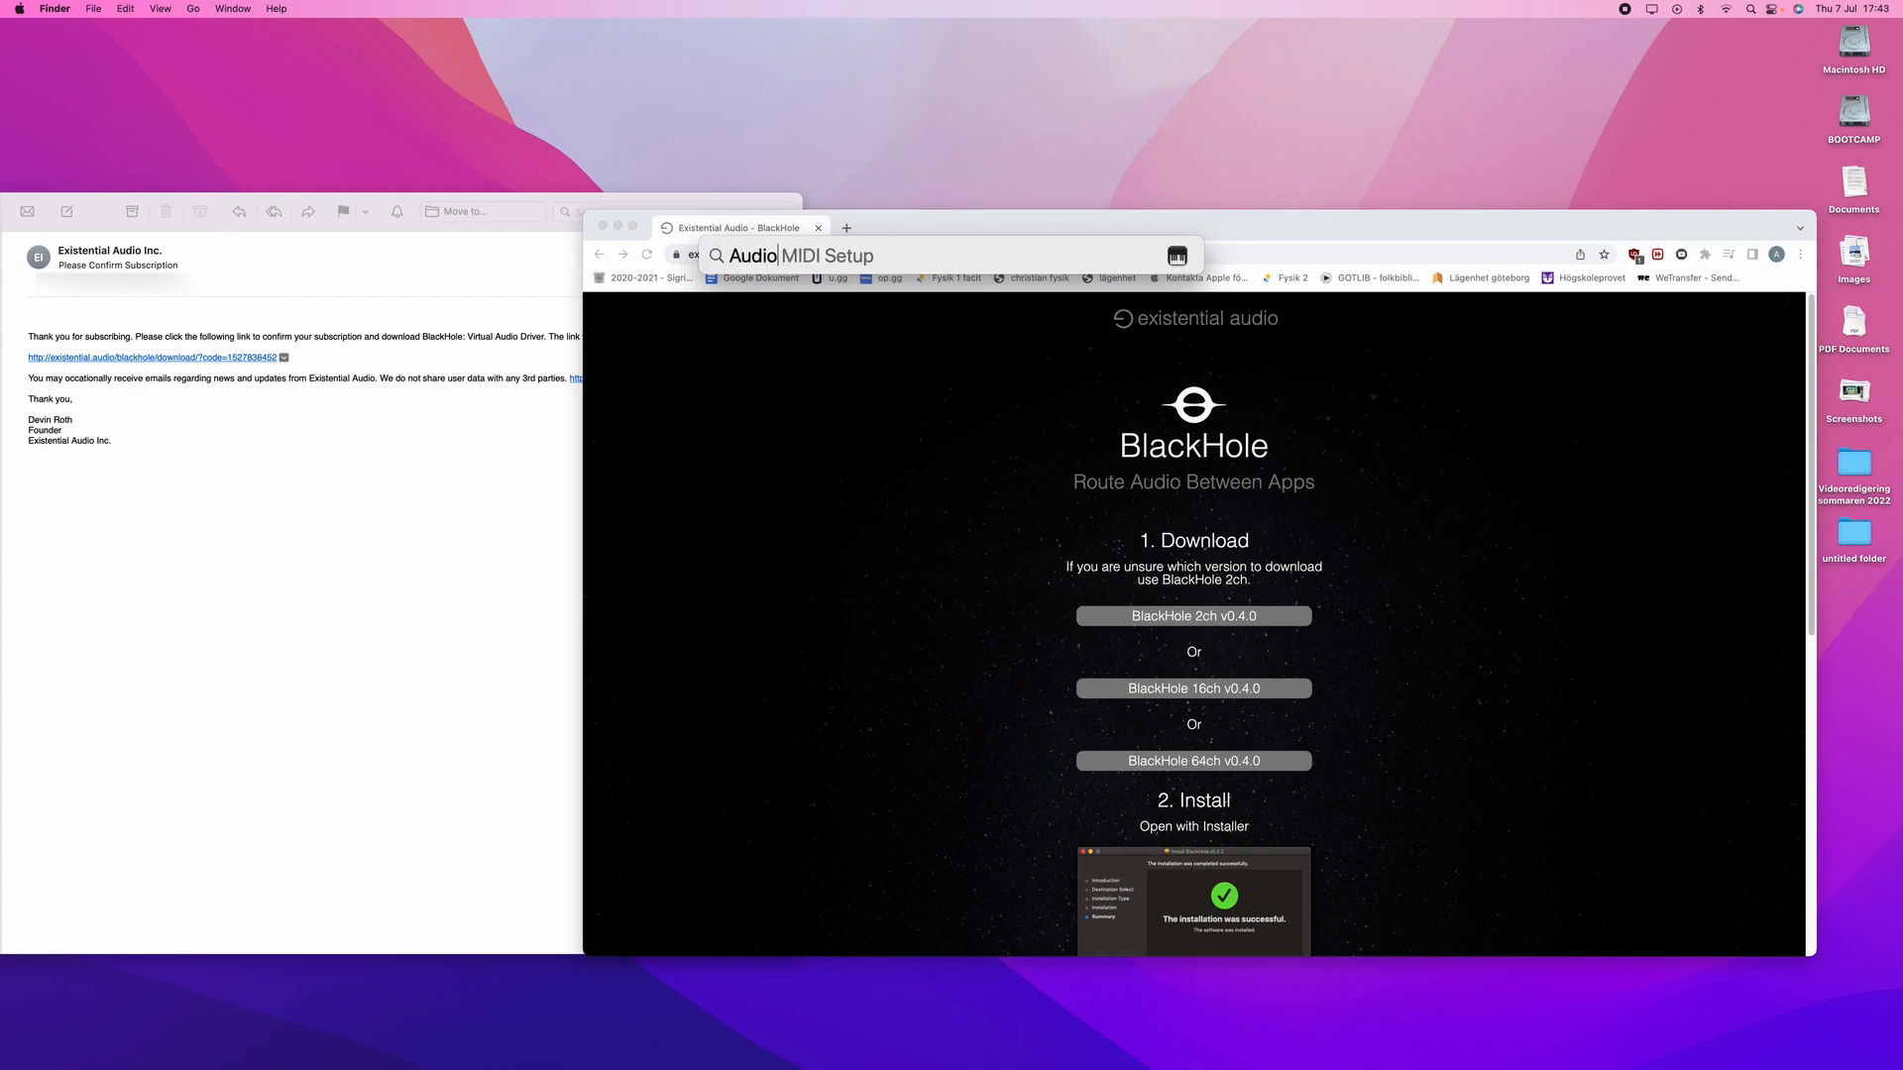
Search Spotlight for 'midi' and launch Audio MIDI Setup
type("midi")
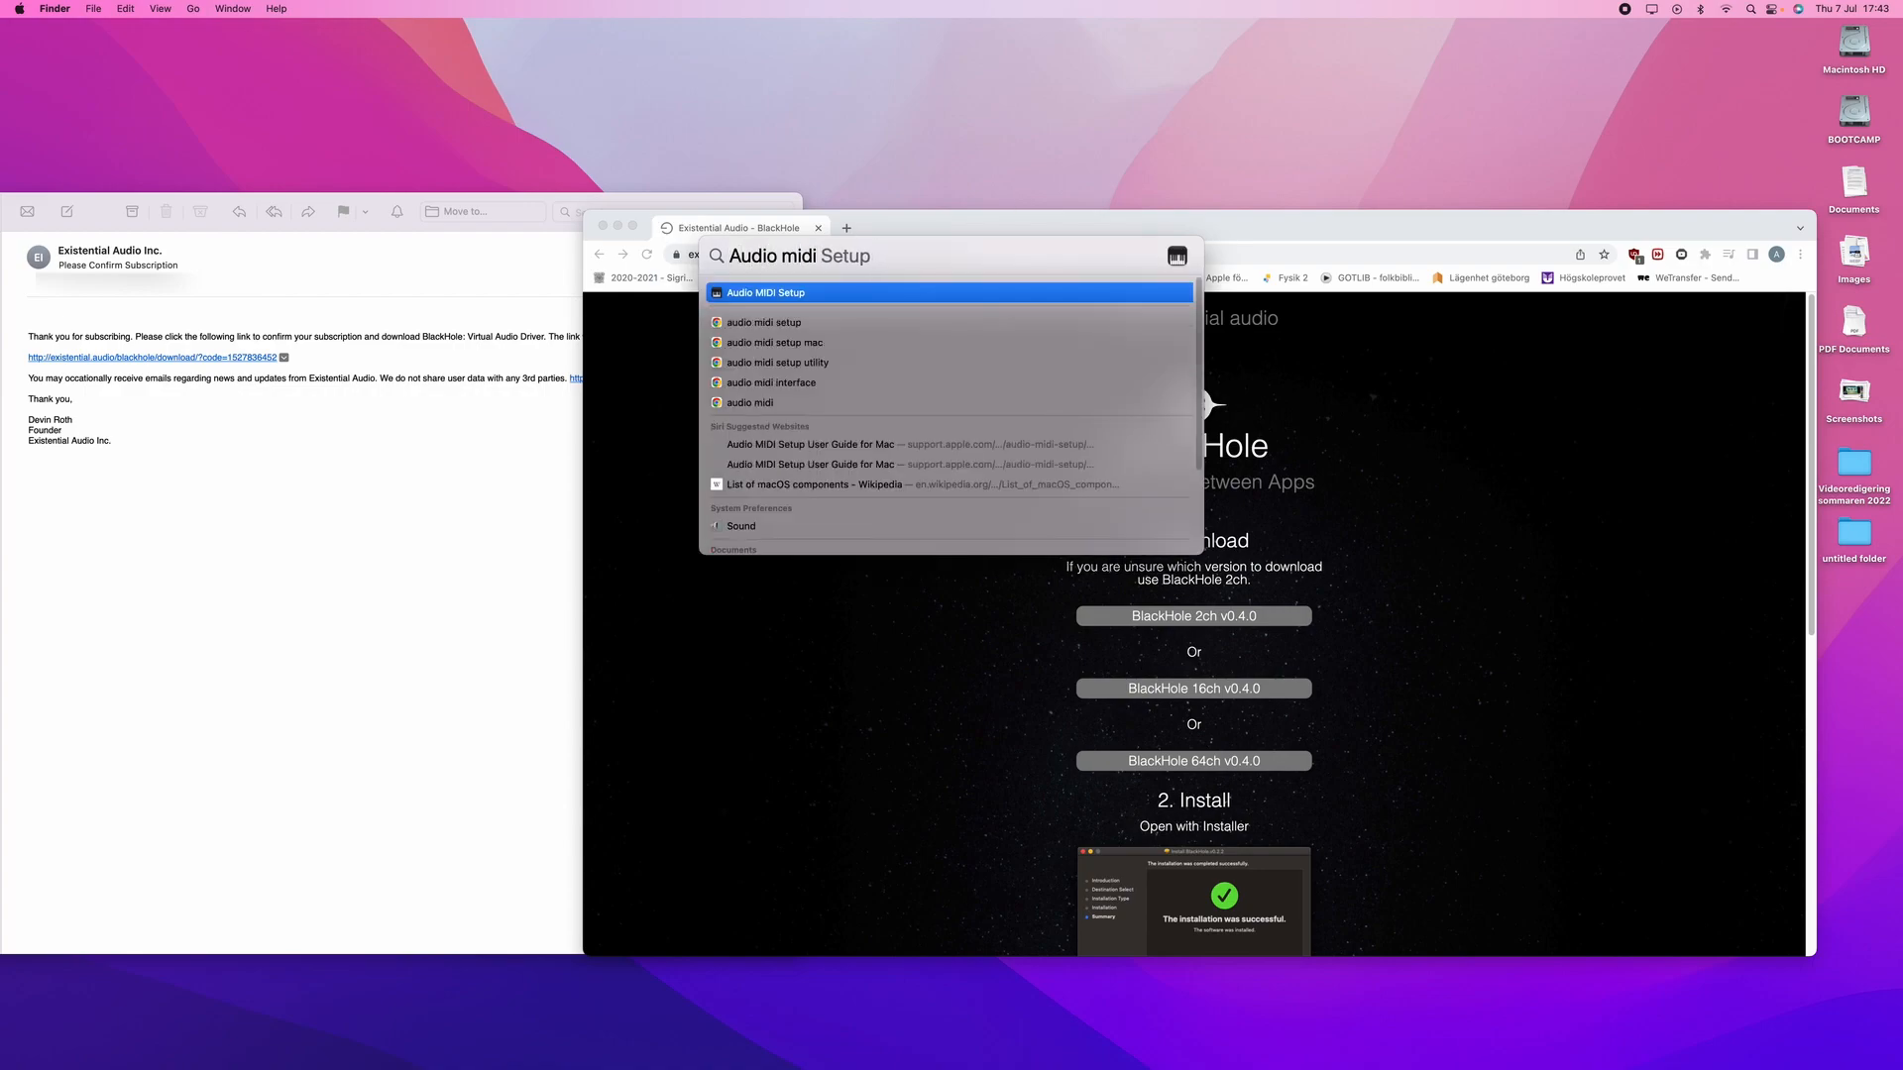
left_click(765, 293)
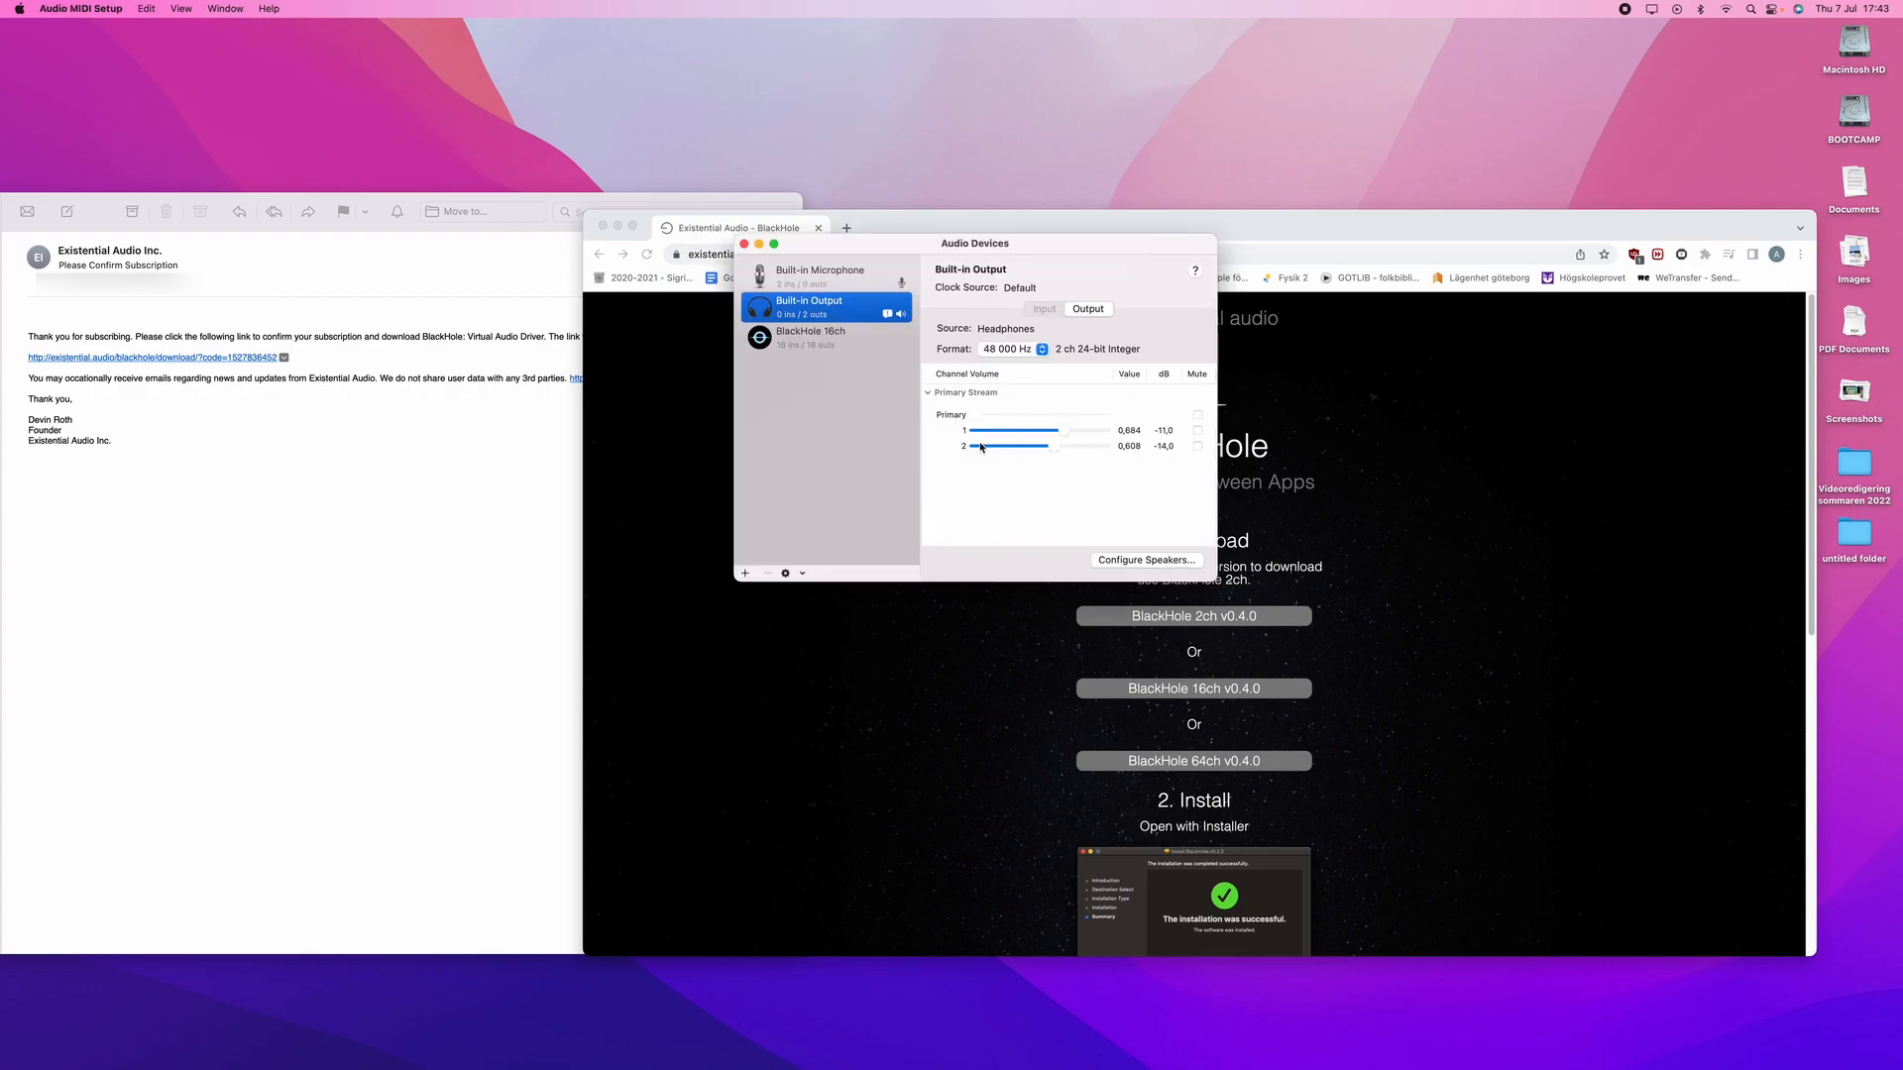
mouse_move(836, 452)
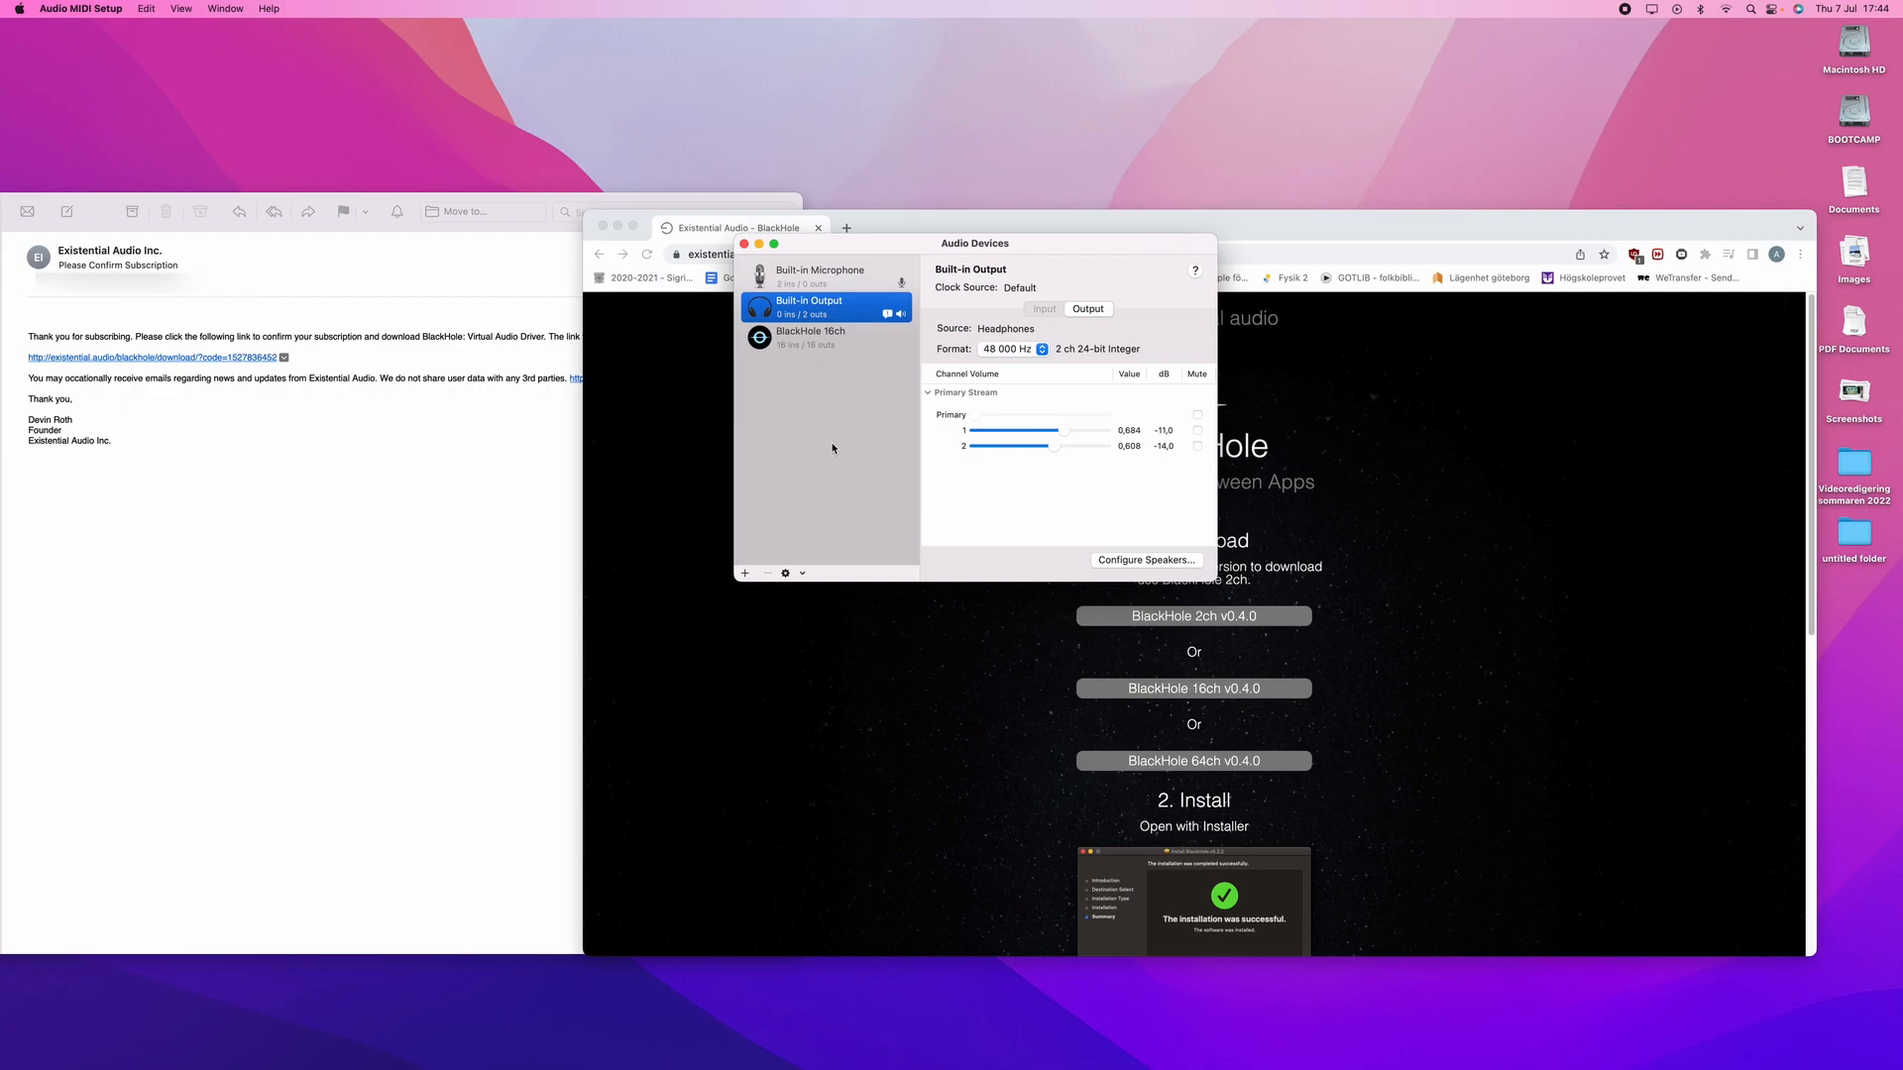
Create an aggregate device including BlackHole 16ch, then reopen the add-device choices
left_click(743, 573)
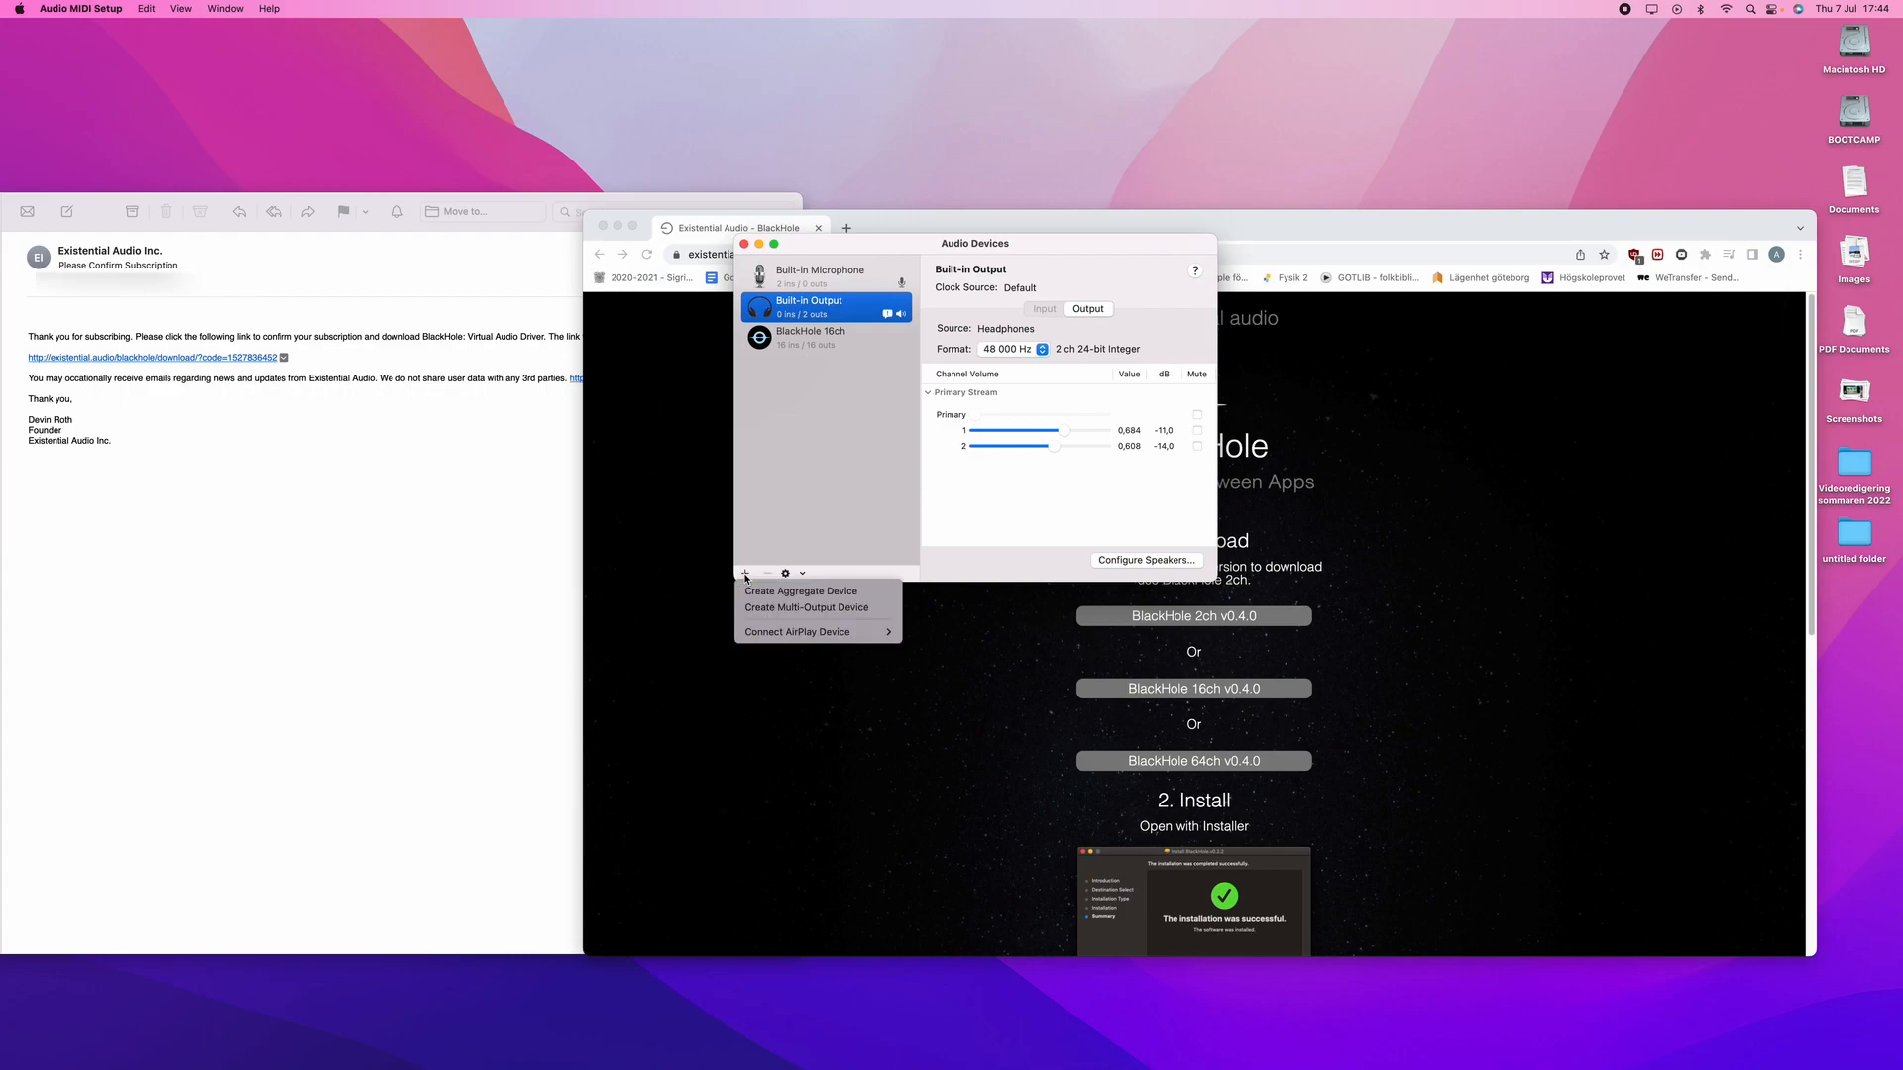
mouse_move(799, 591)
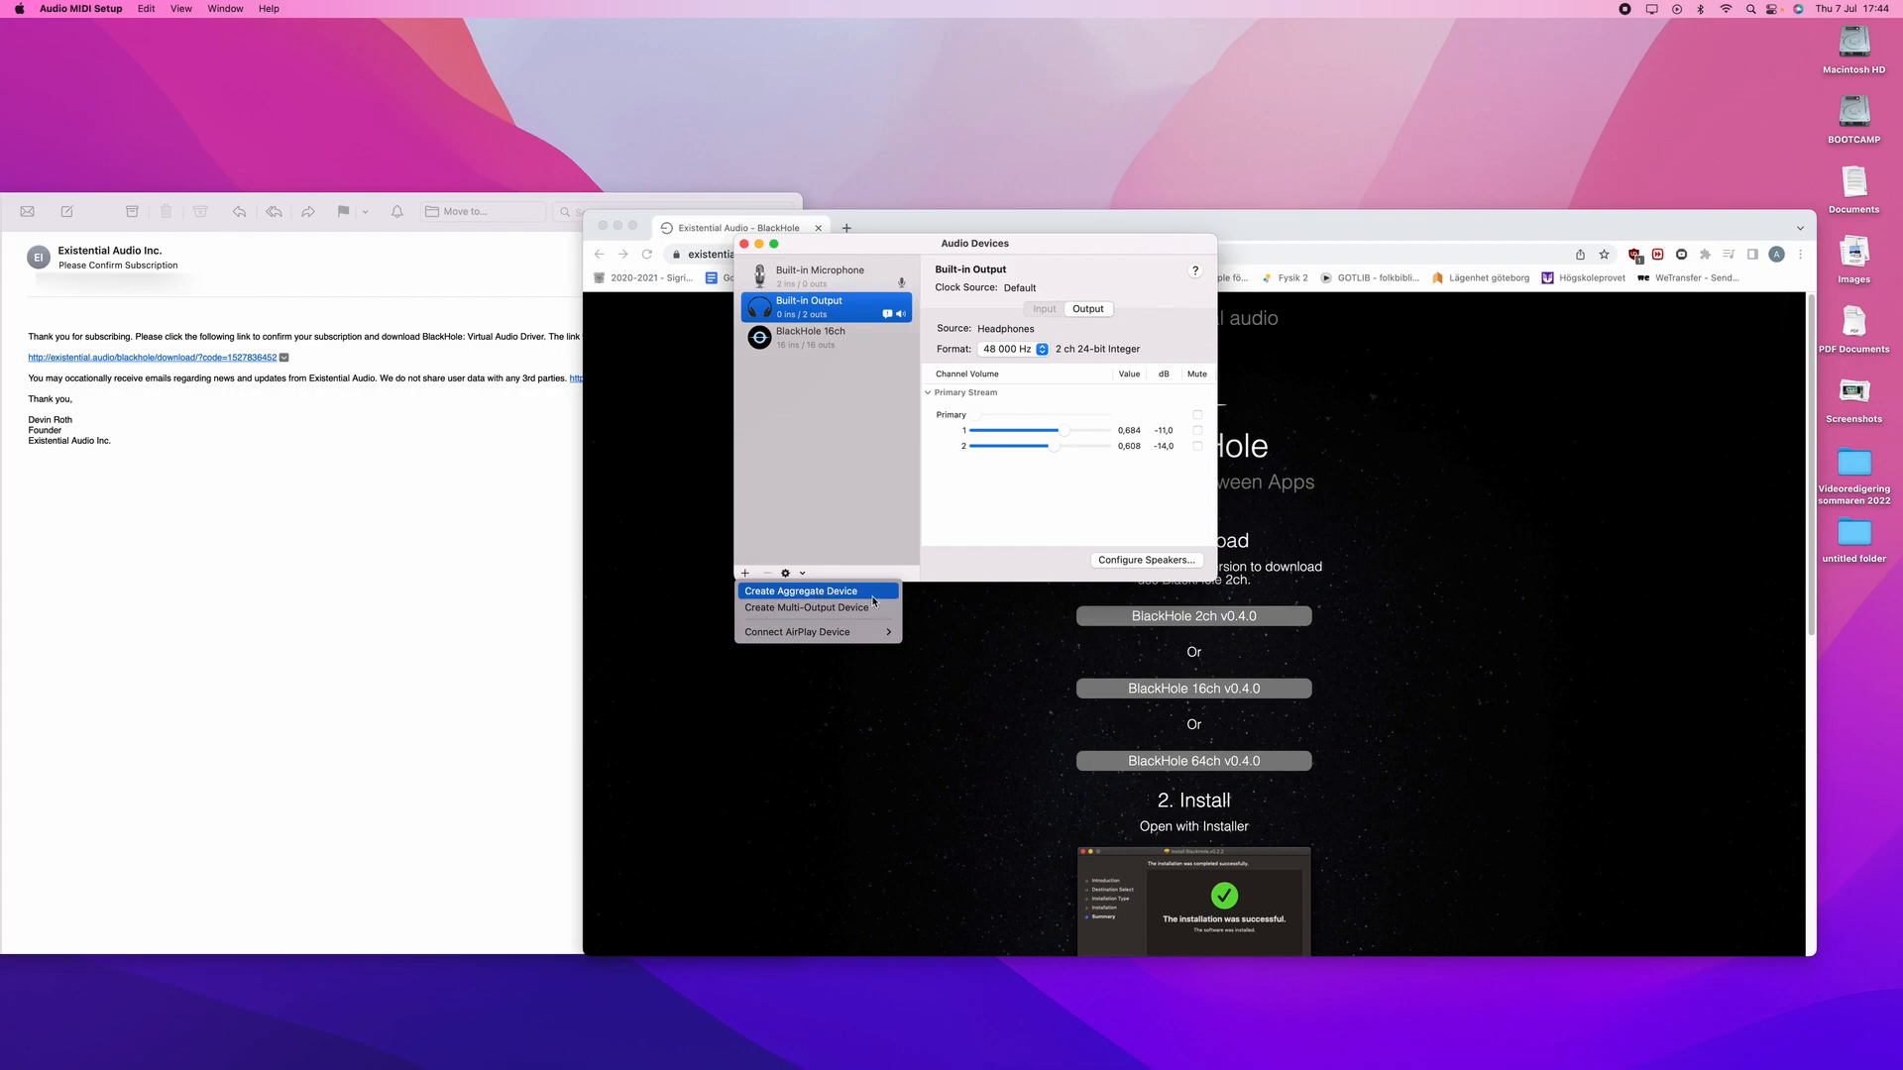
left_click(798, 591)
type("Quicktime Player Input")
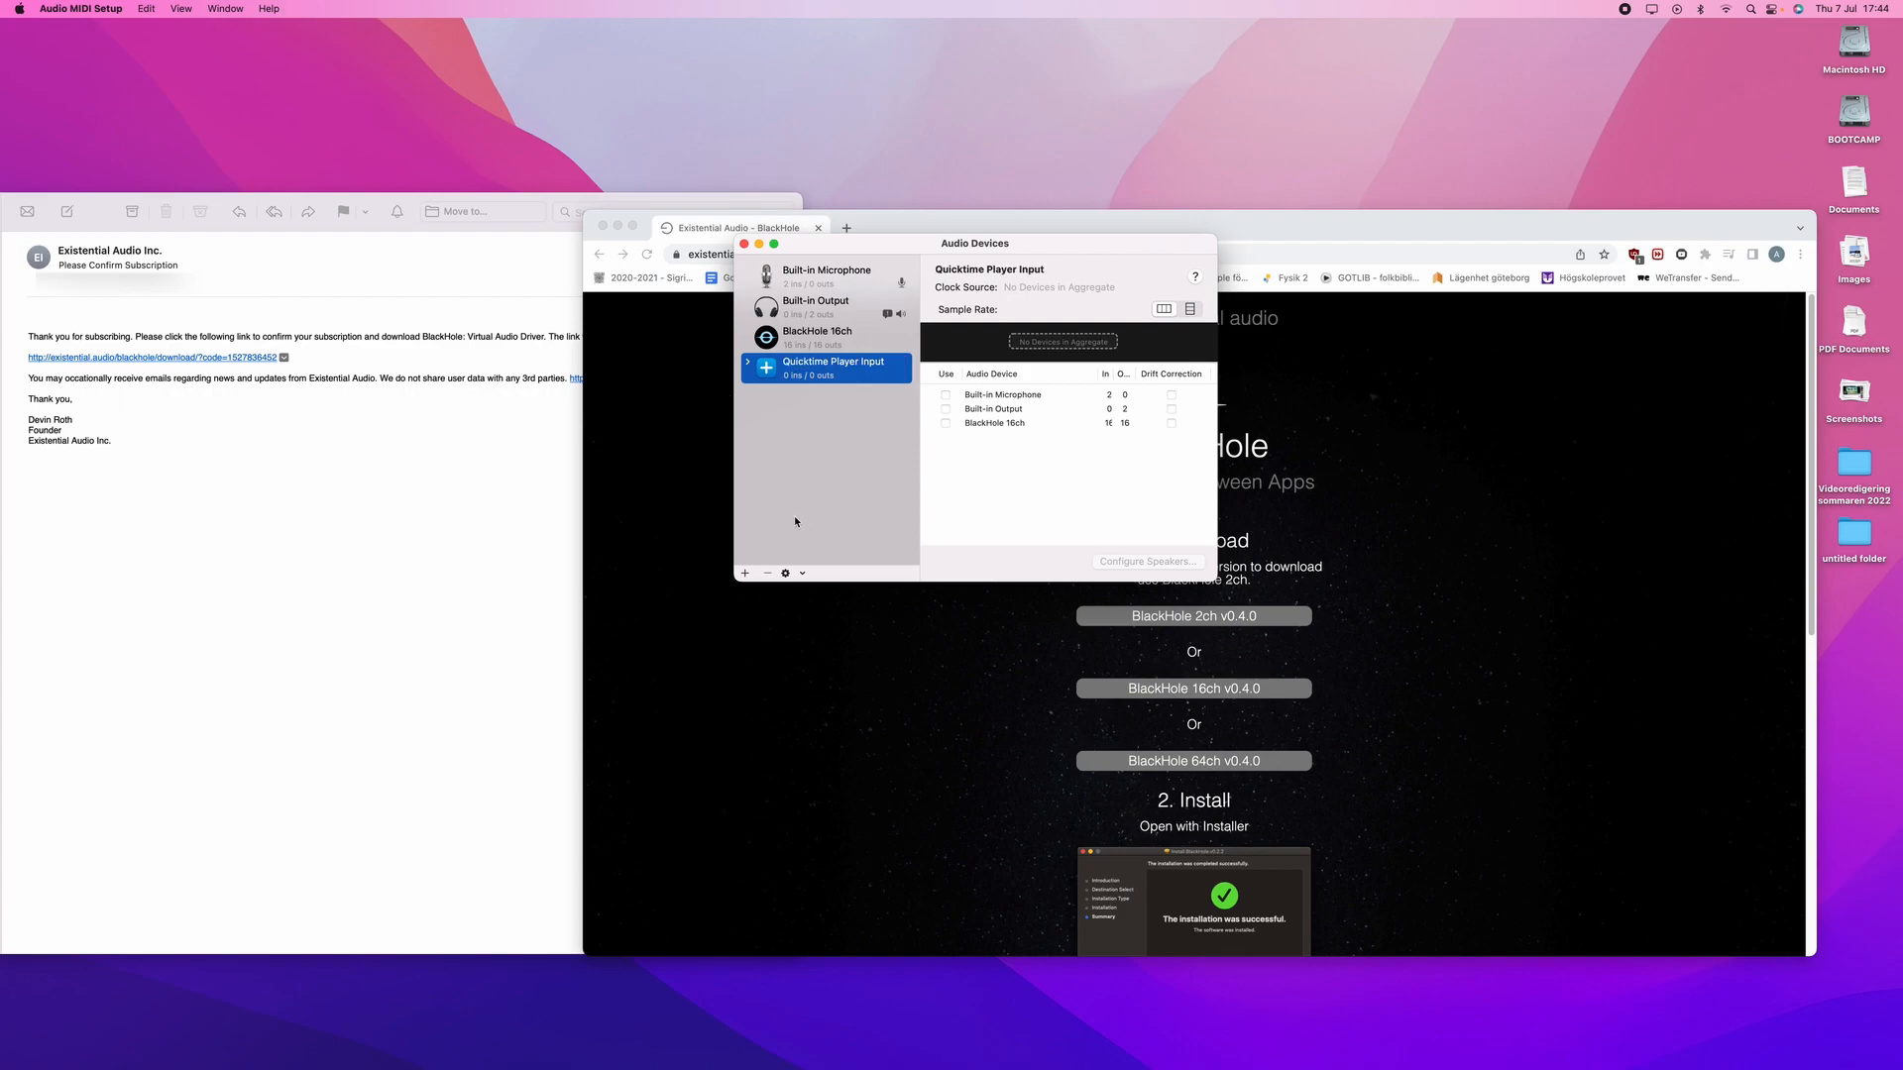
mouse_move(1010, 434)
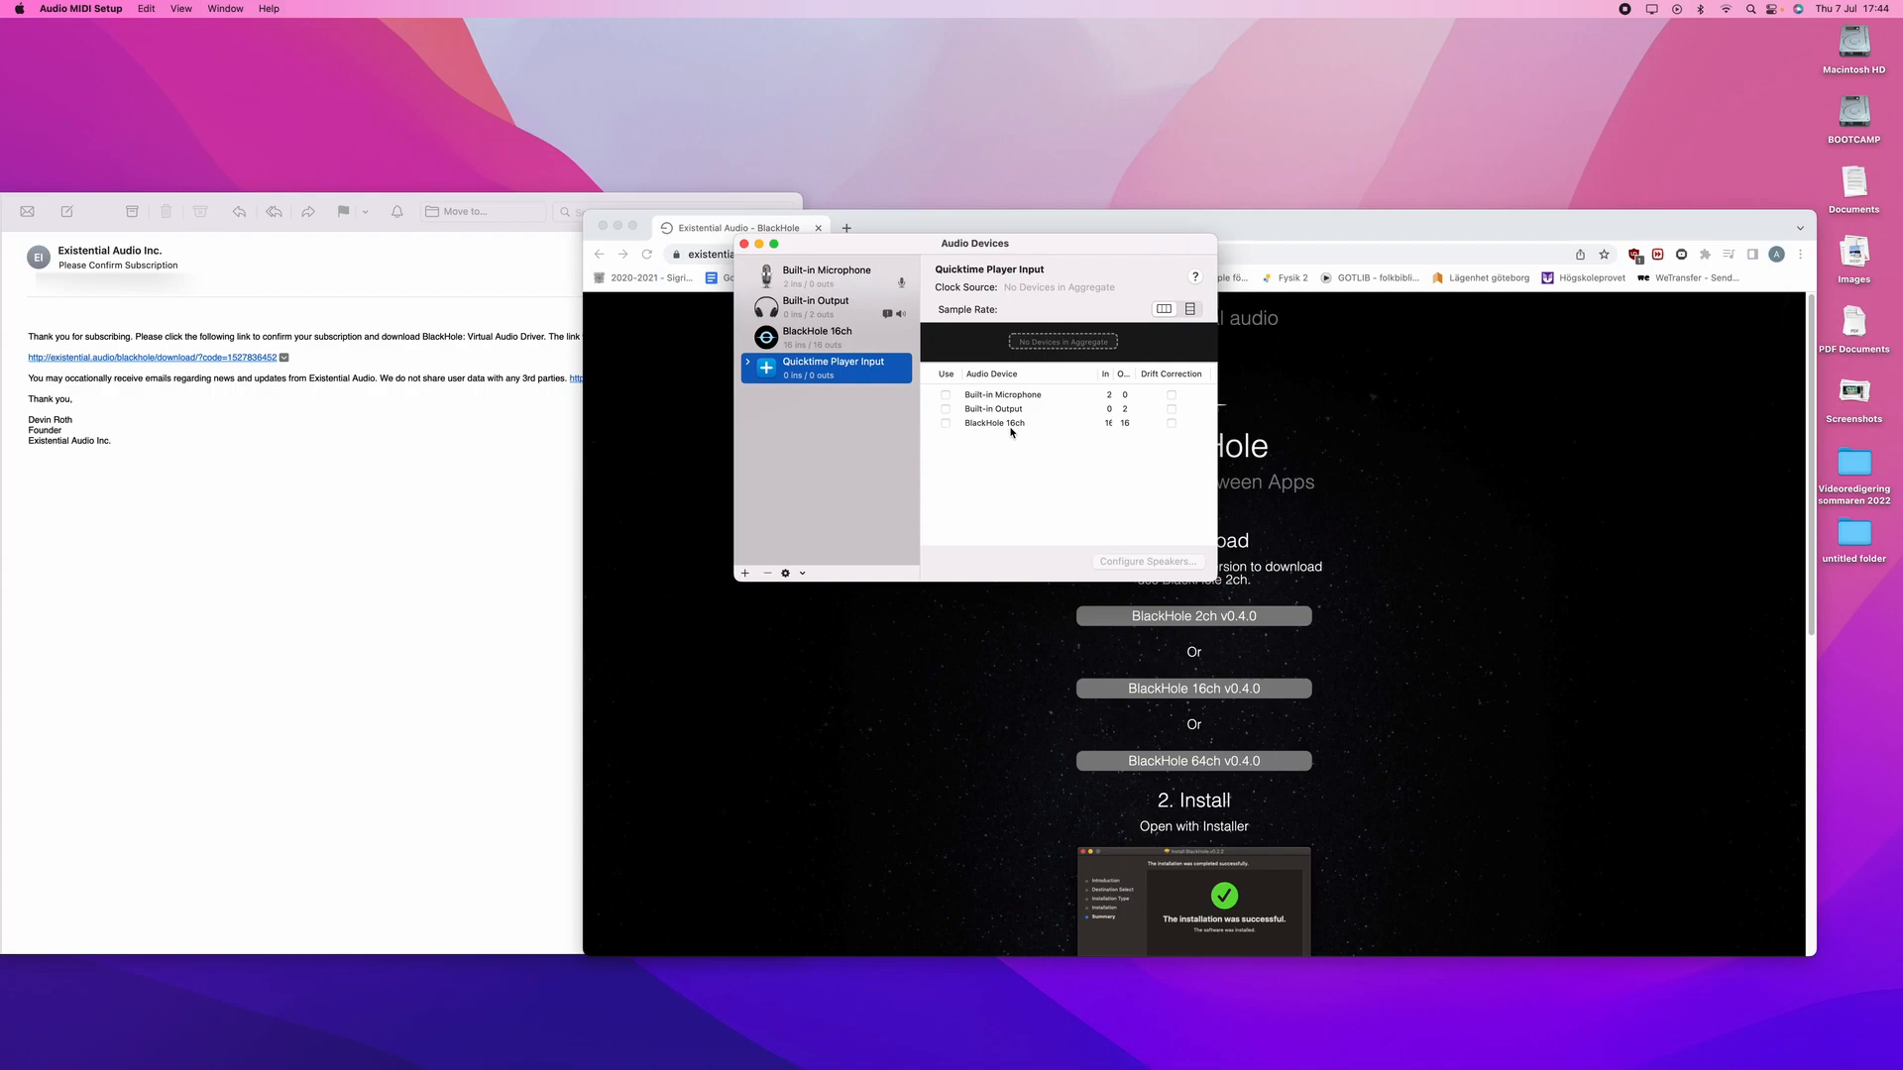
mouse_move(941, 430)
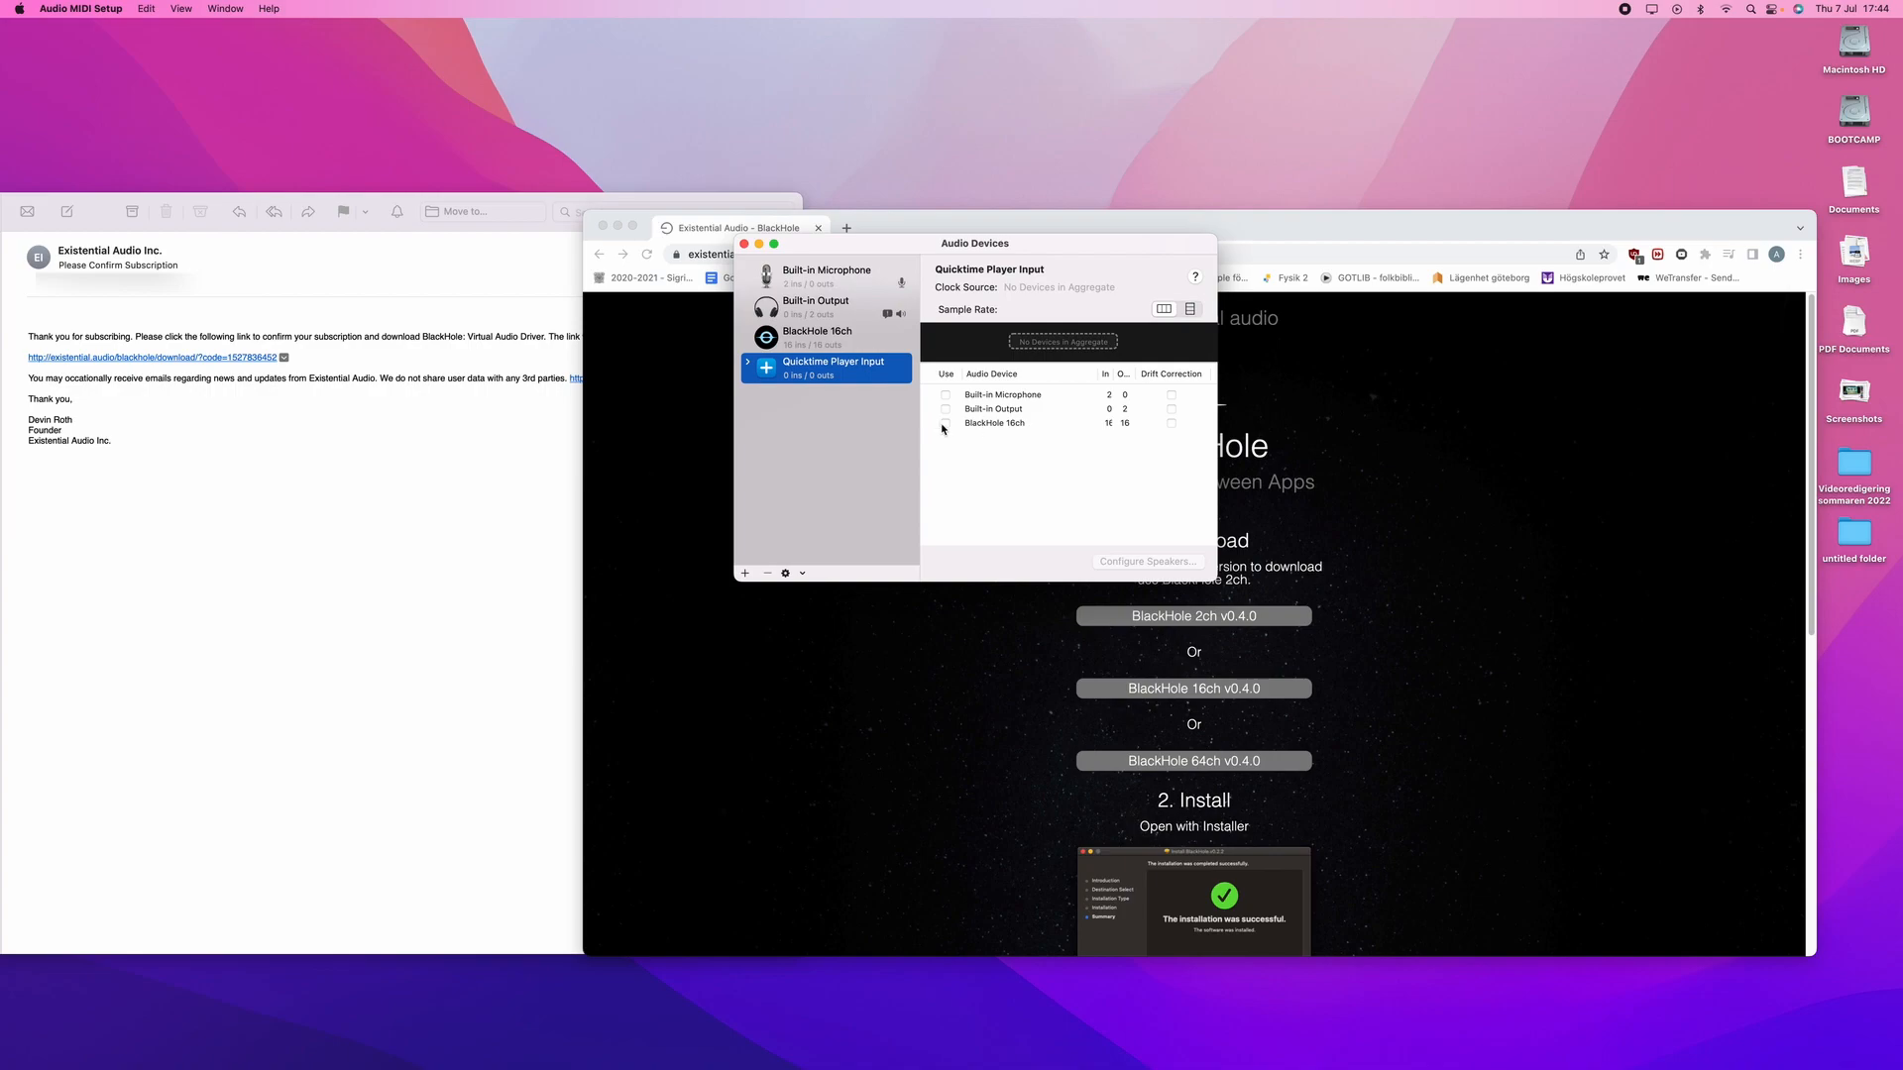
left_click(947, 424)
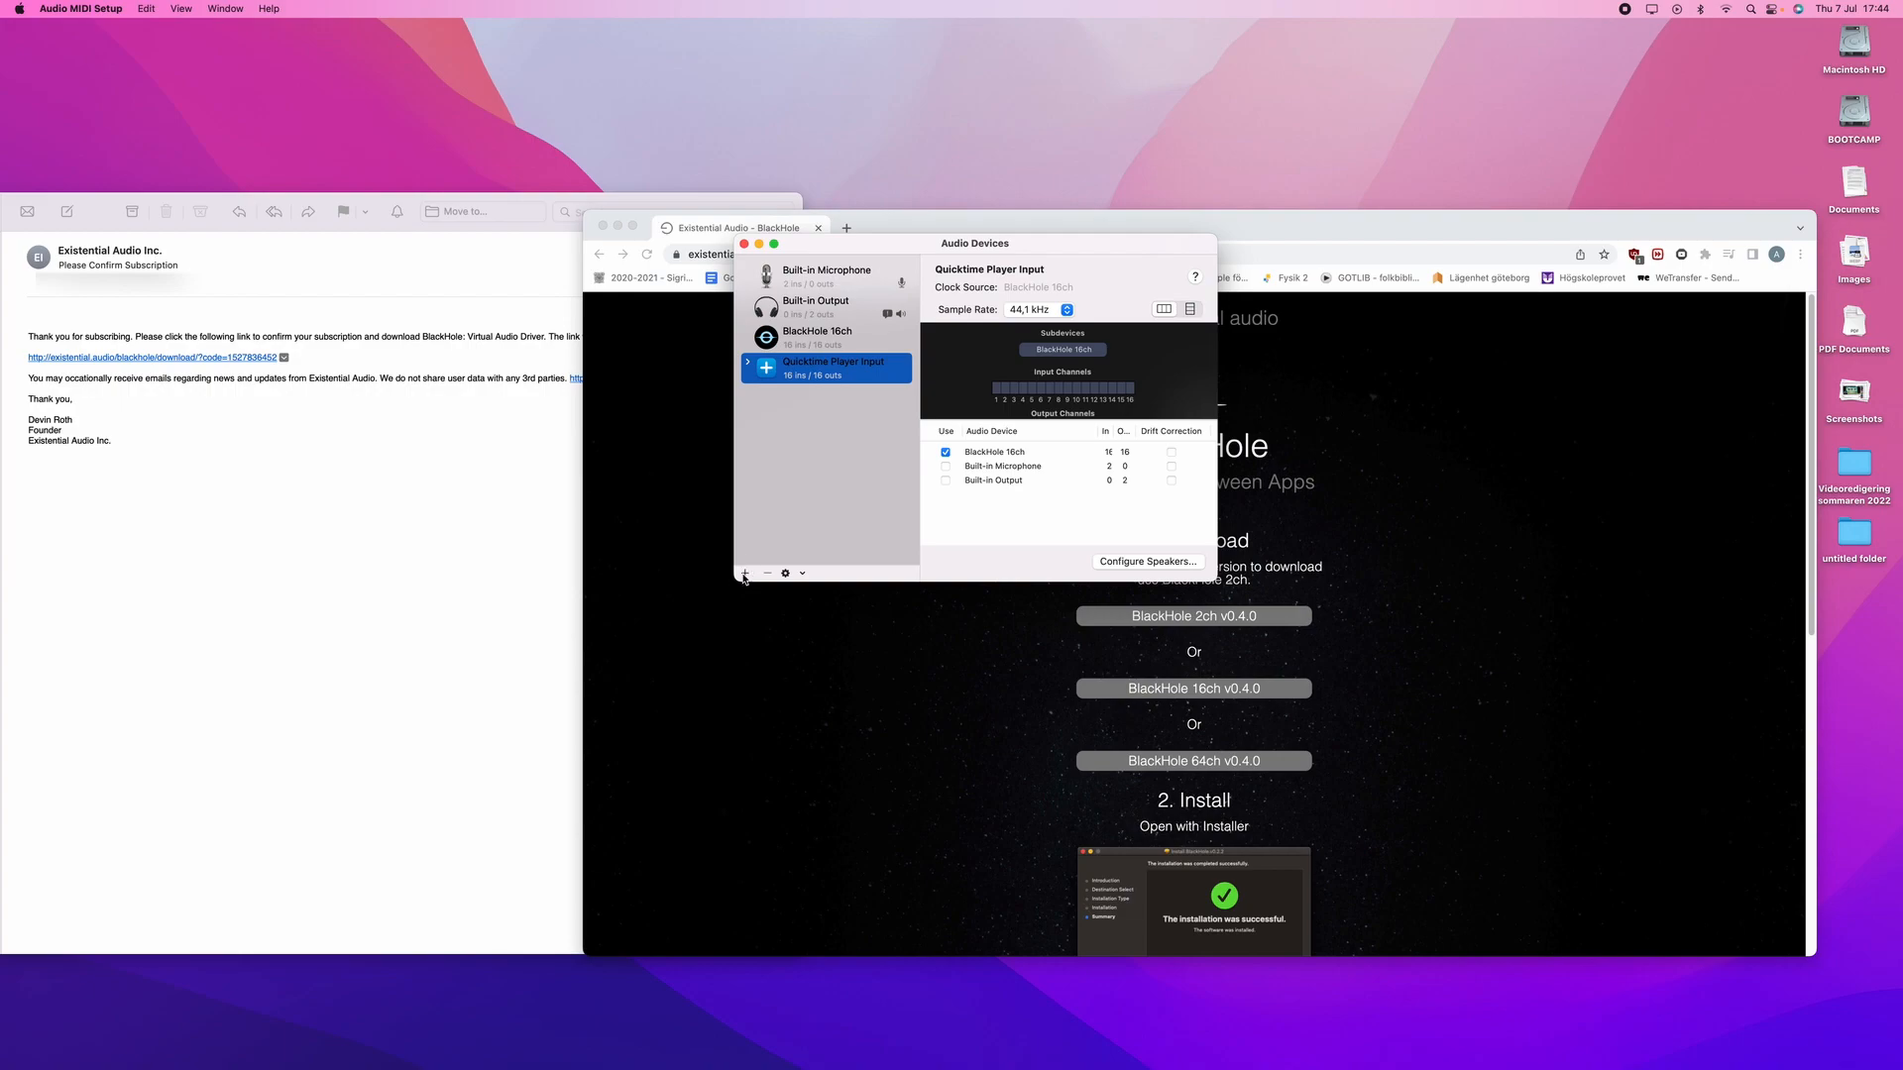
left_click(743, 573)
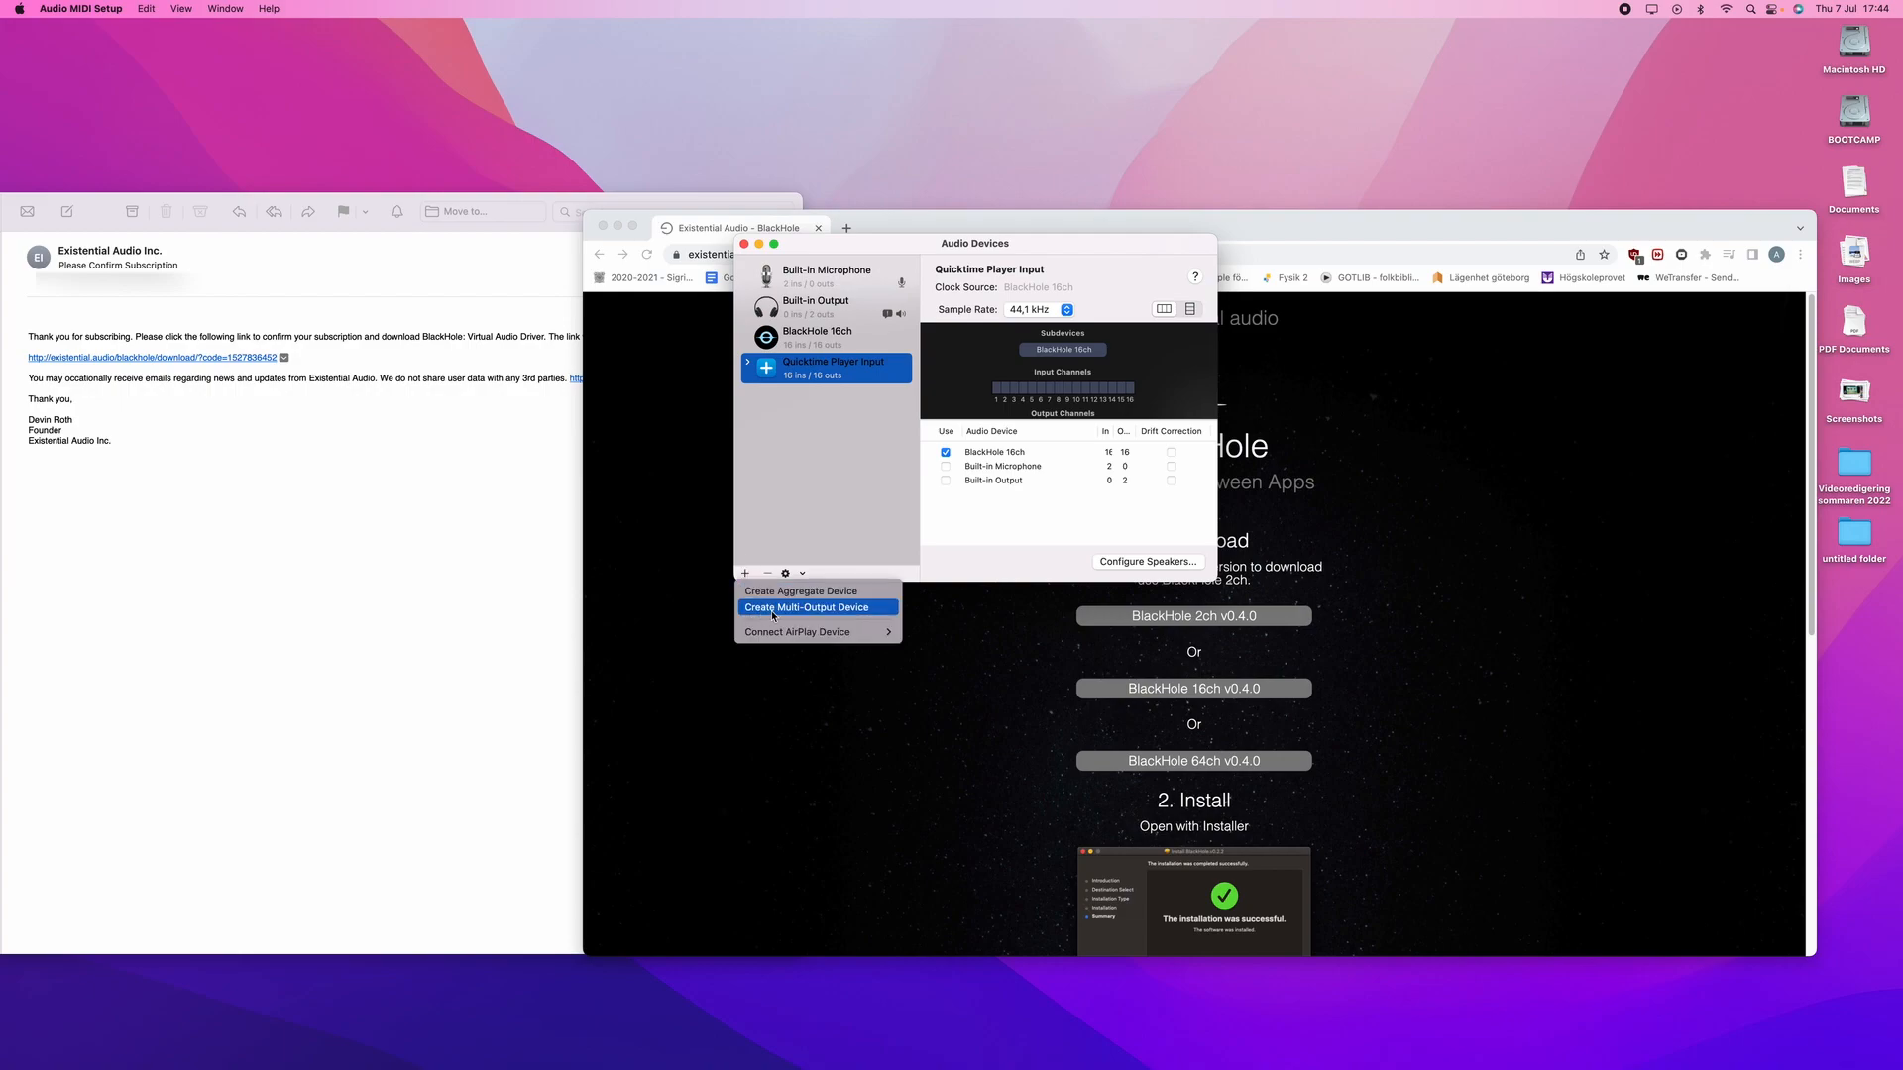
Create a multi-output device named Screen Record W/Audio with Built-in Output included
left_click(805, 607)
type("S")
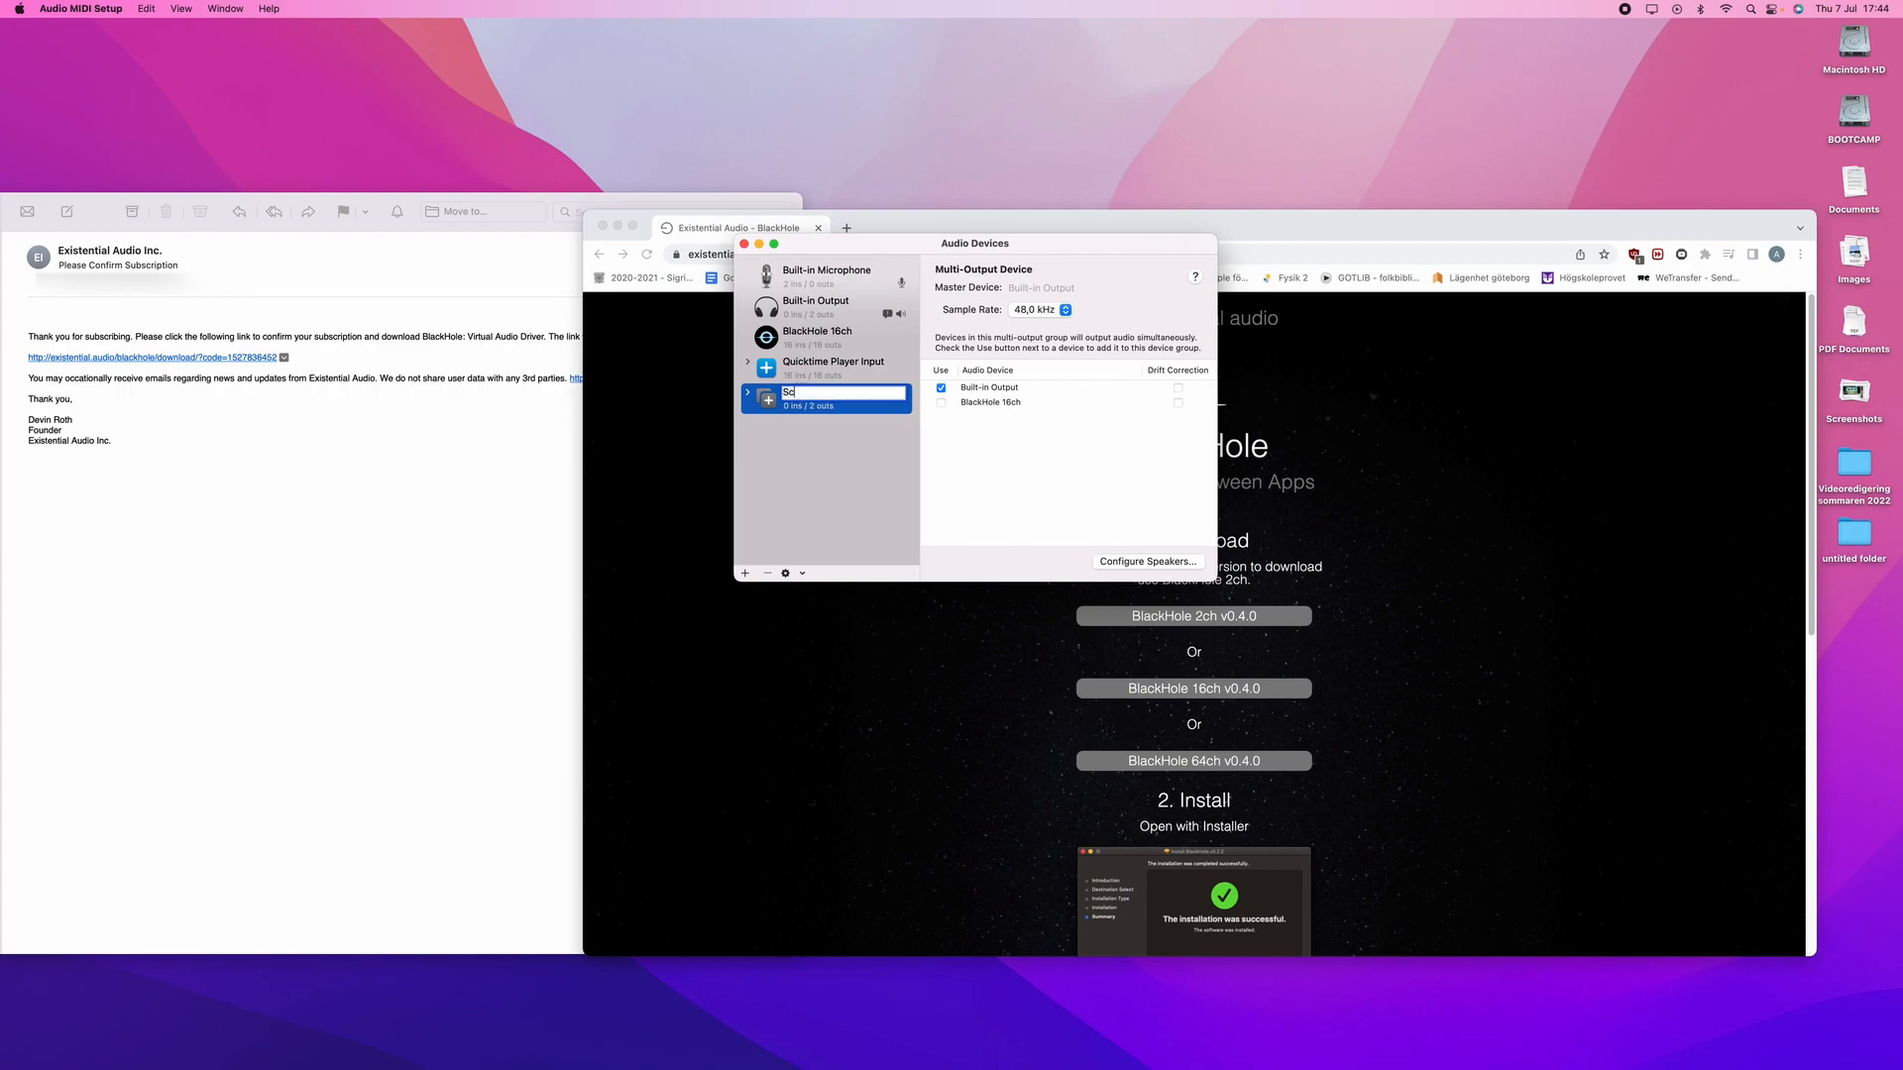
type("creen Record W/Audio")
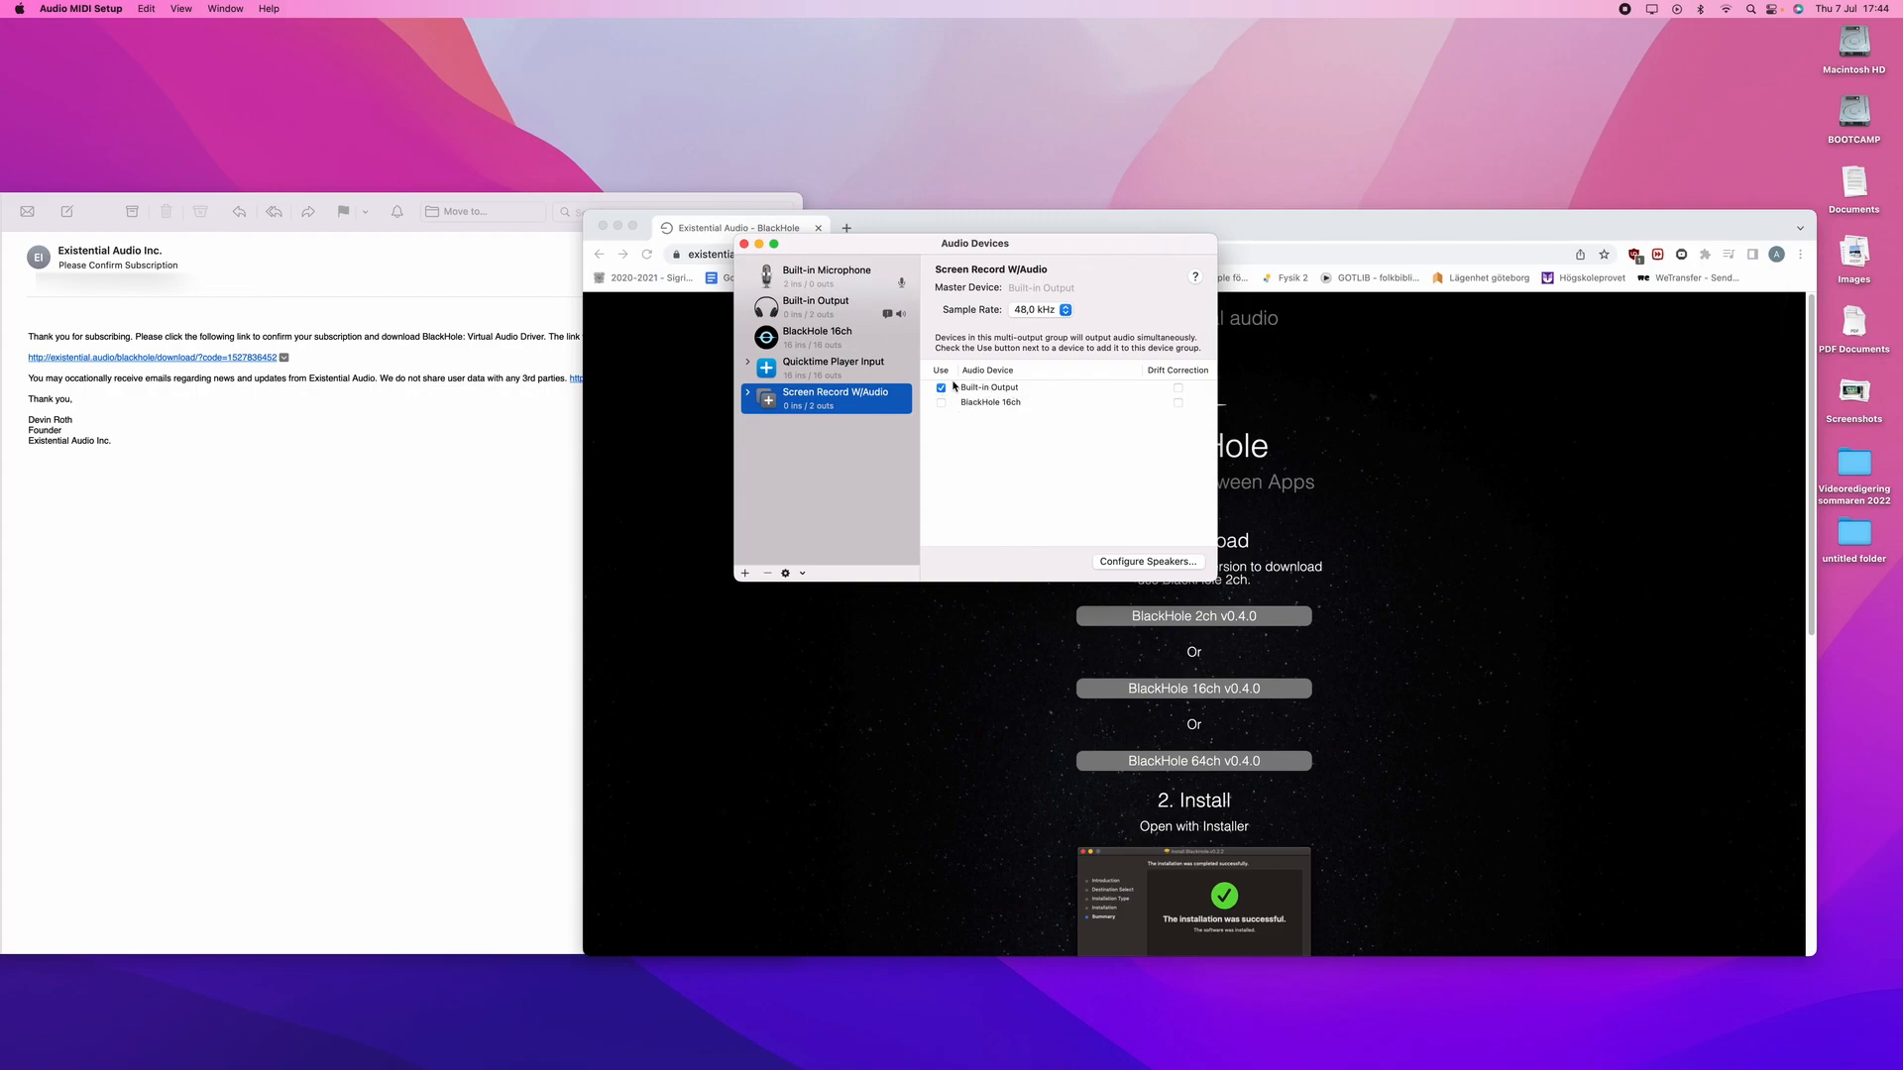
left_click(939, 386)
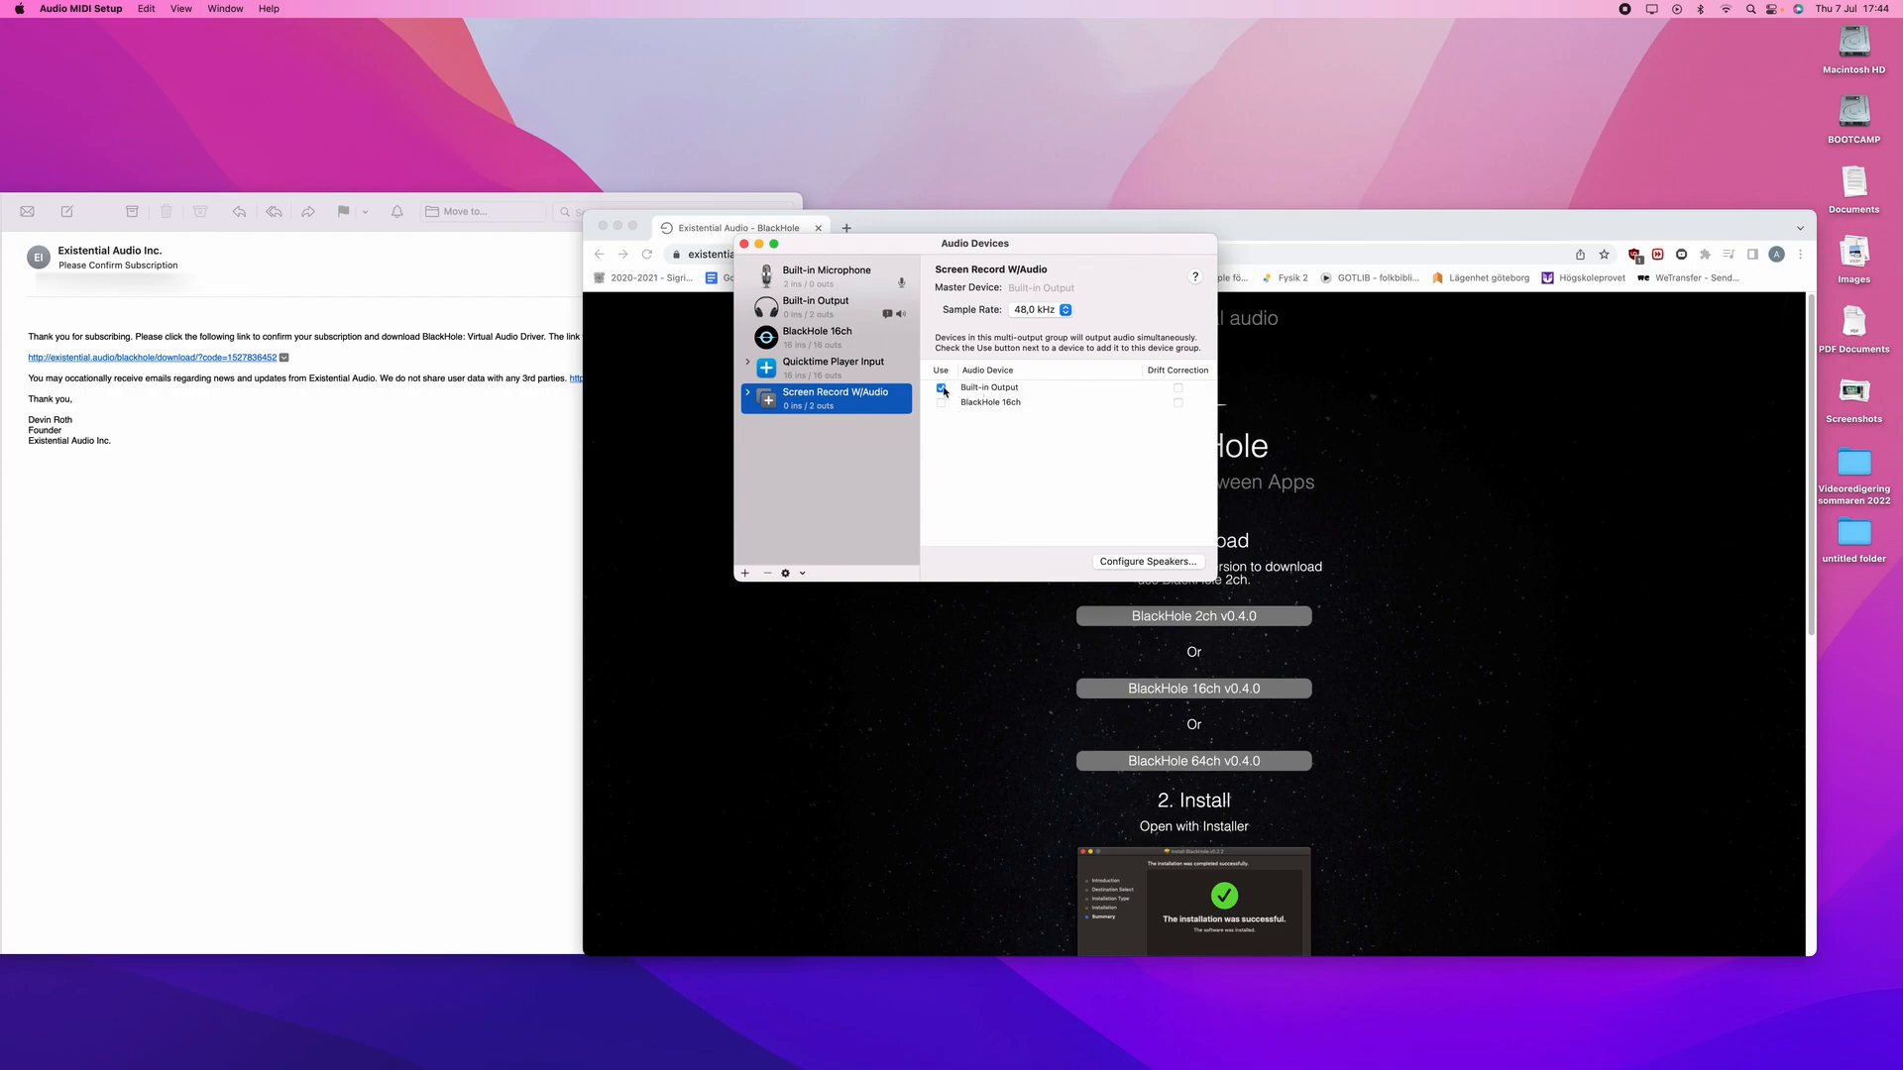
left_click(939, 386)
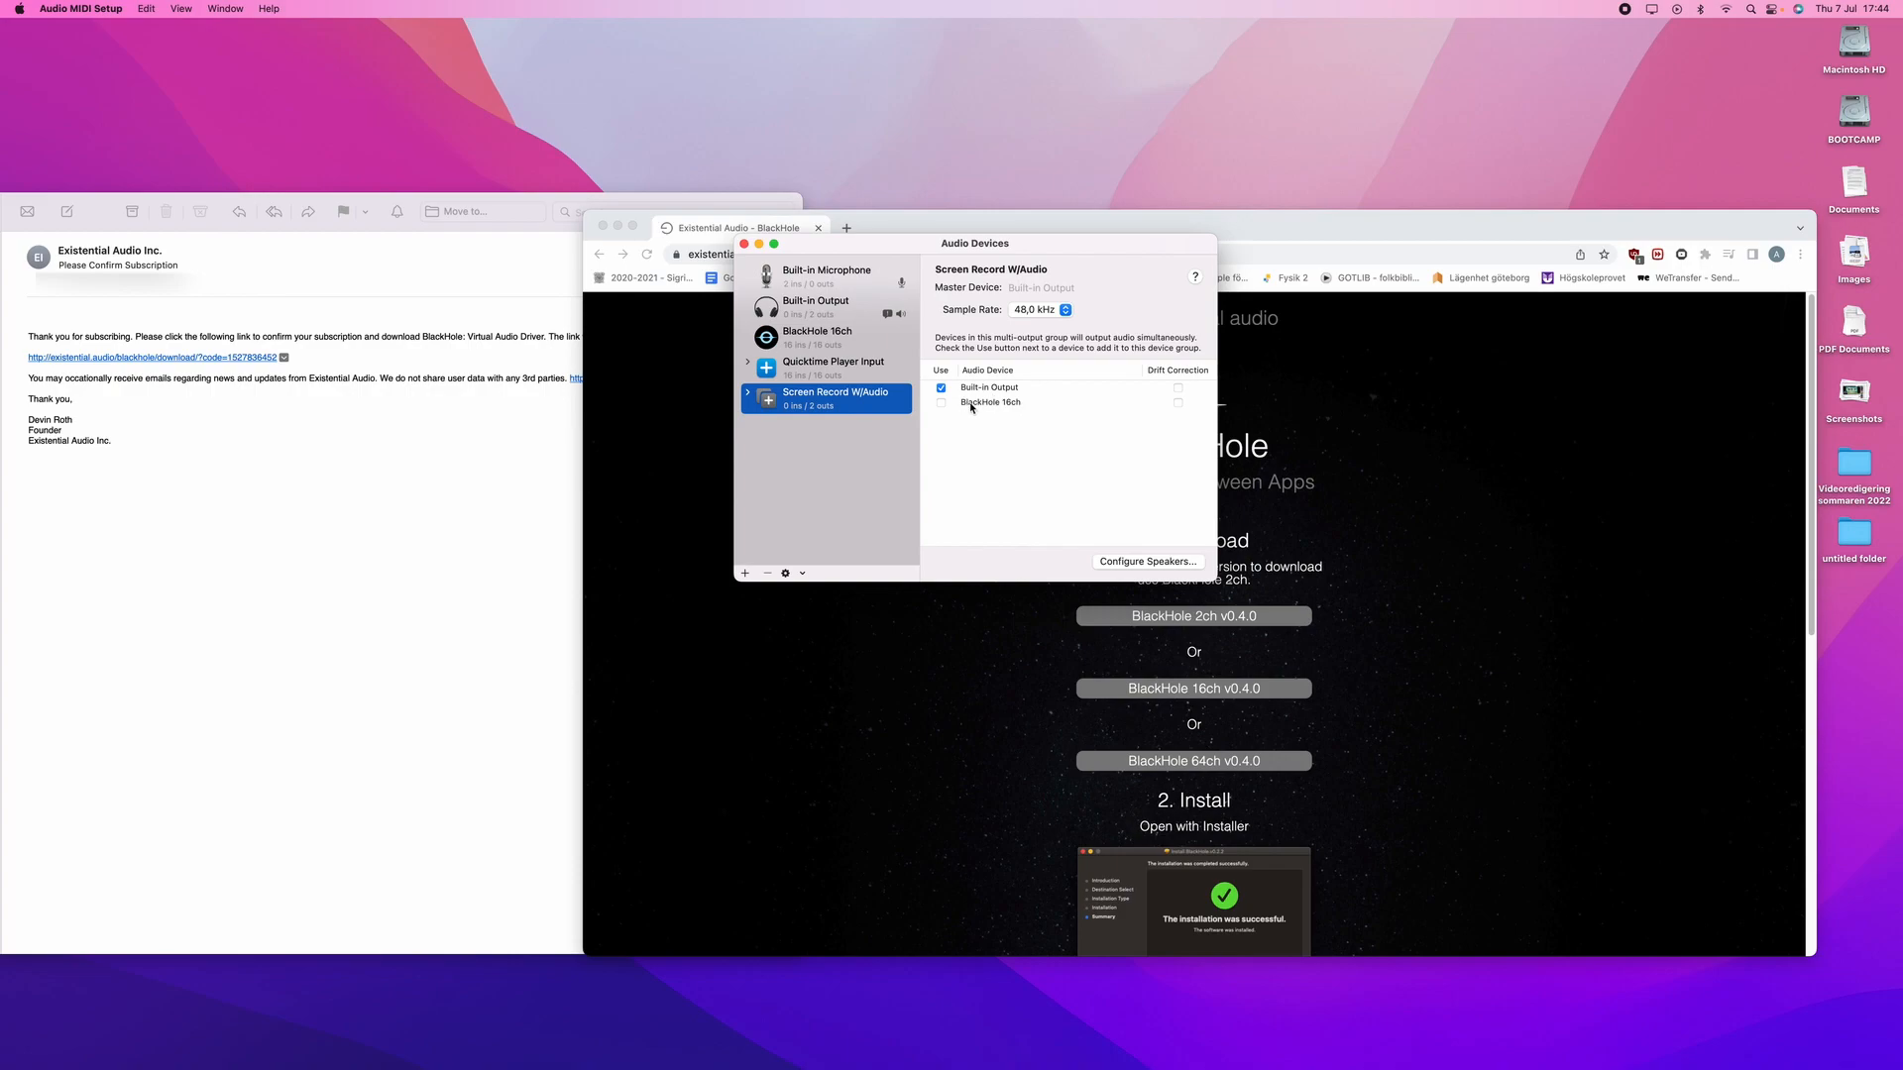
mouse_move(989, 404)
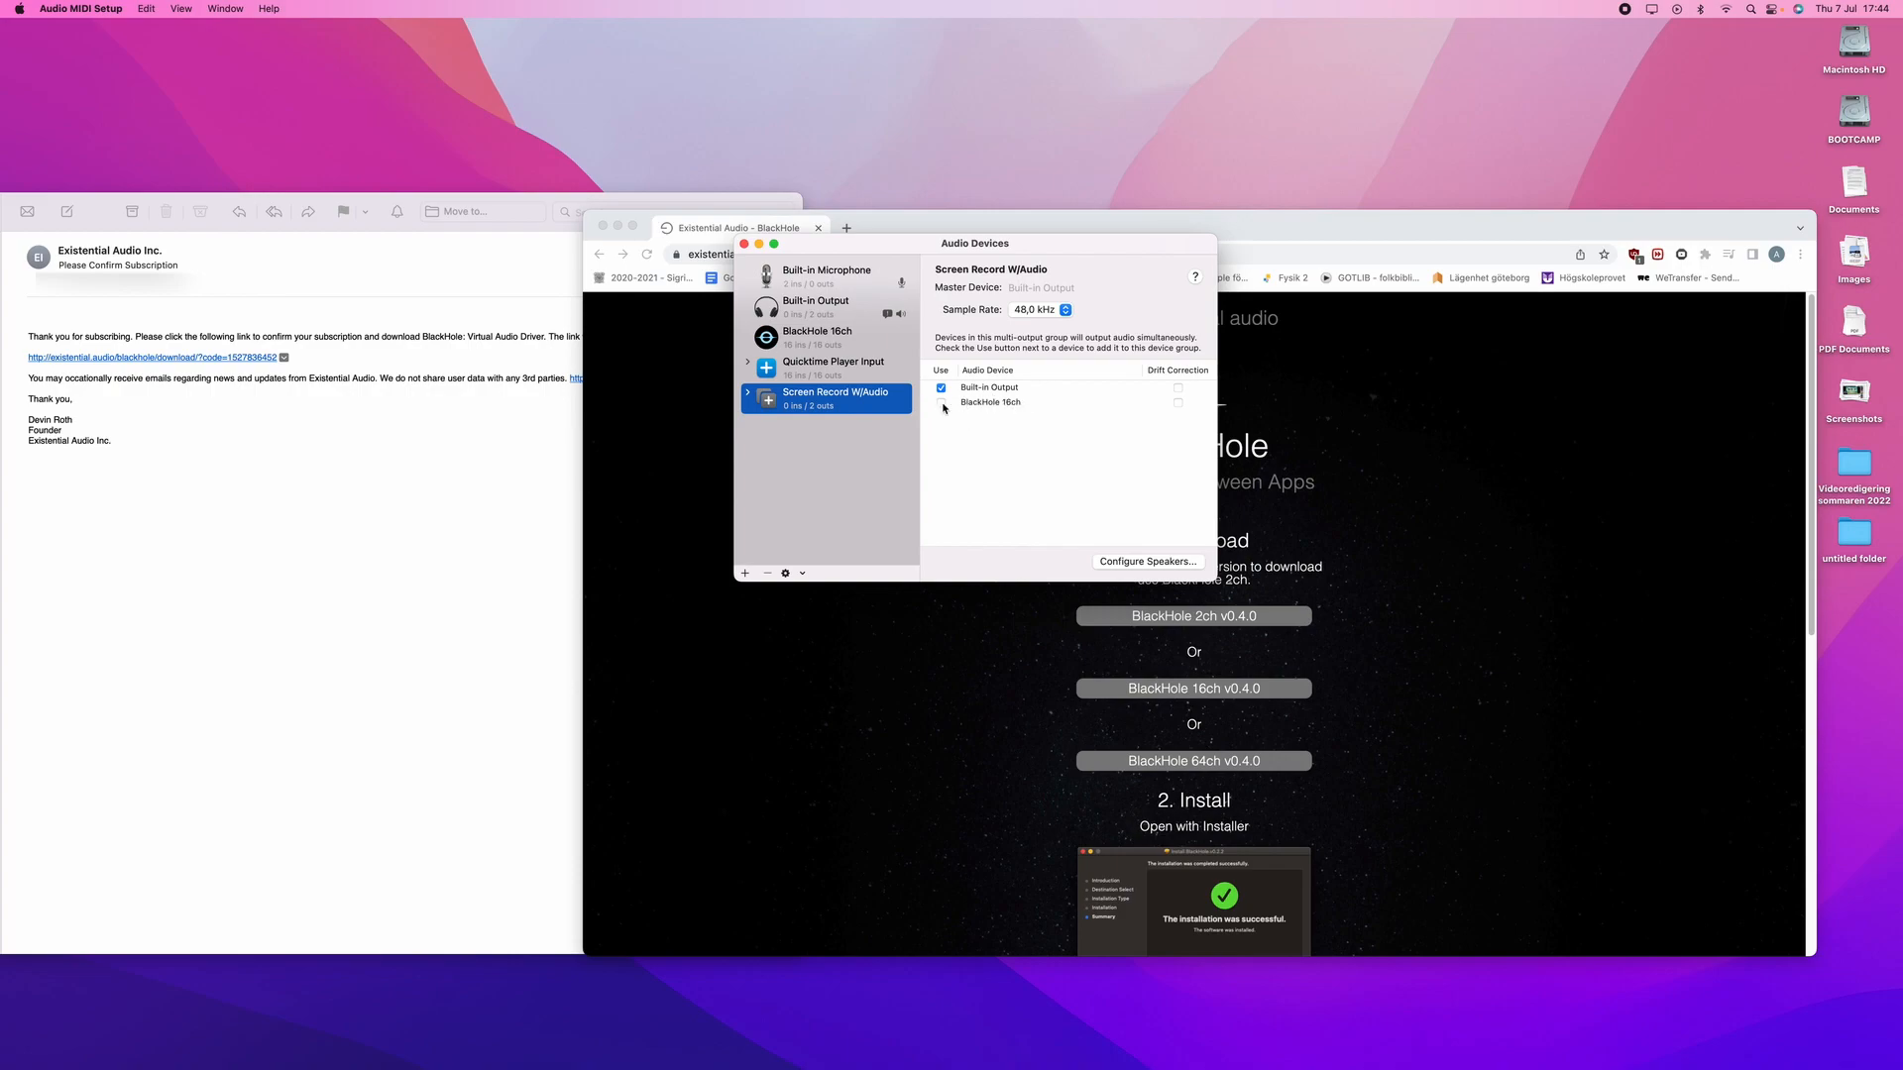
Add BlackHole 16ch to Screen Record W/Audio and keep Built-in Output as master device
left_click(939, 403)
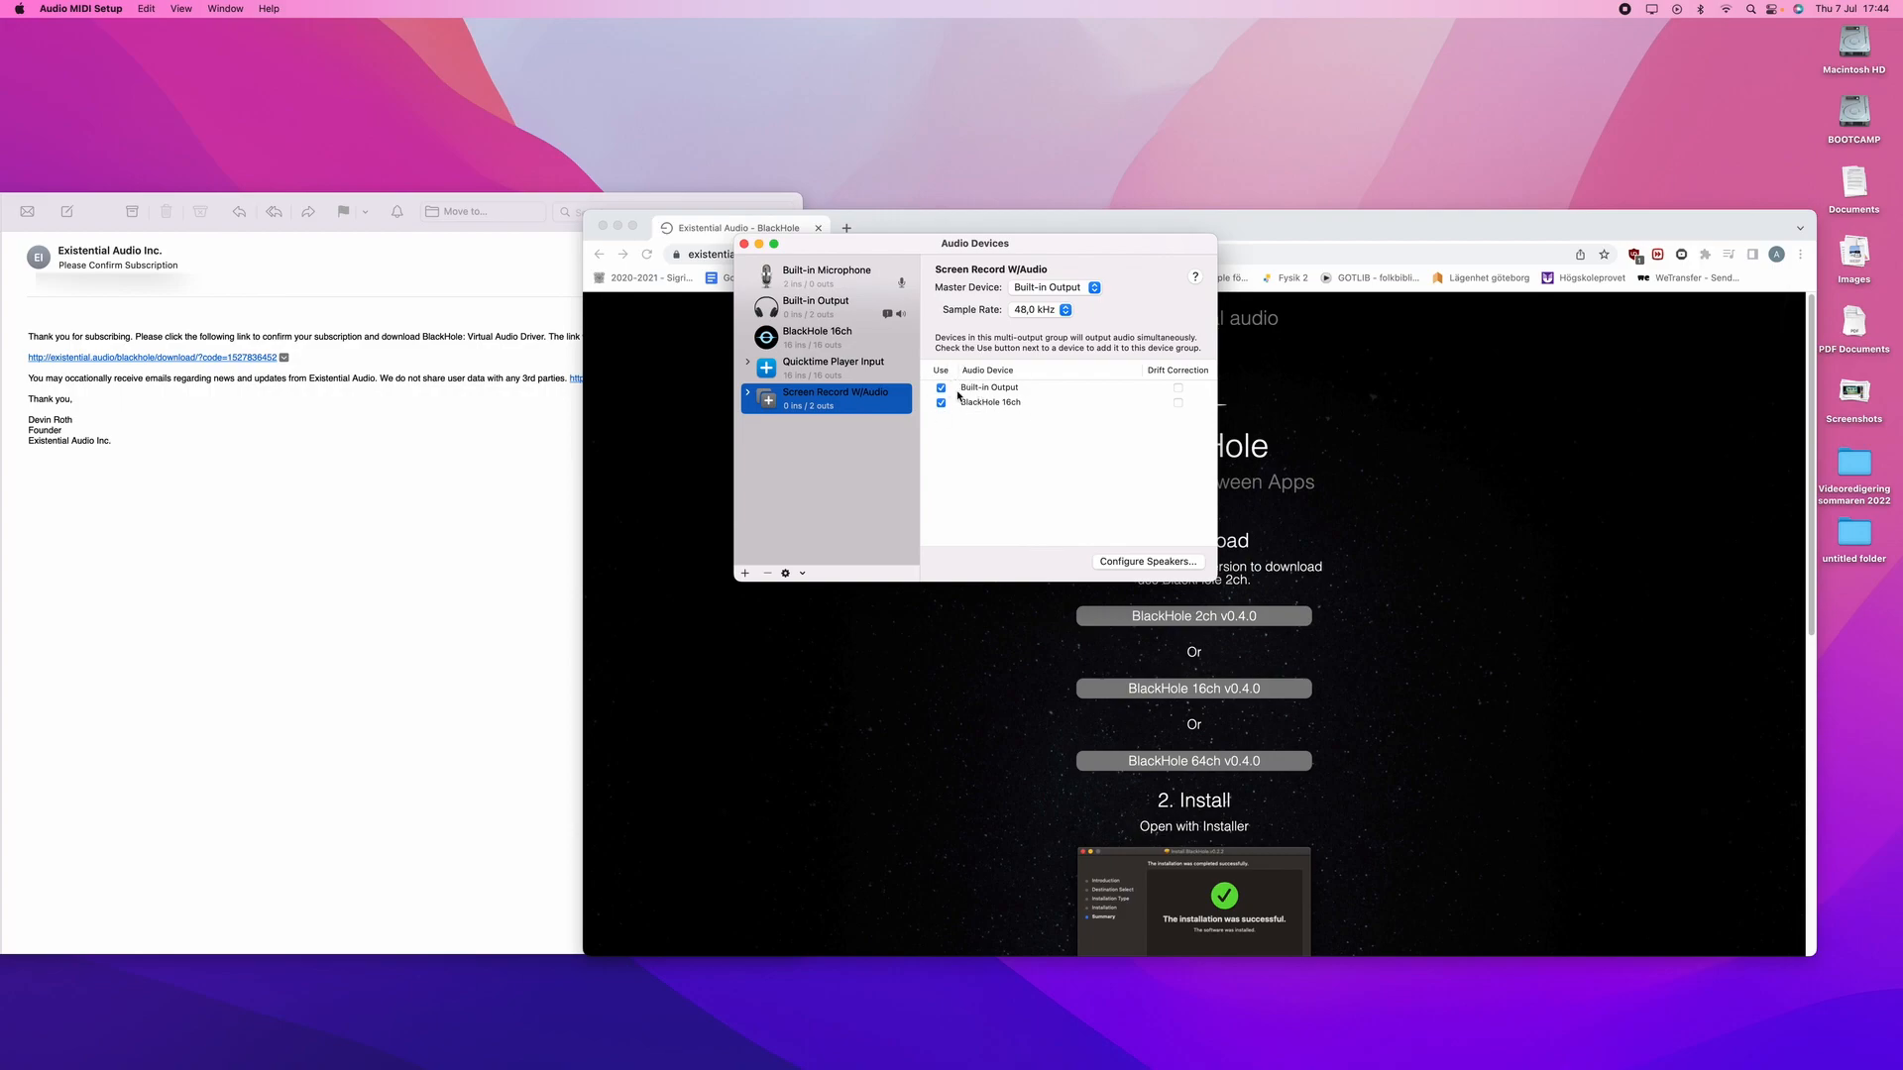
left_click(1052, 287)
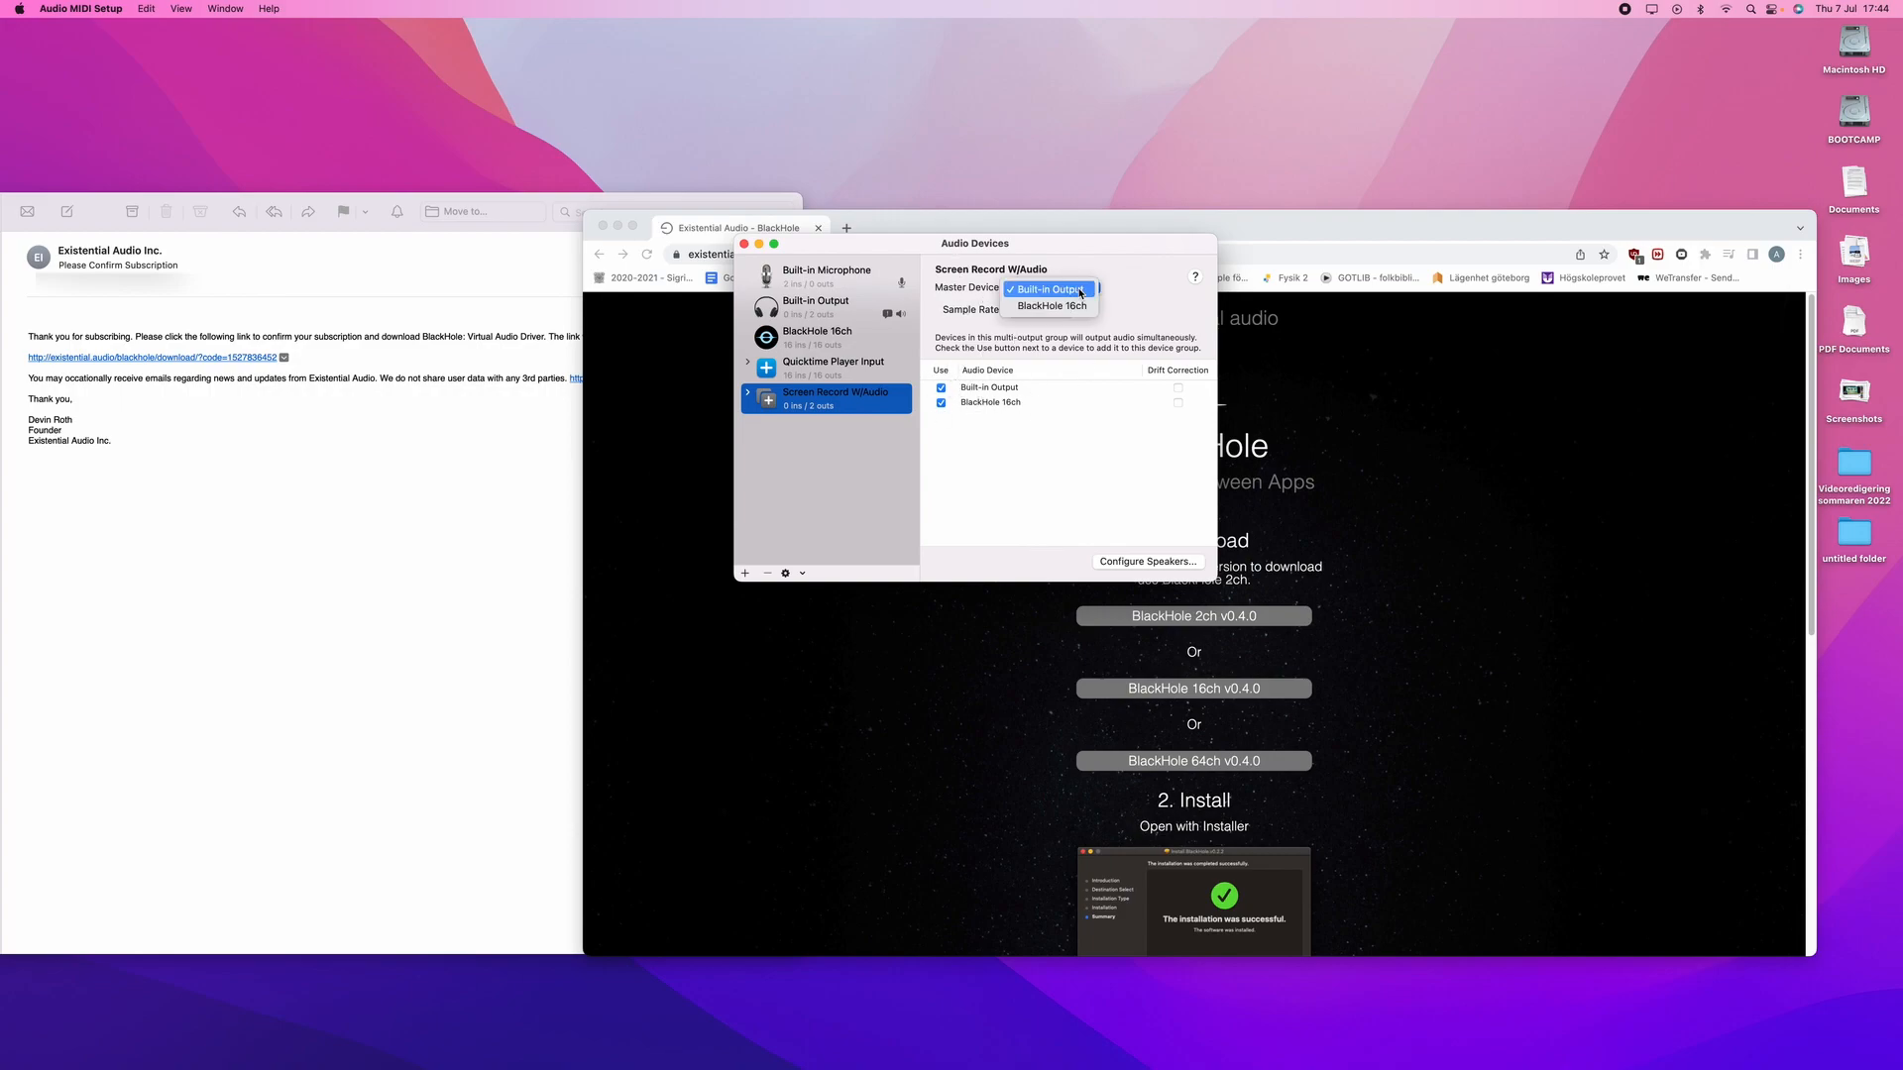
left_click(1046, 290)
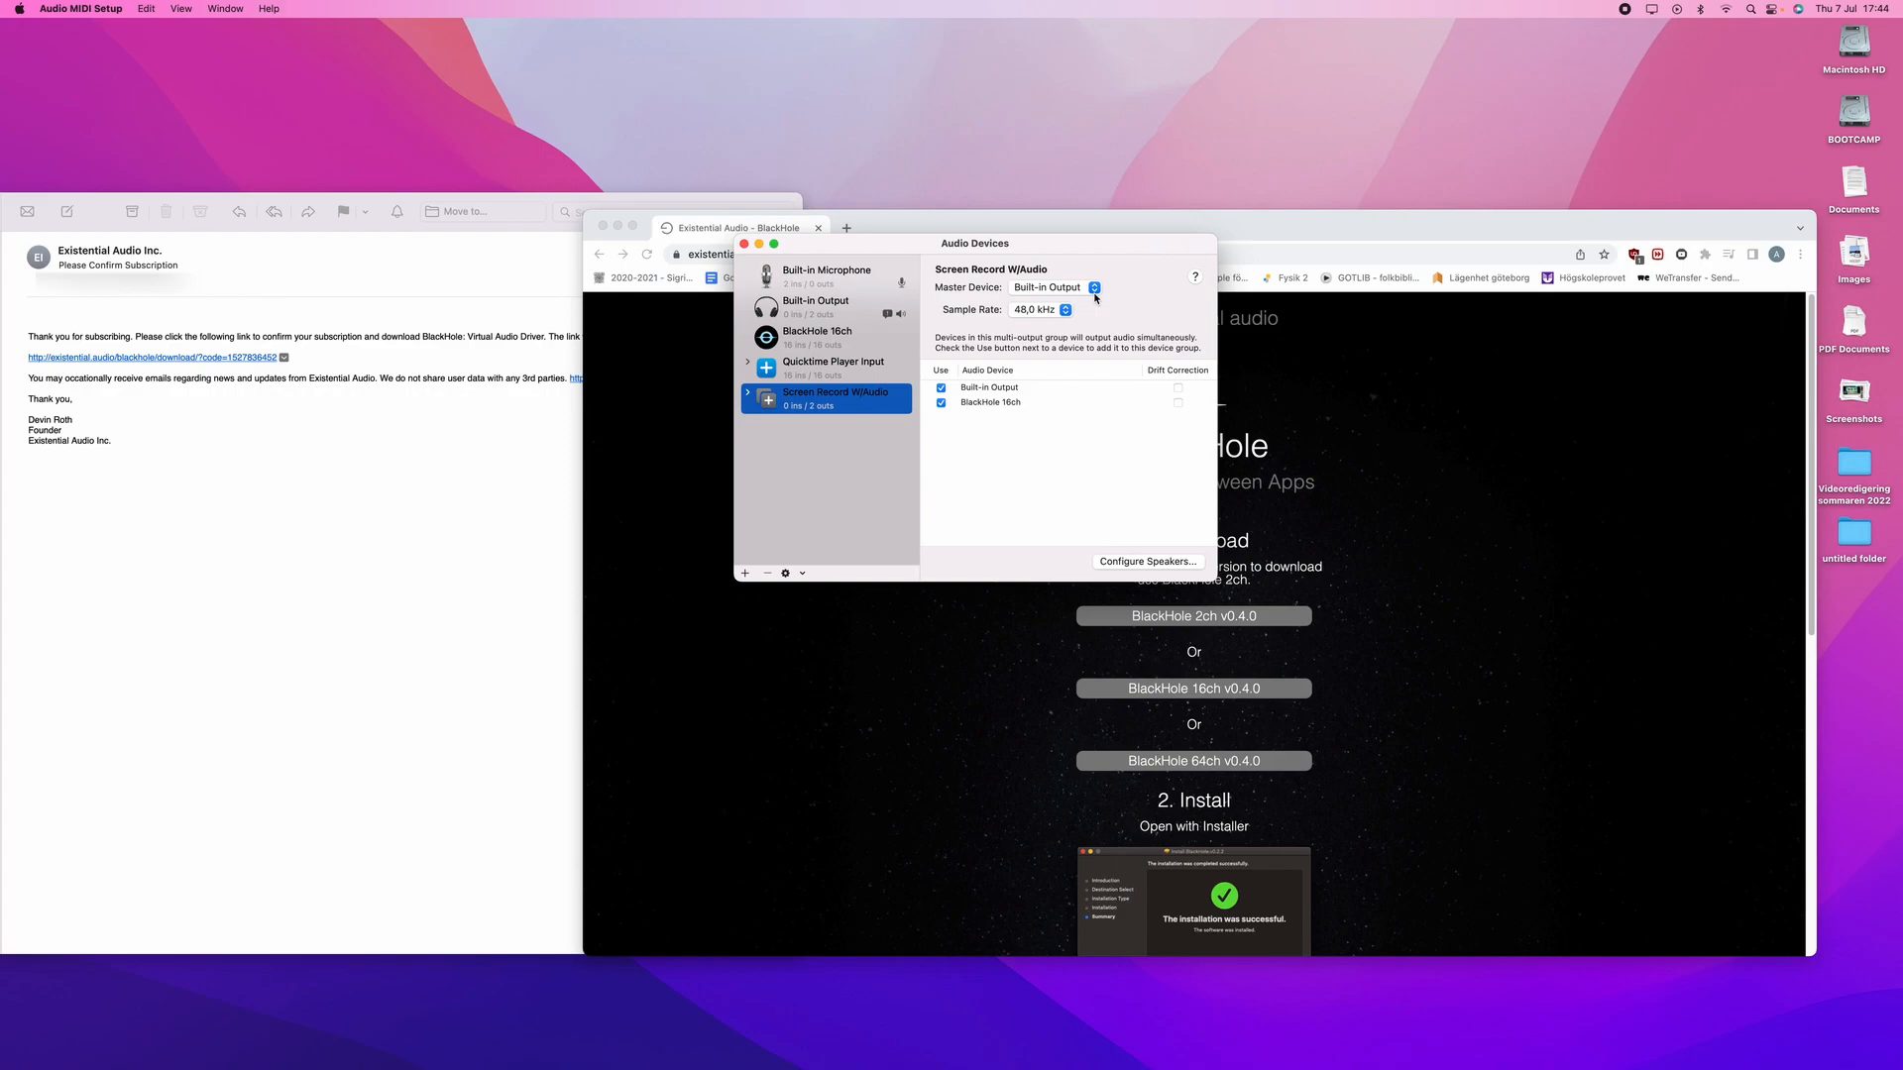
left_click(1057, 285)
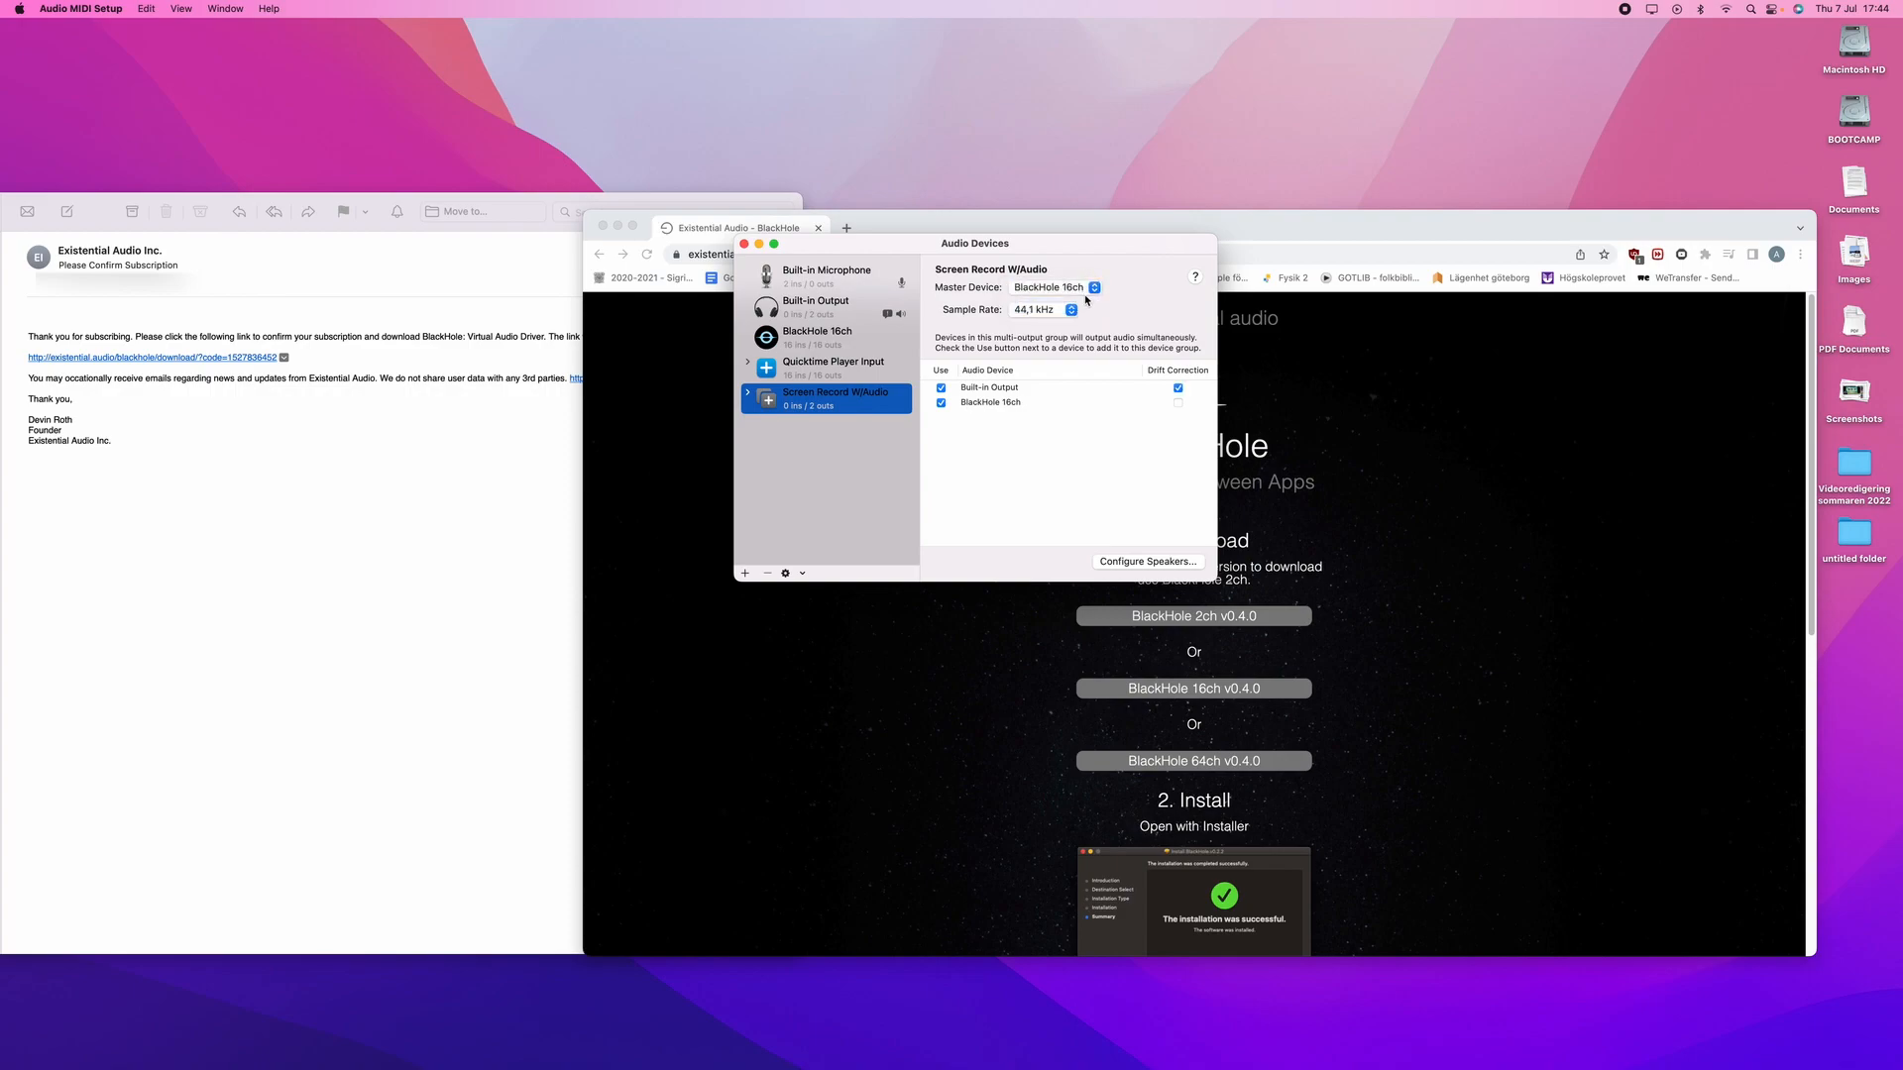
left_click(1052, 287)
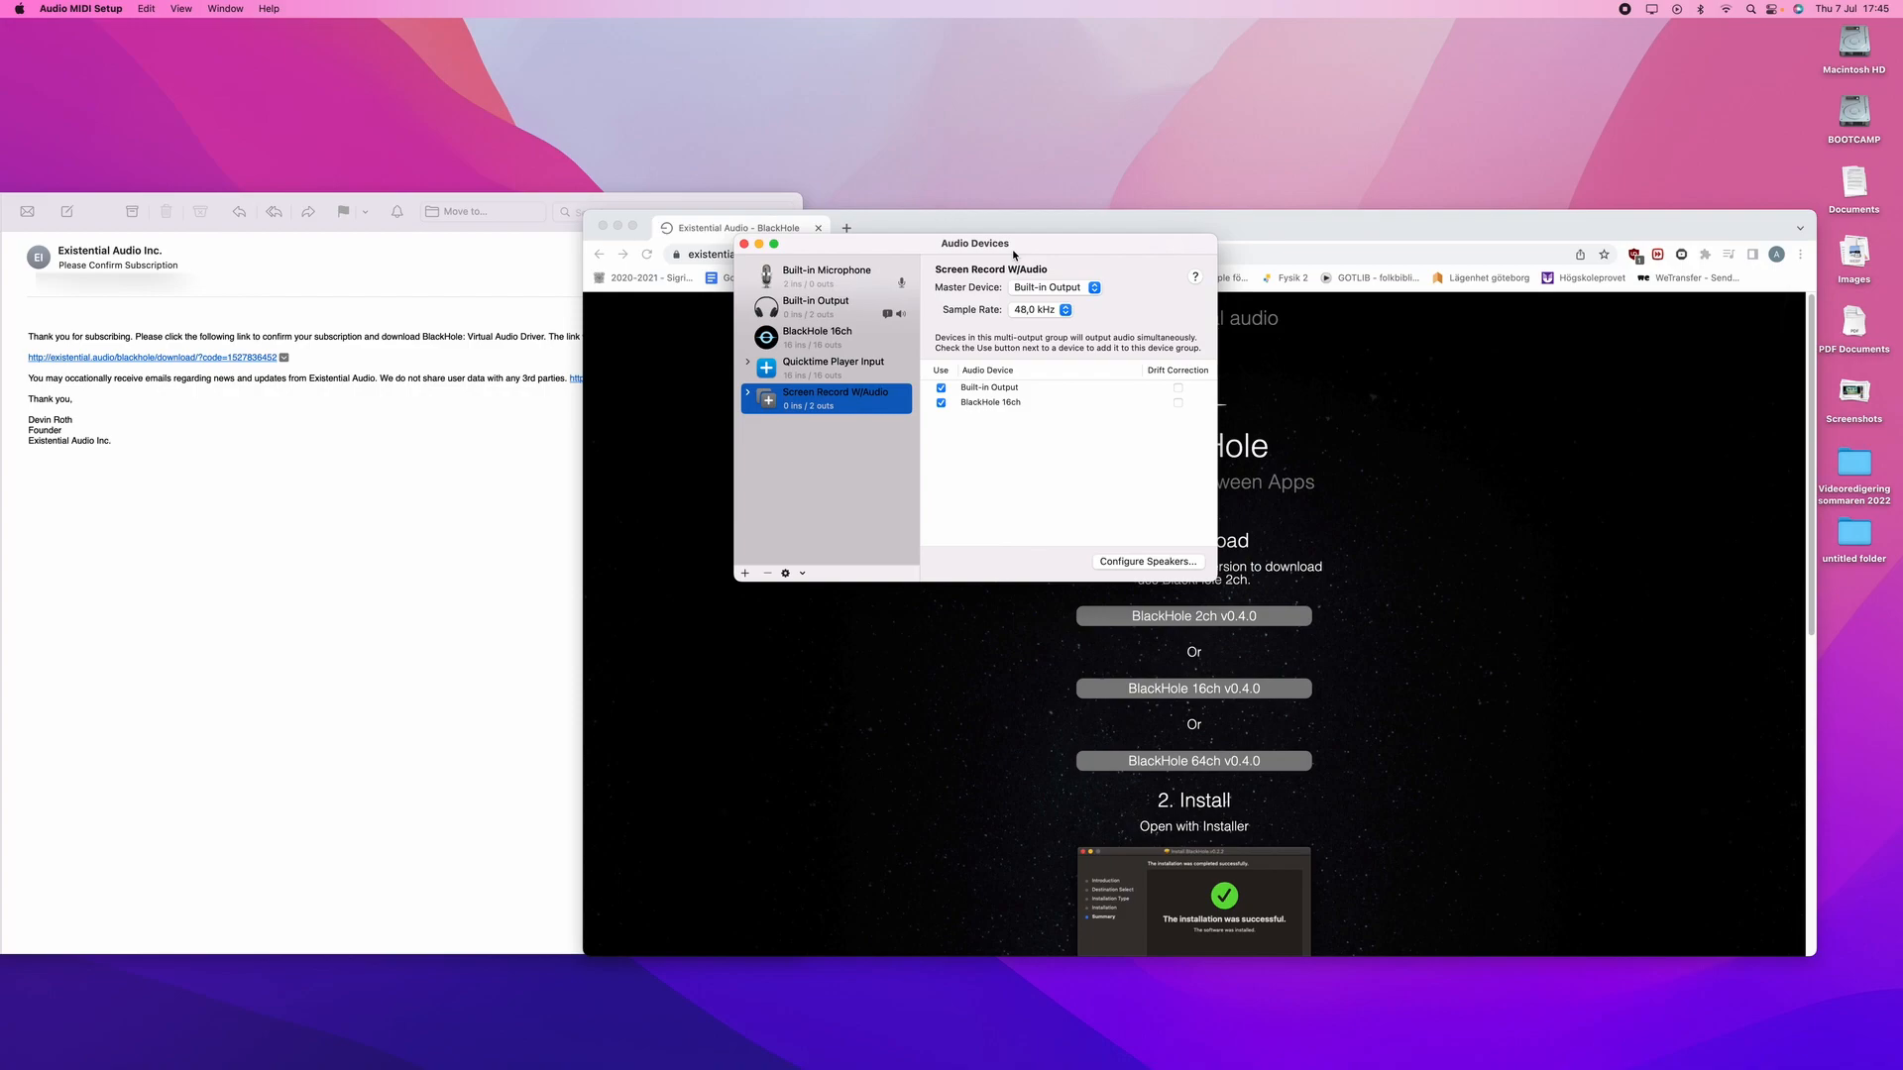
mouse_move(1500, 296)
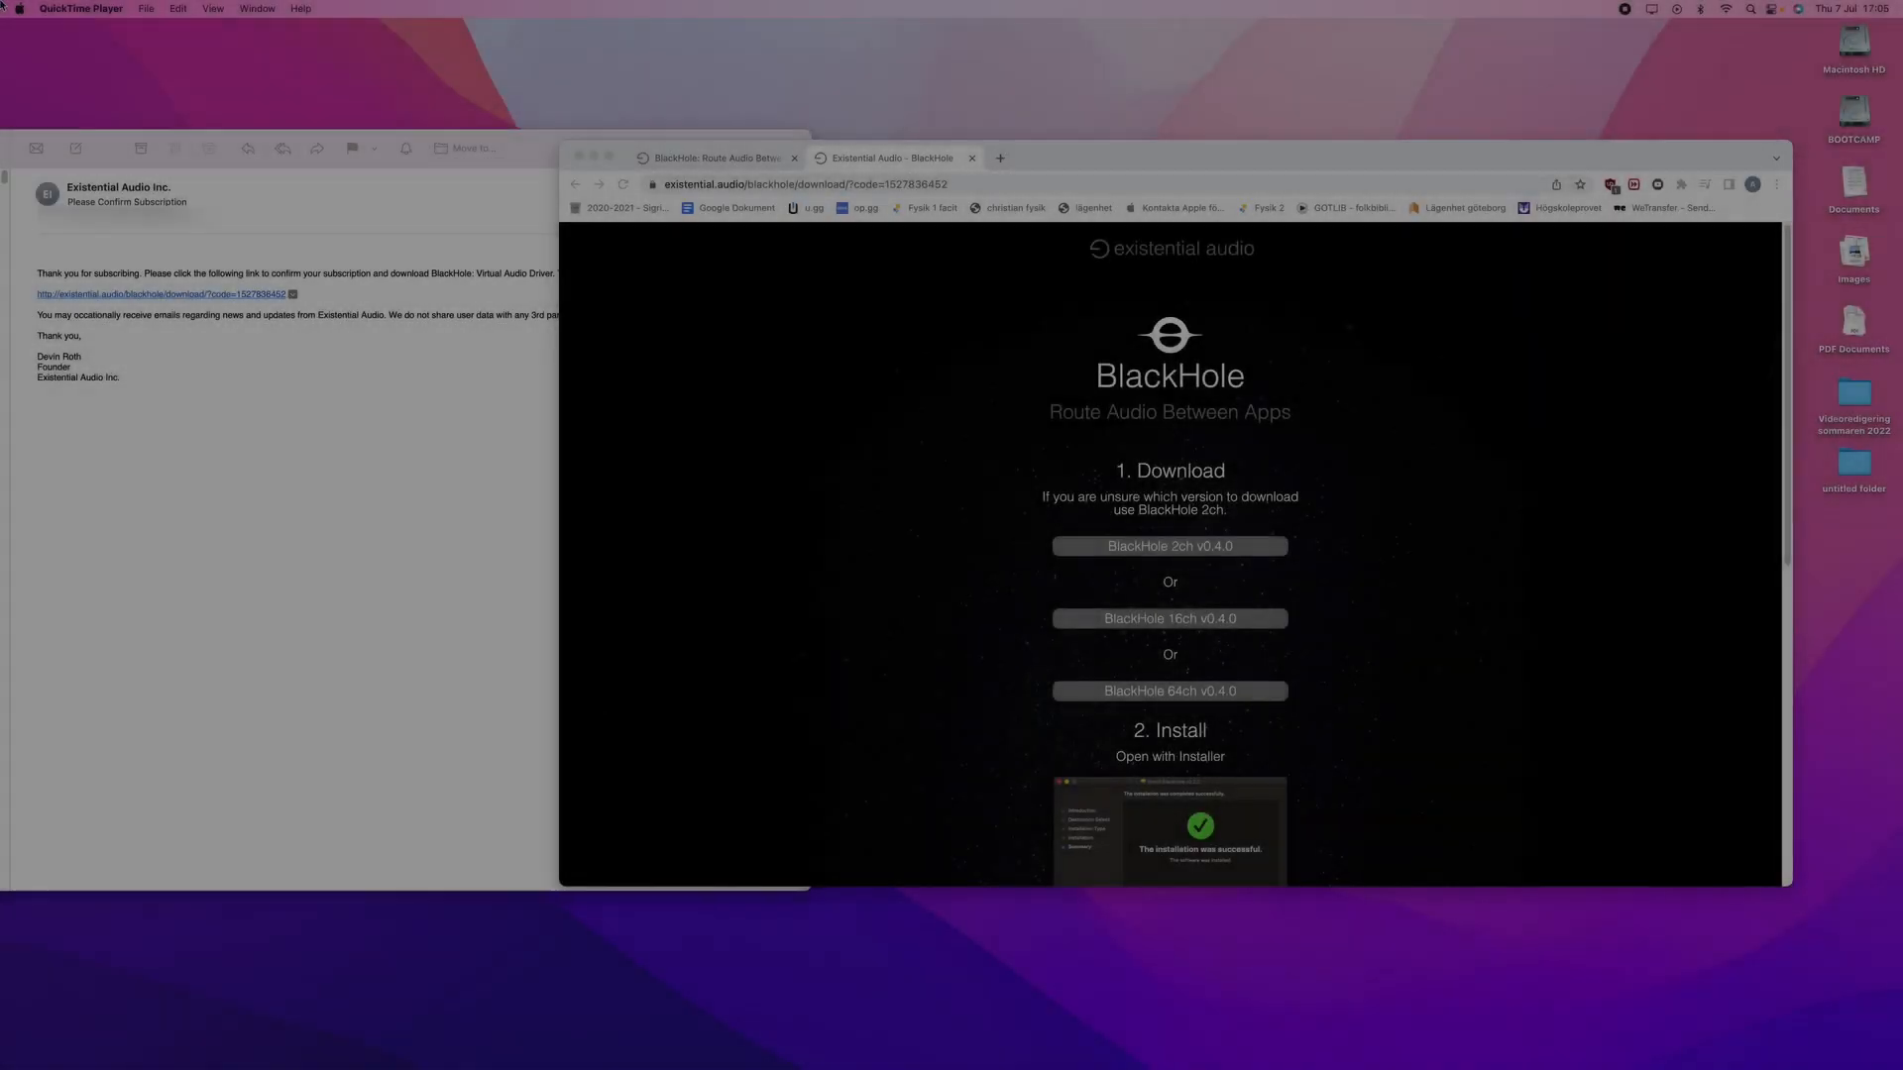
Set the Sound output in System Preferences to Screen Record W/Audio
left_click(14, 8)
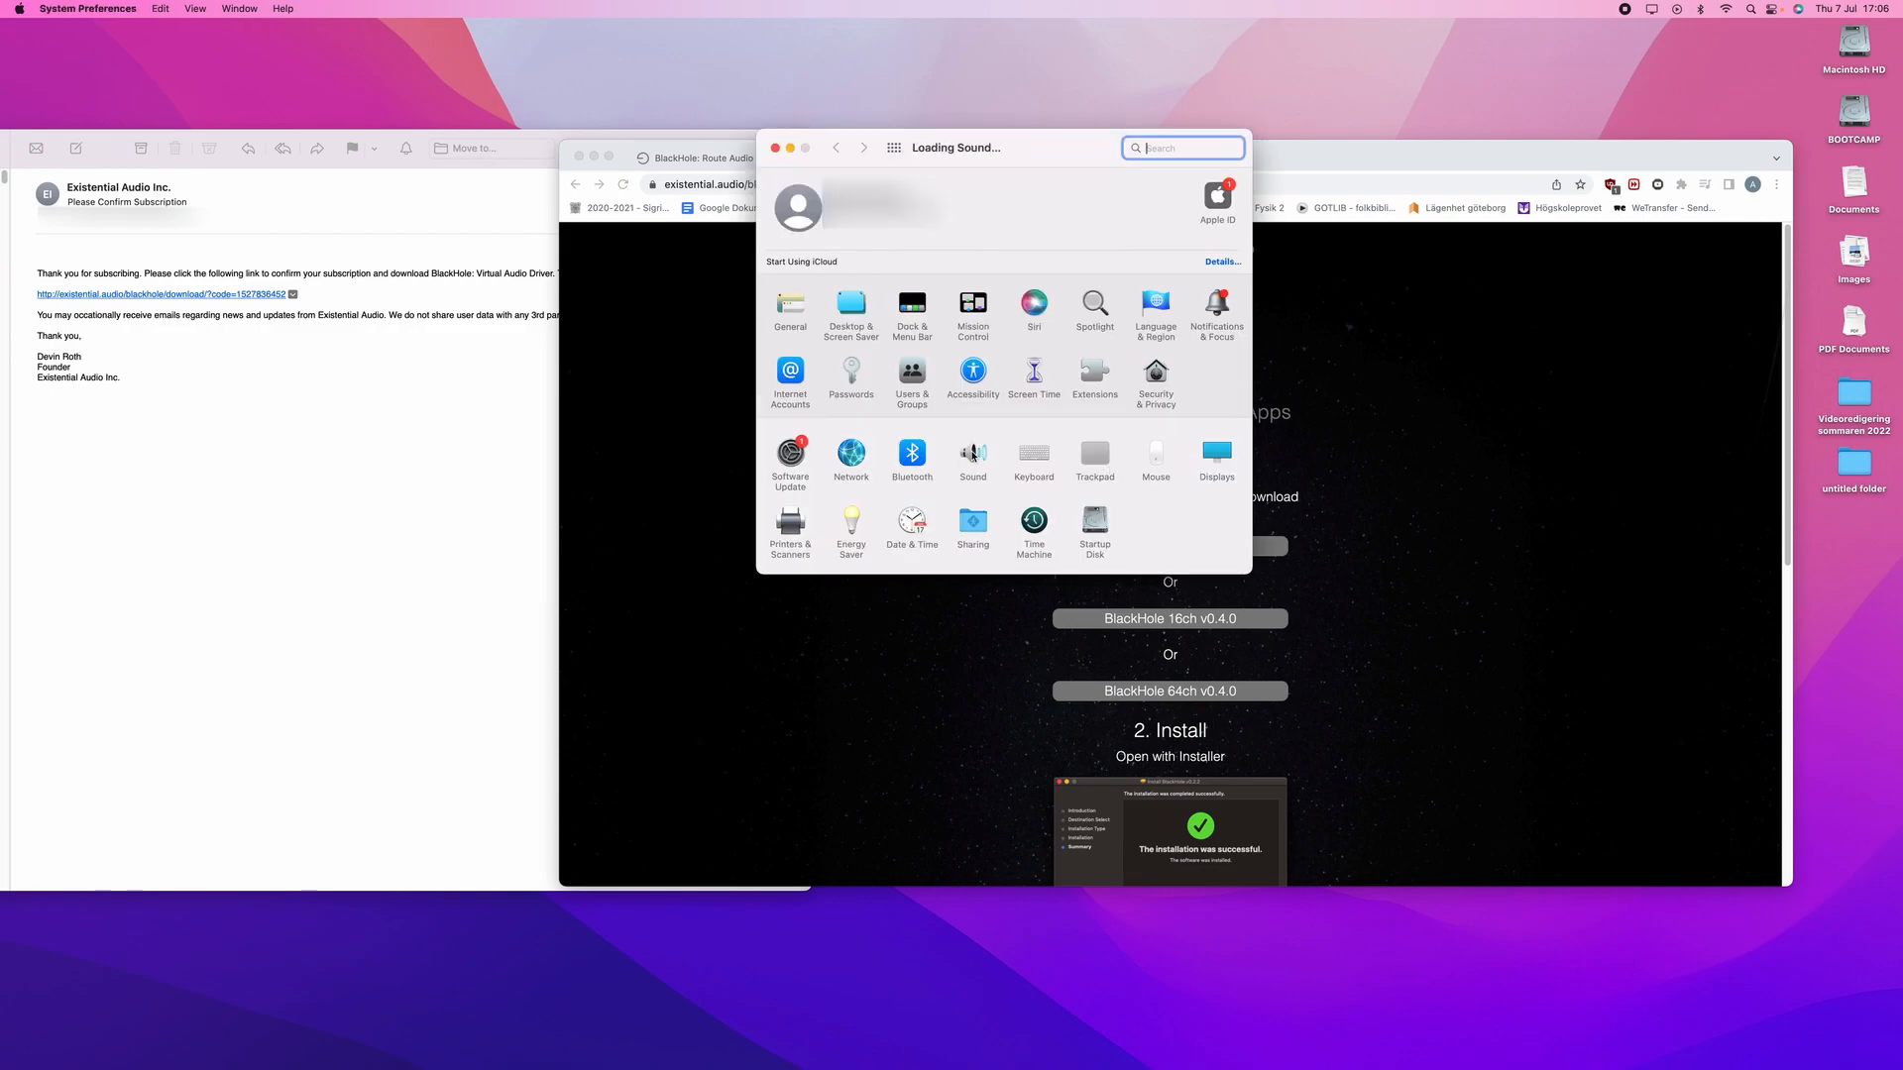
left_click(971, 456)
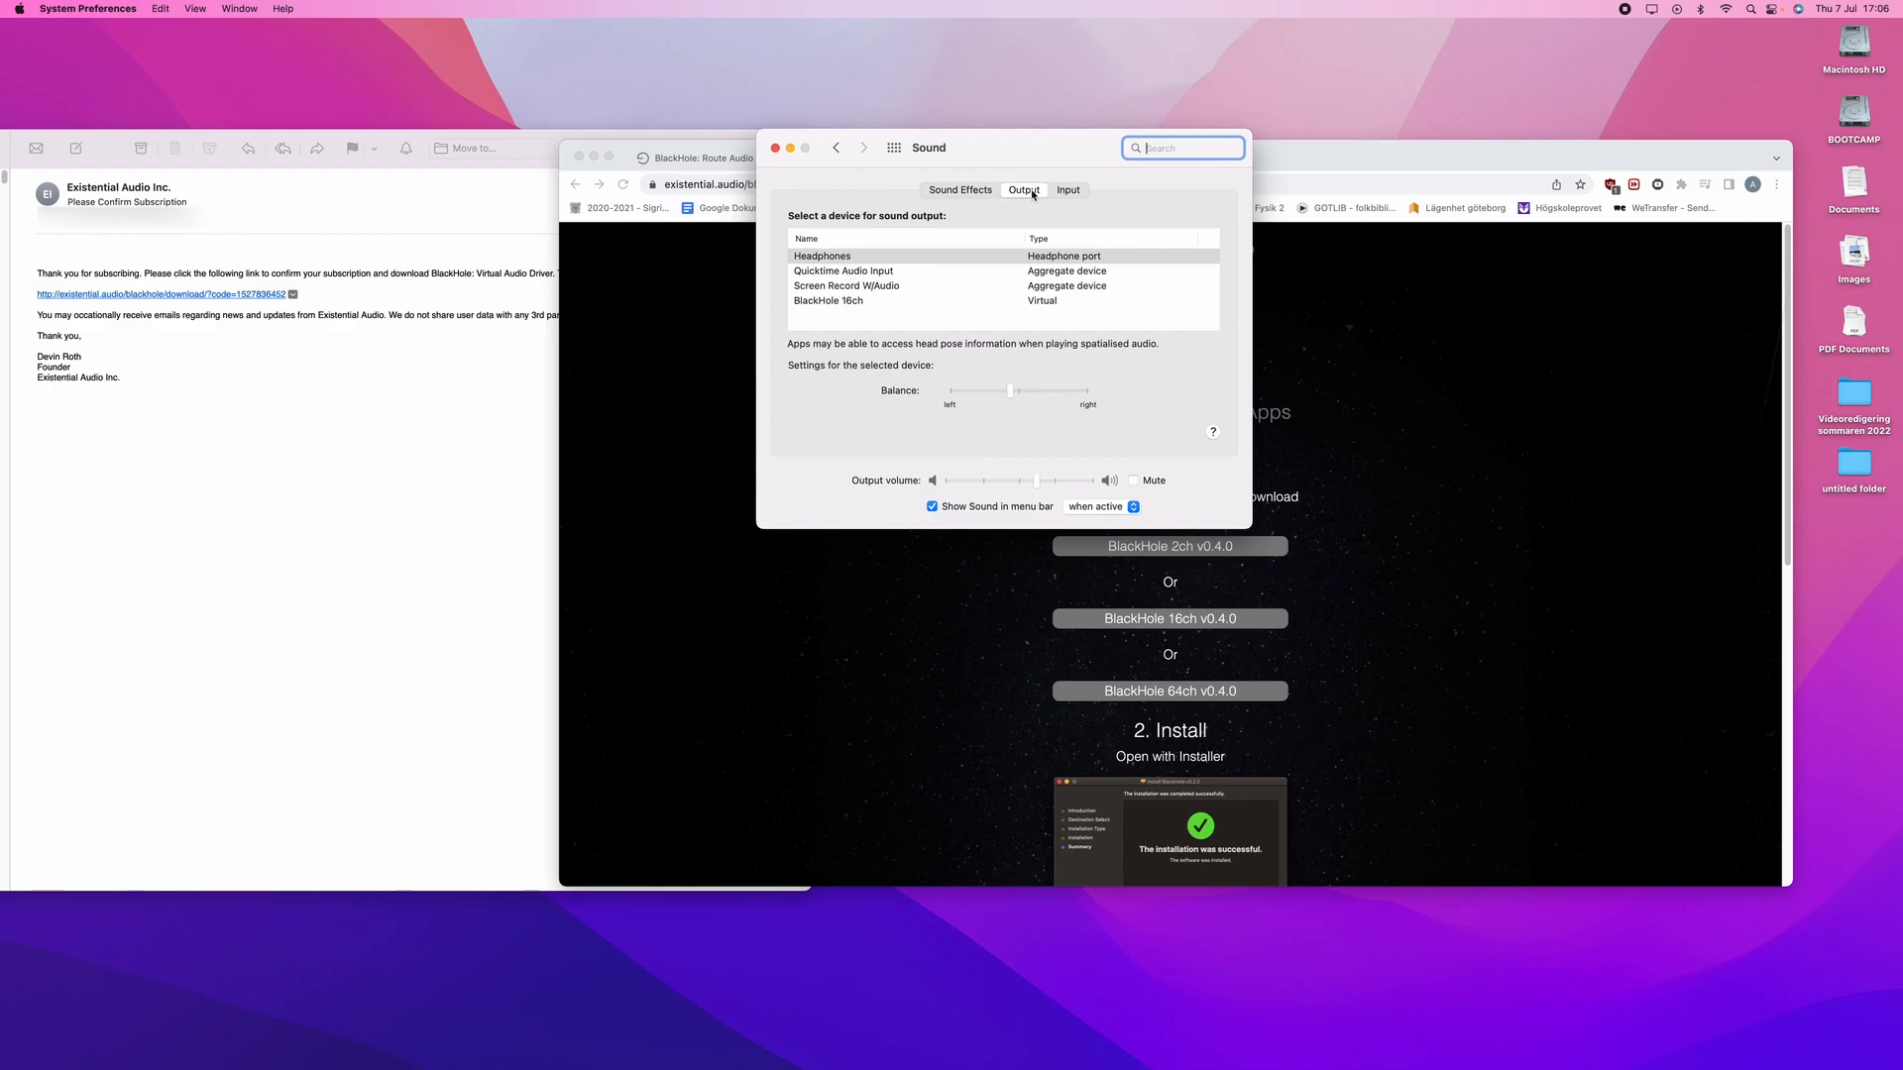
mouse_move(1031, 194)
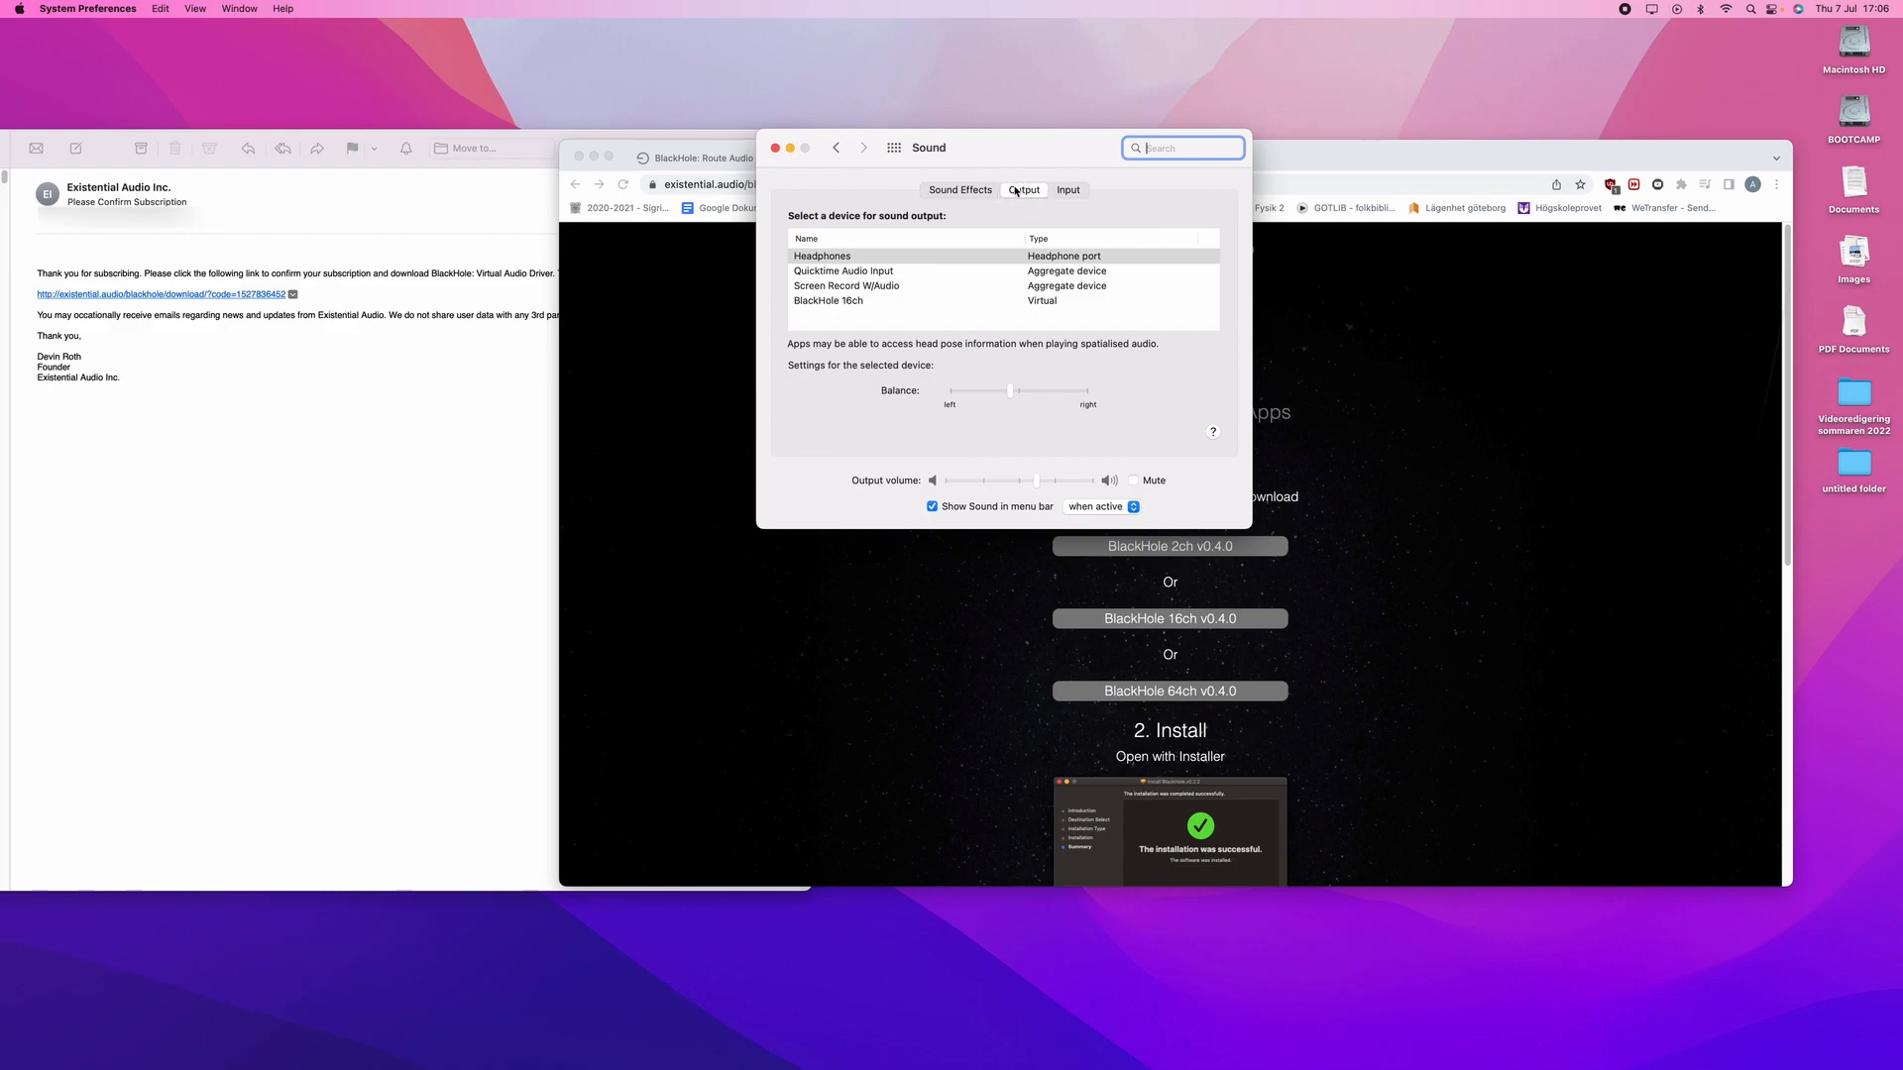
left_click(837, 255)
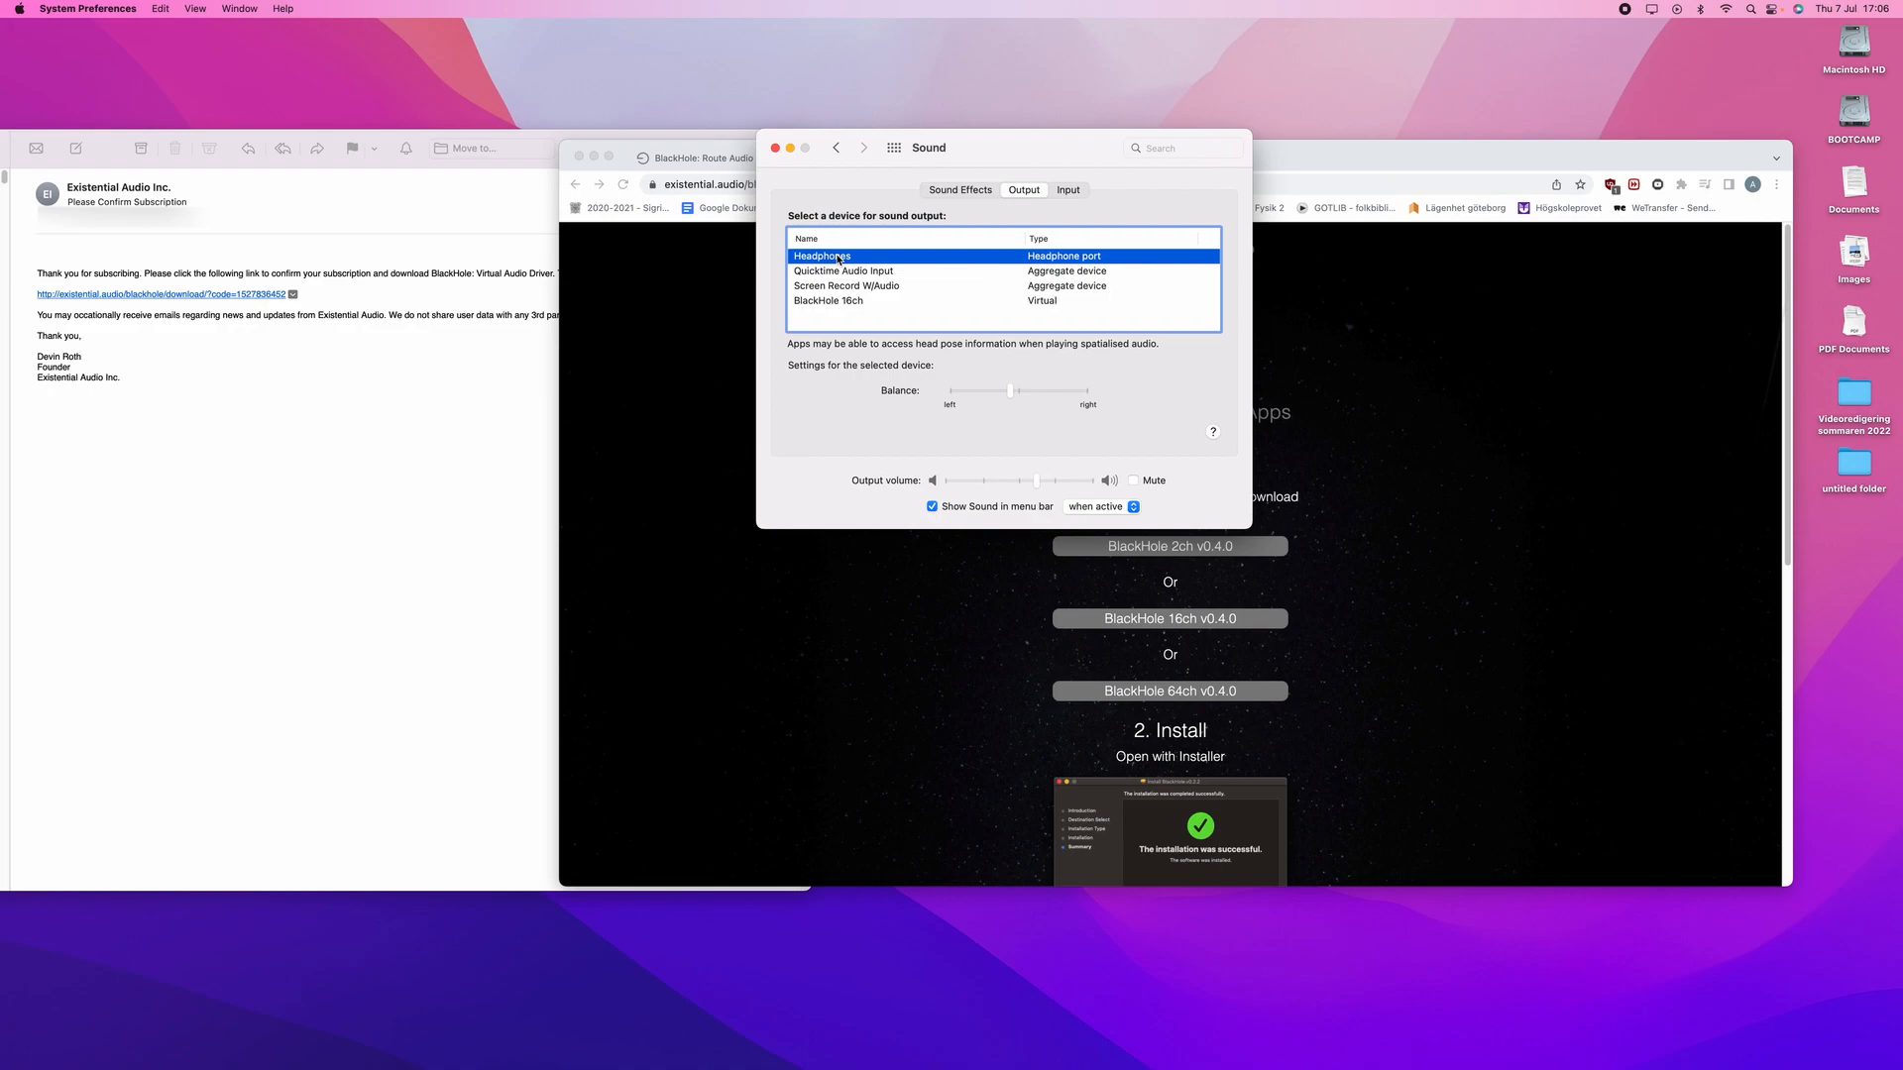
mouse_move(837, 289)
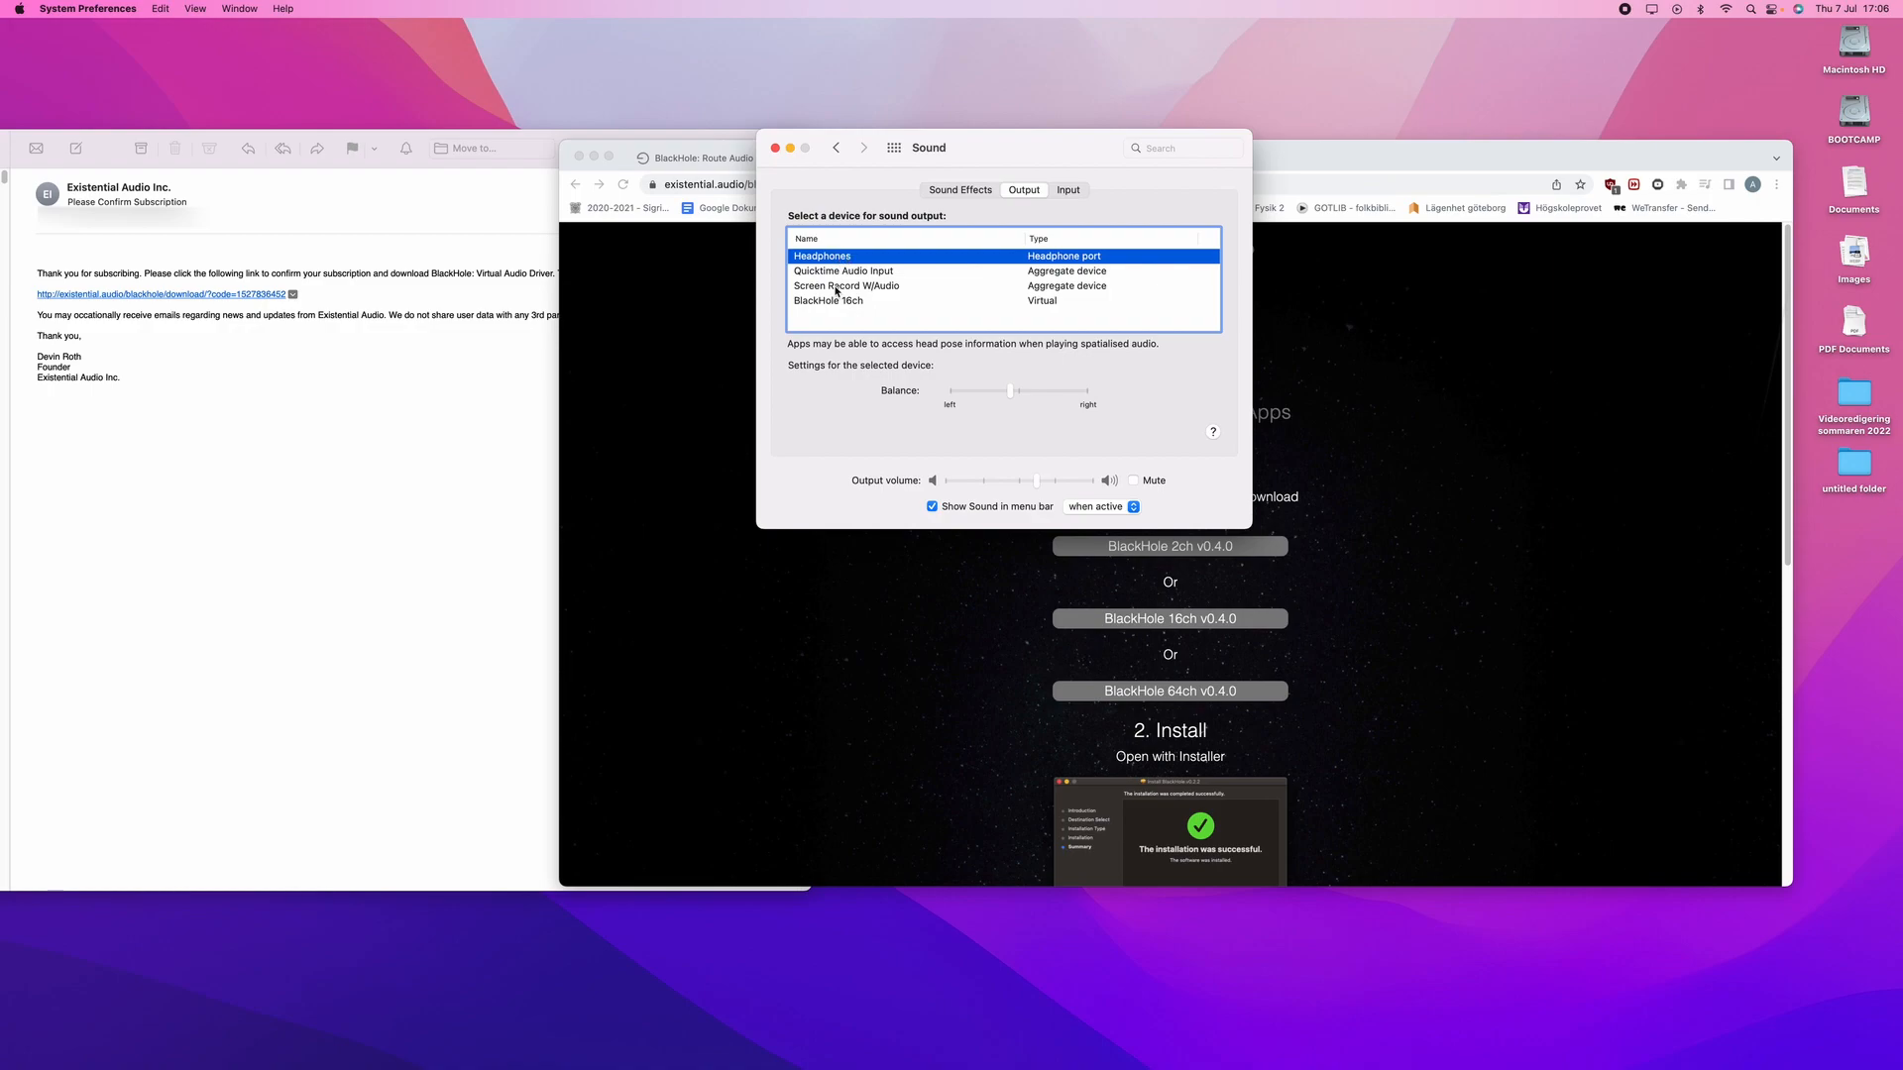
mouse_move(906, 287)
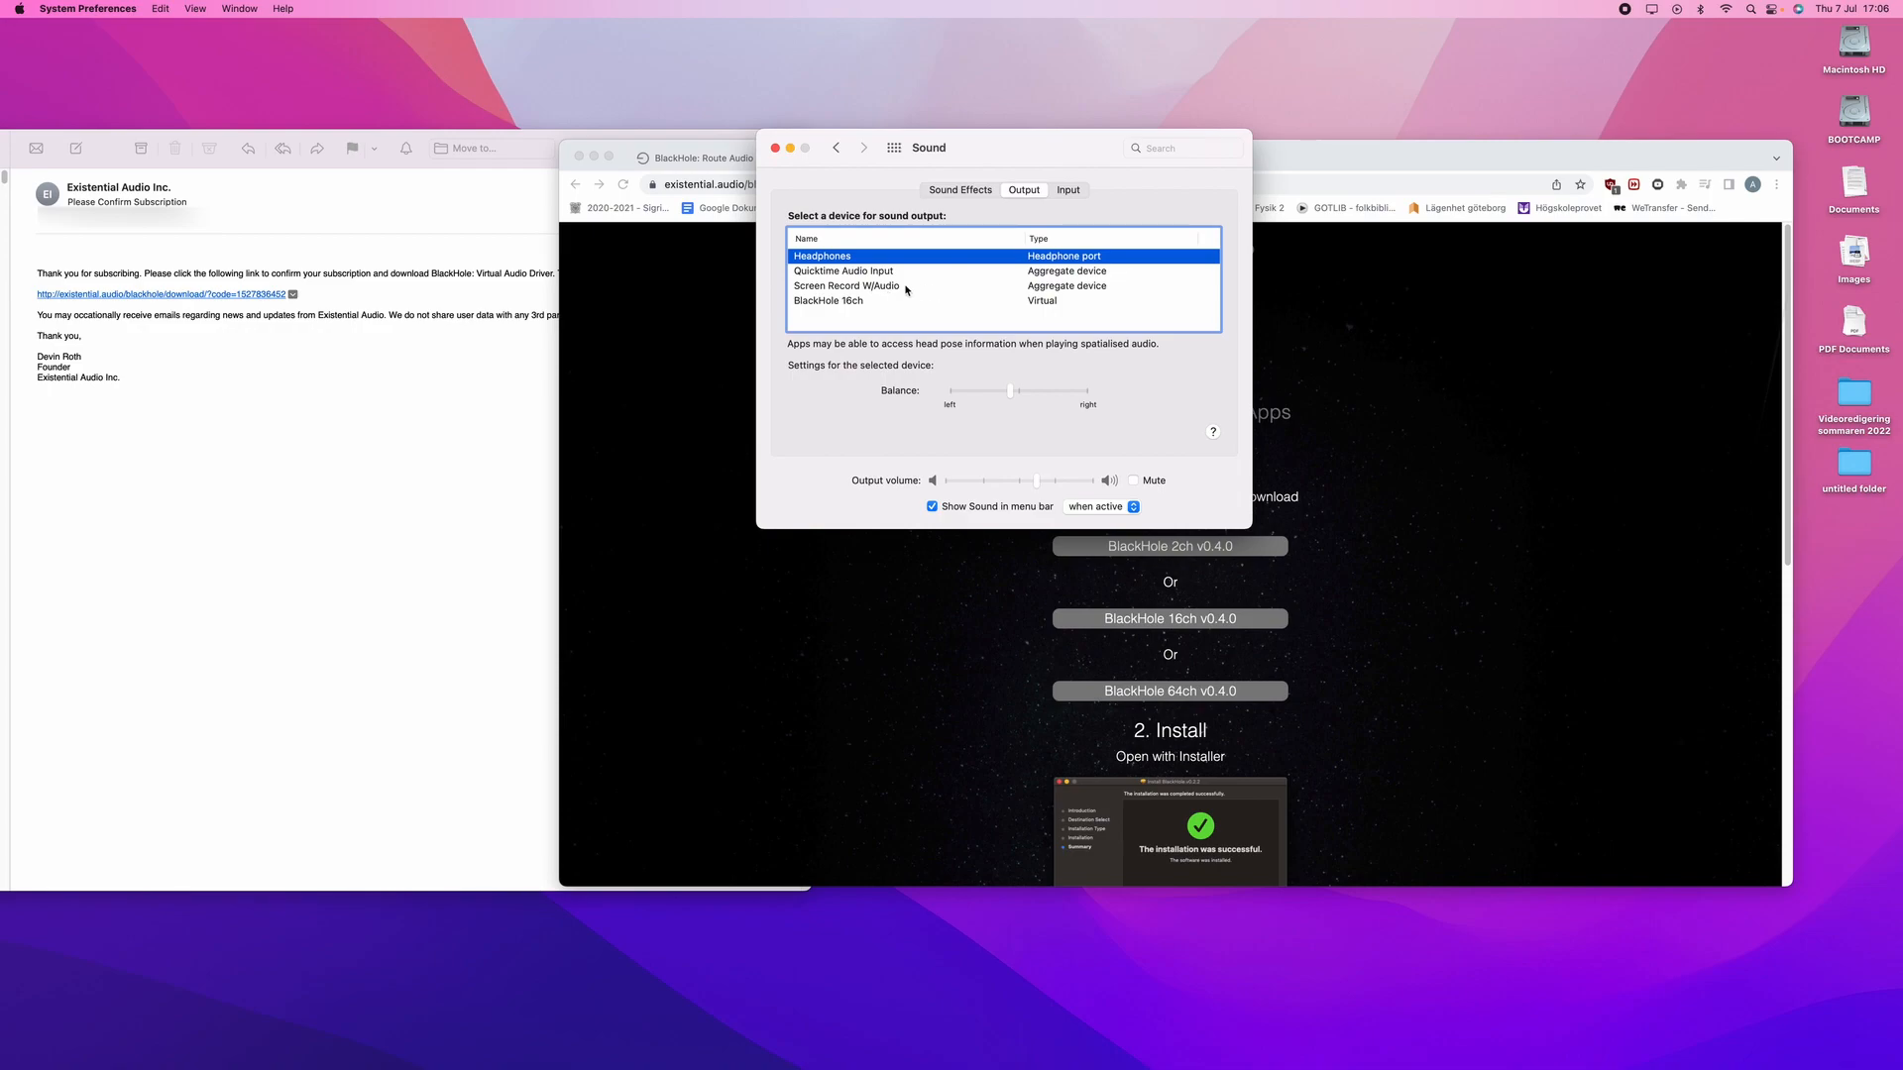
left_click(846, 286)
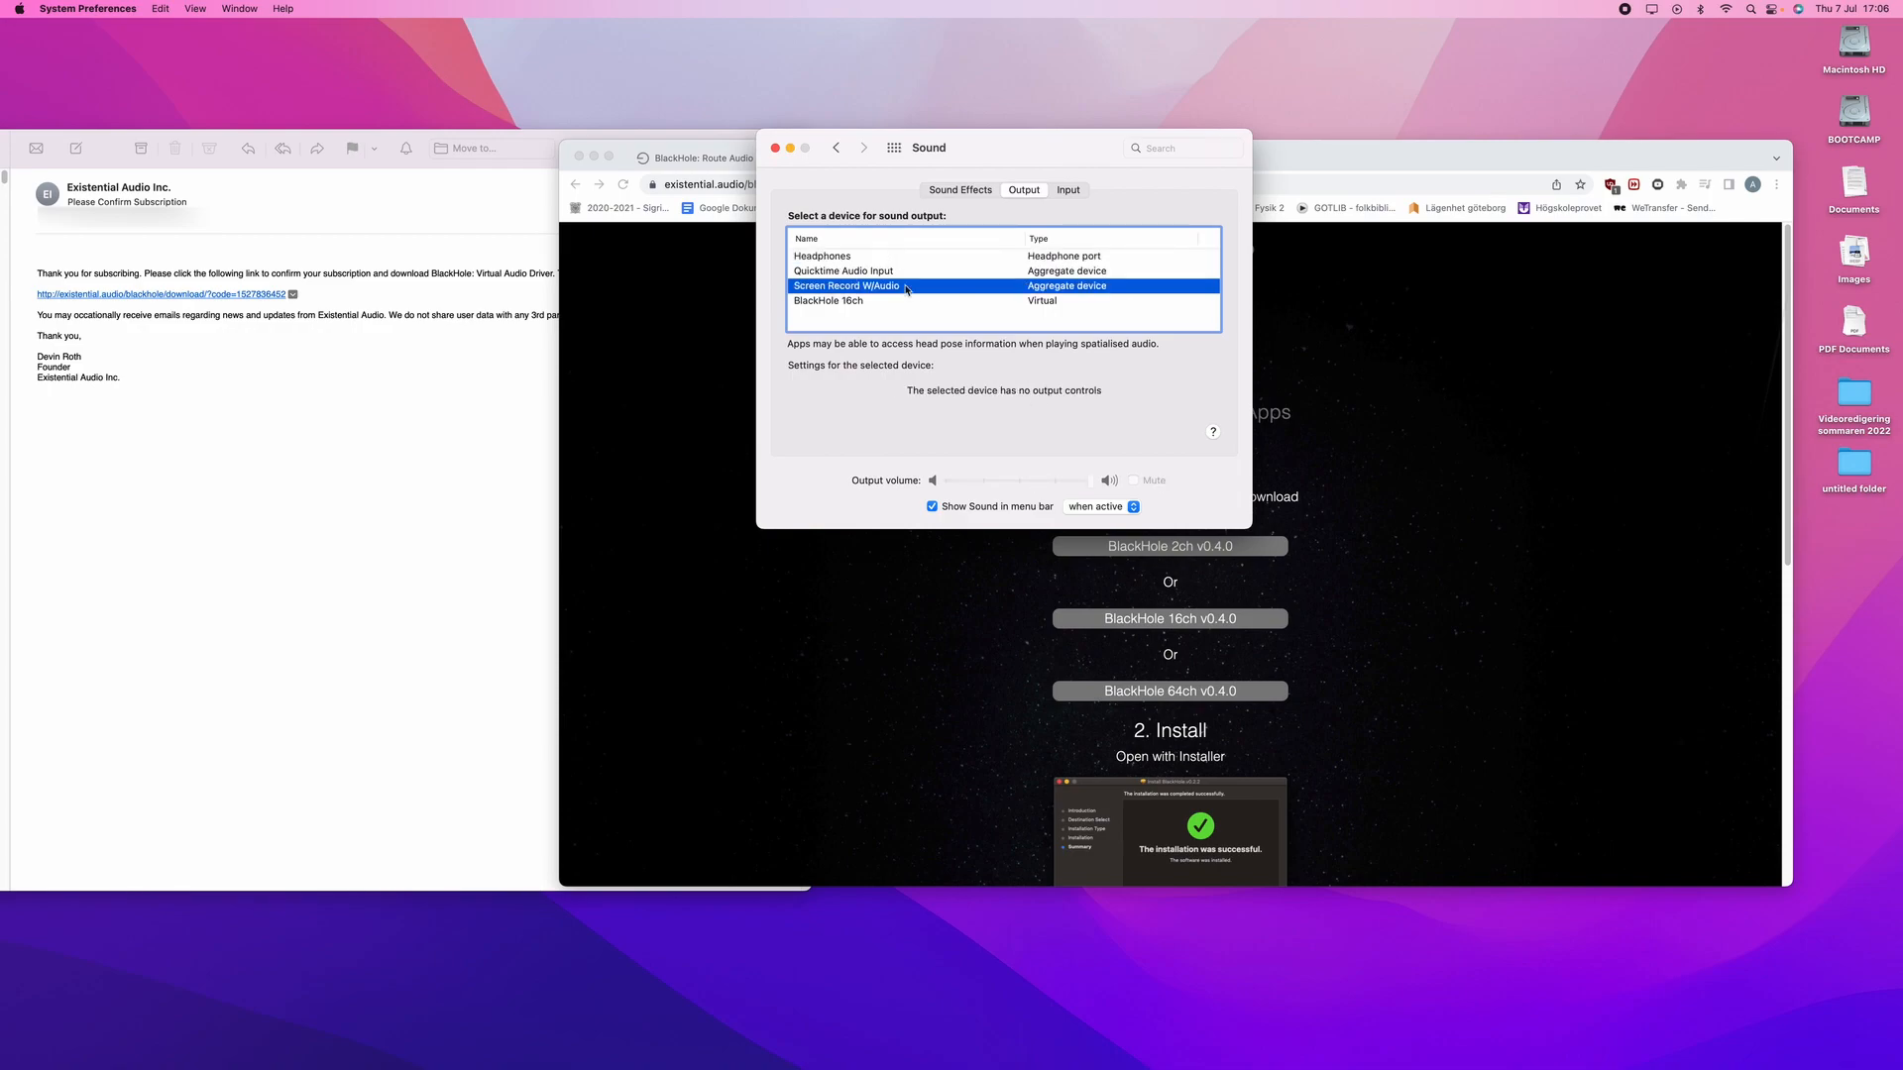
mouse_move(1453, 127)
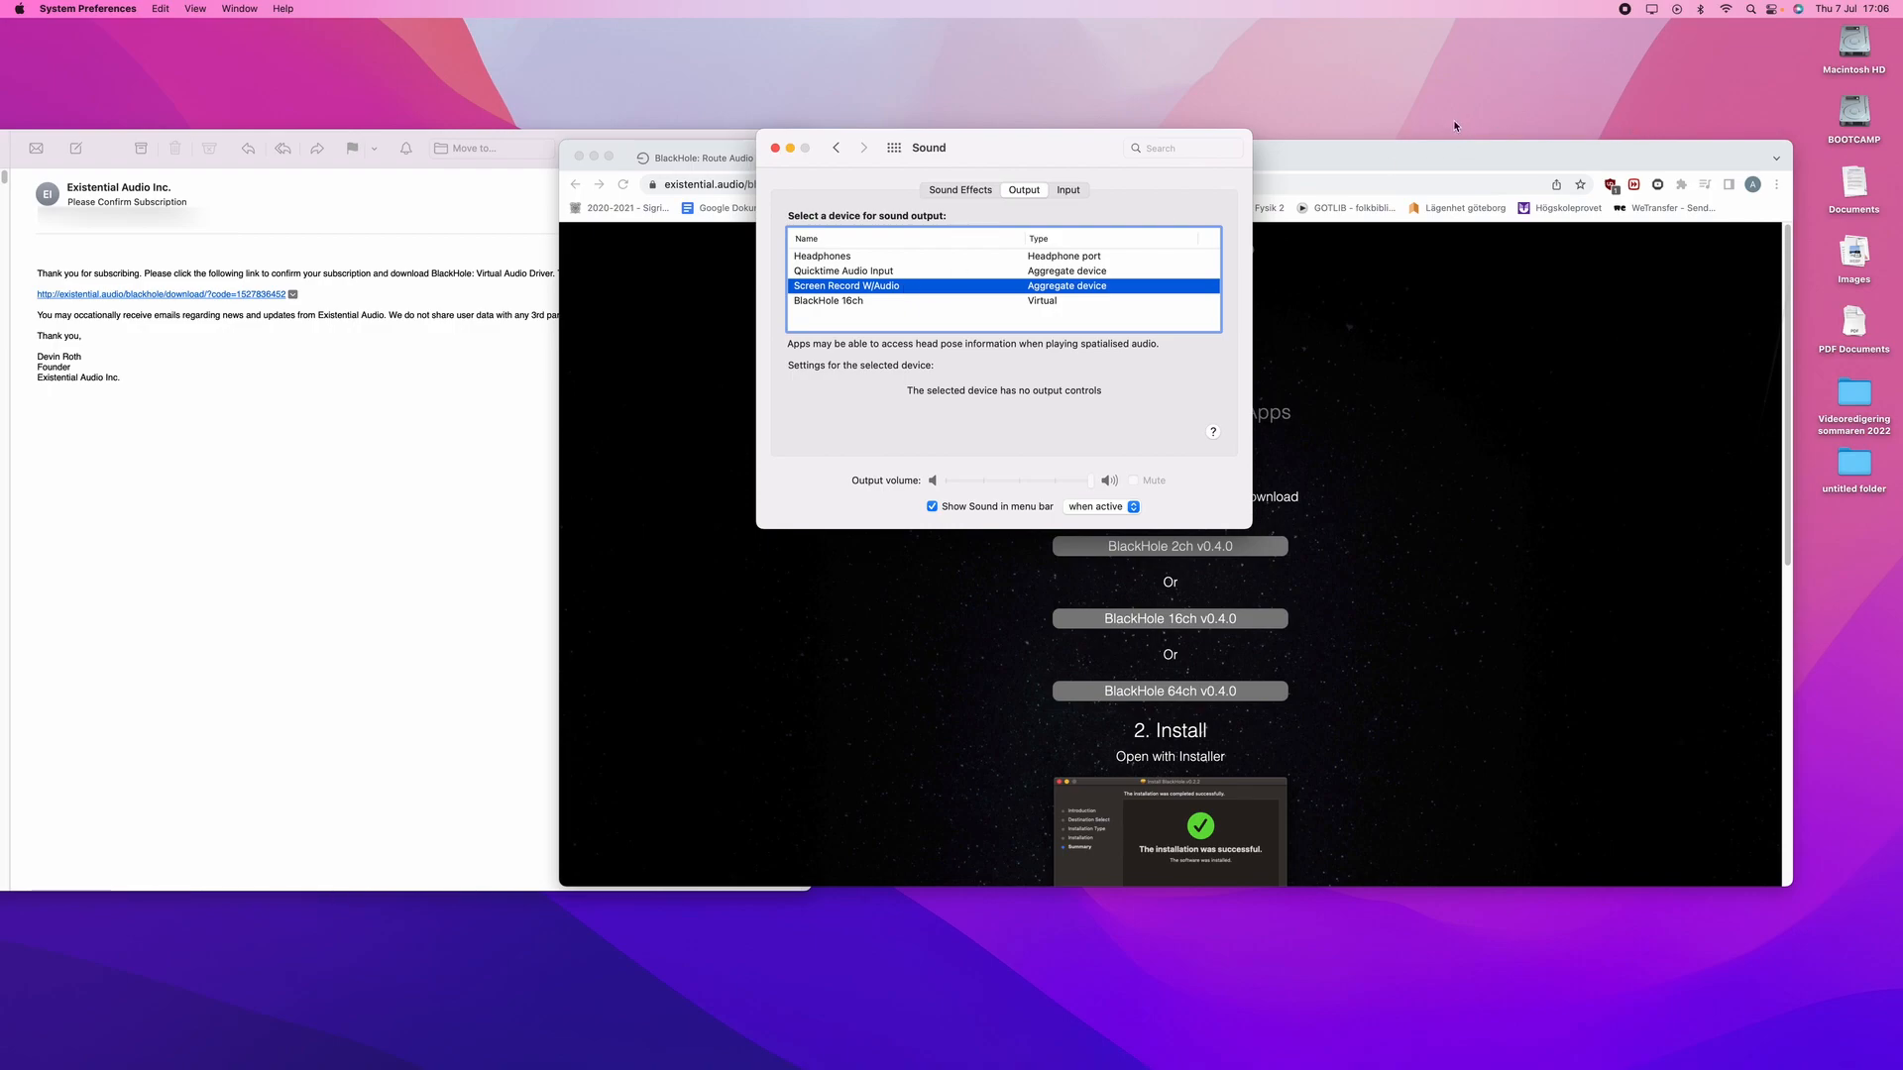
mouse_move(1028, 151)
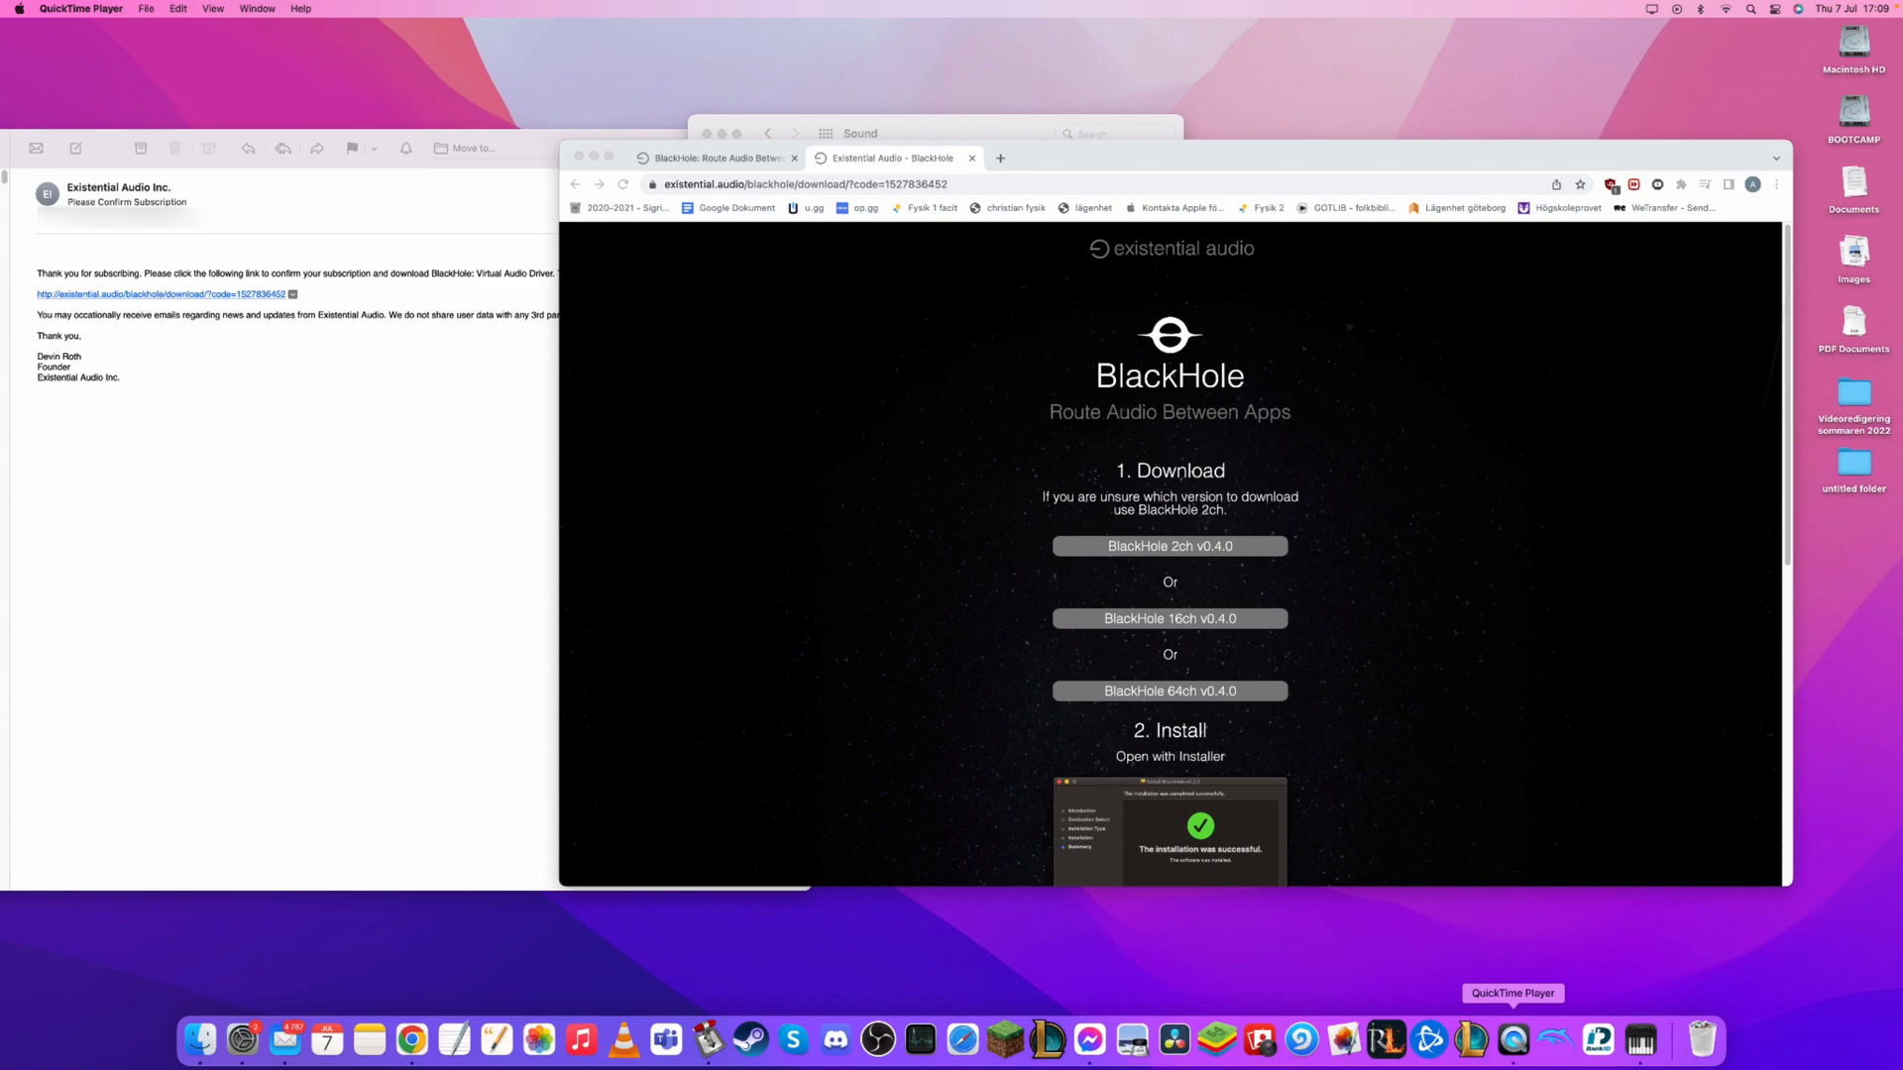
Start a new screen recording from QuickTime Player's Dock menu
right_click(1510, 1041)
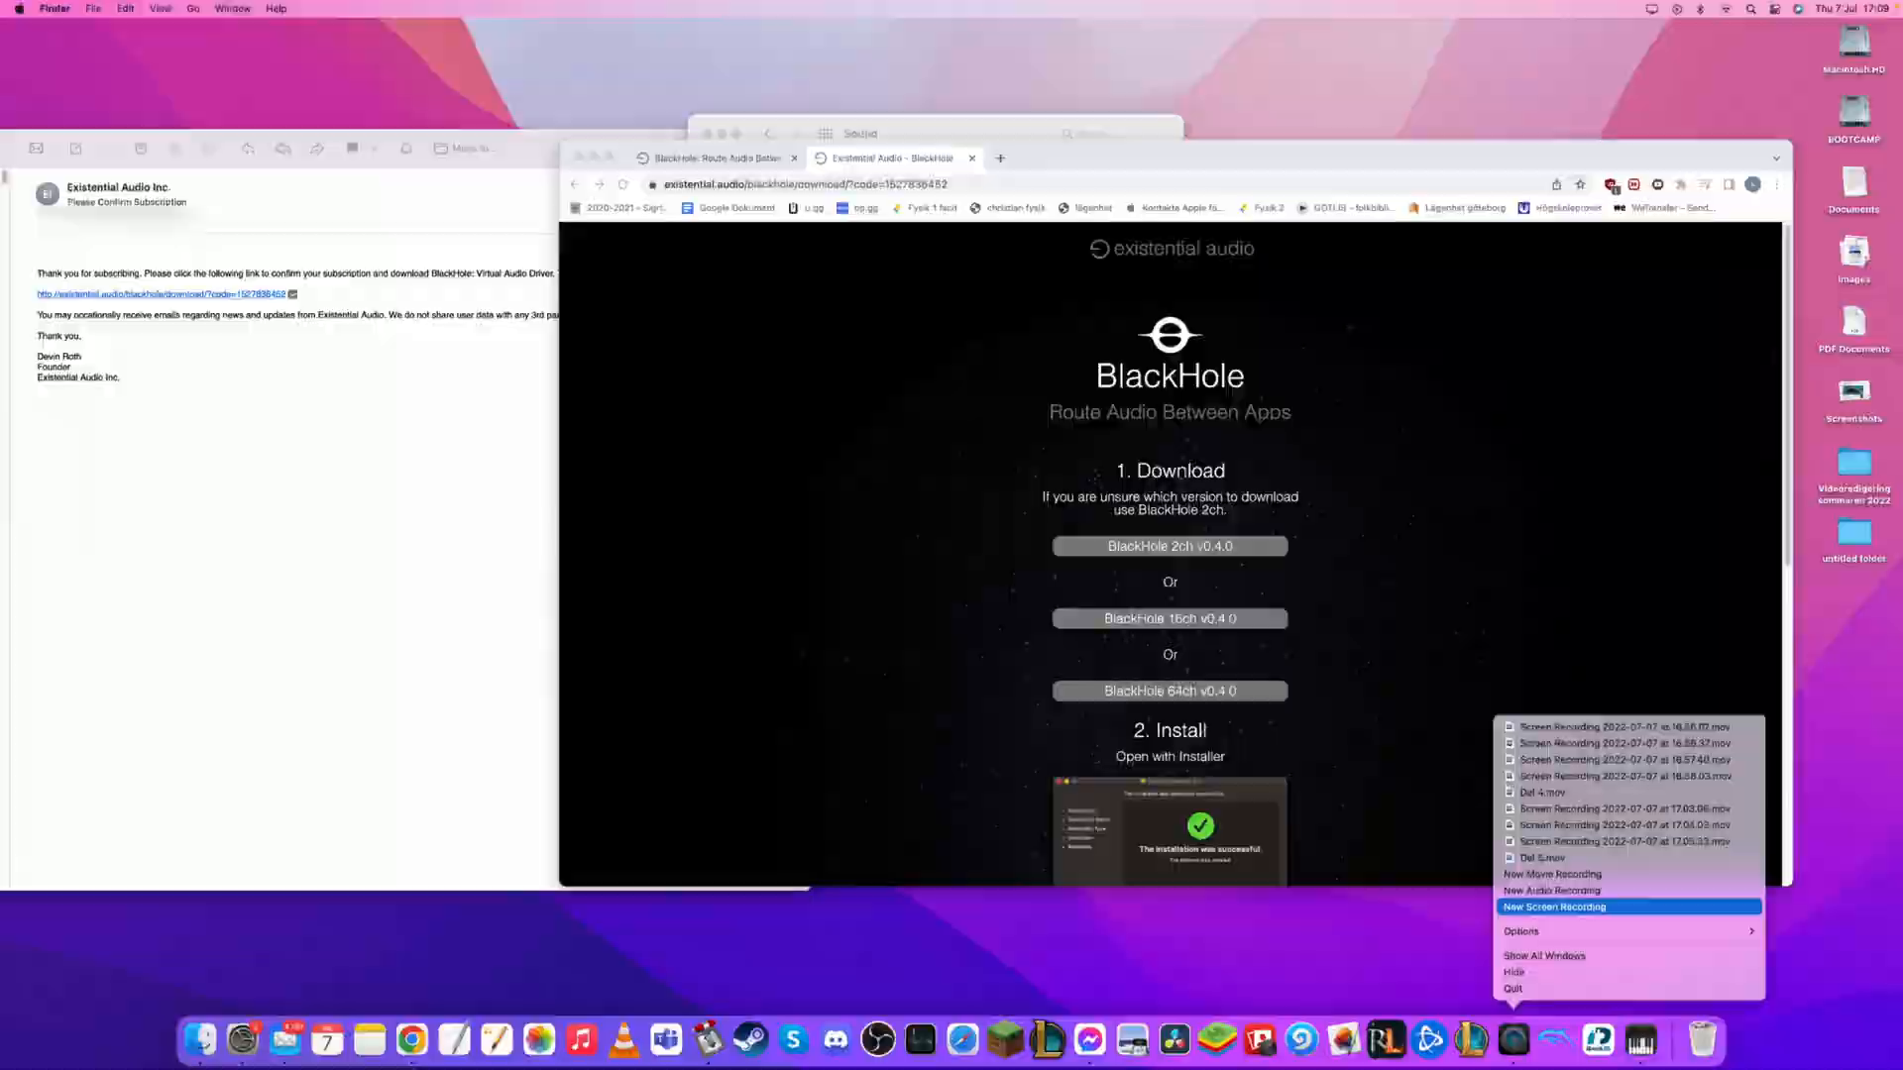
left_click(1554, 906)
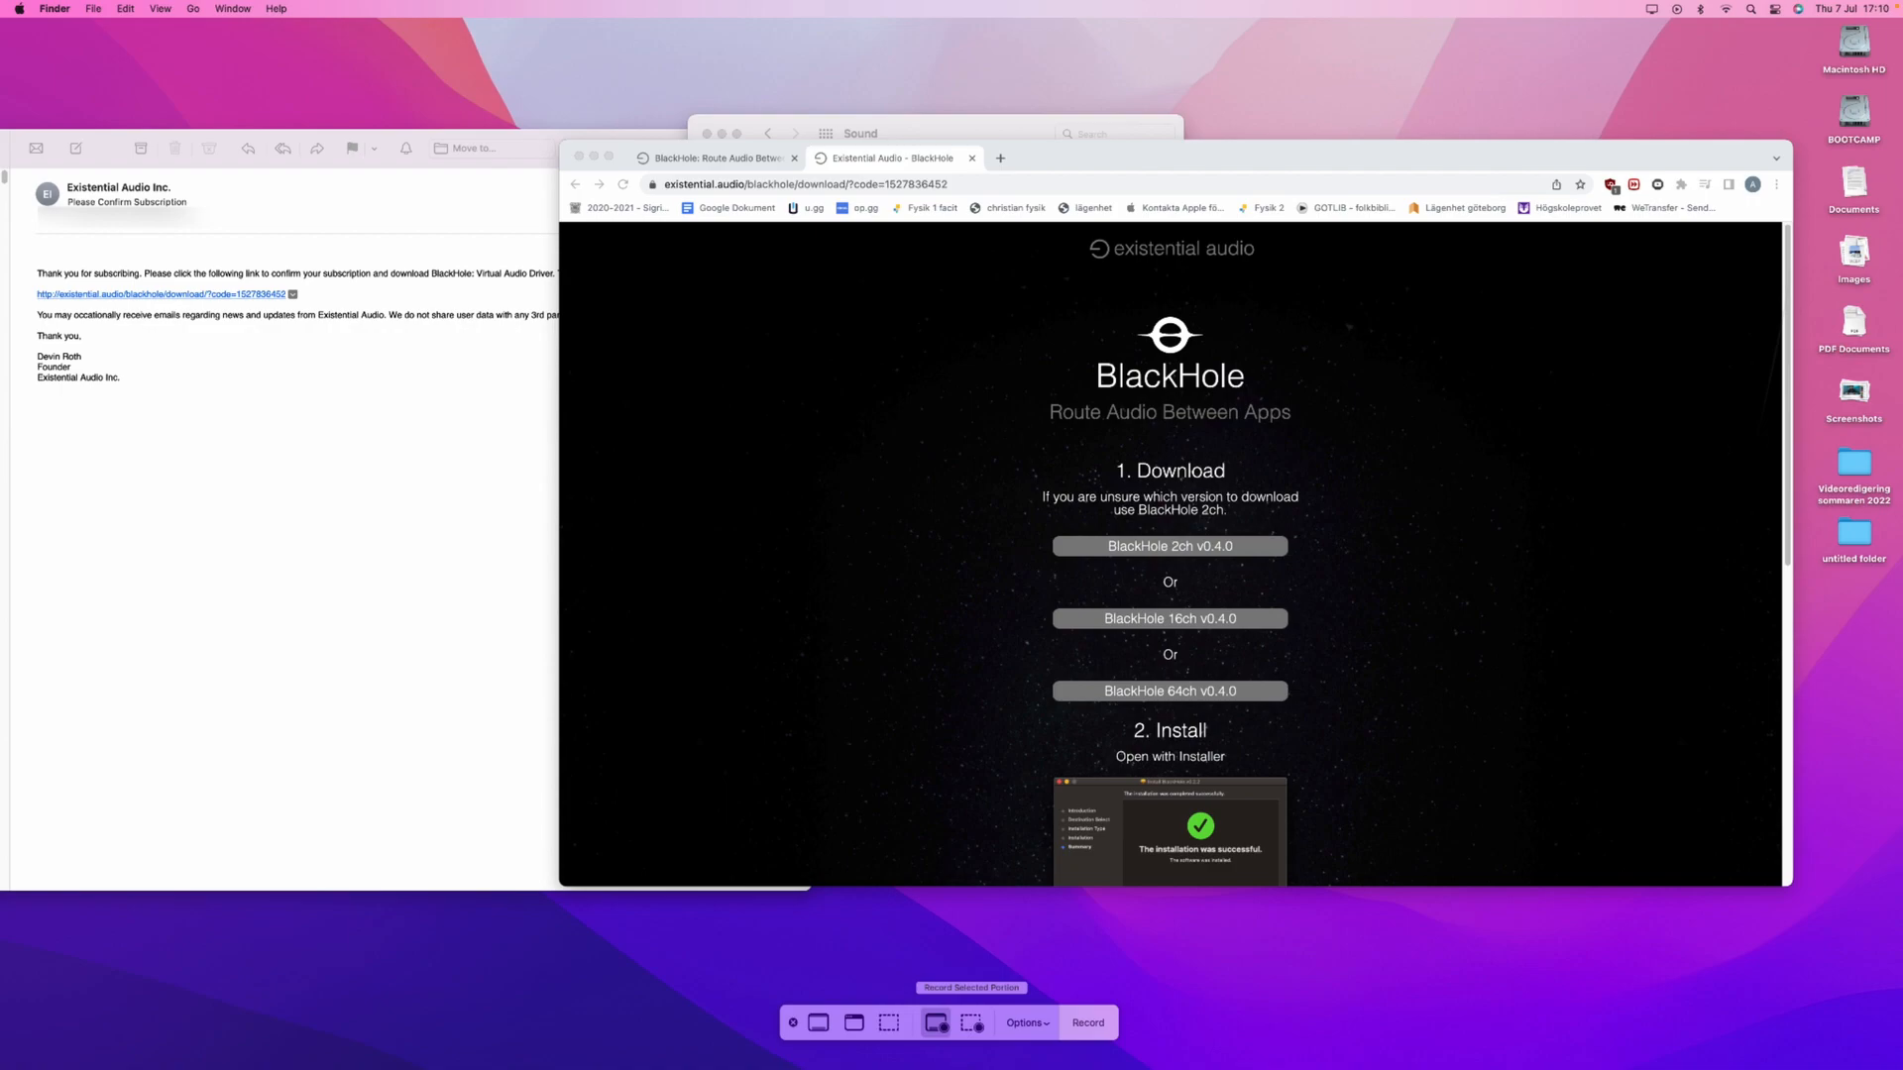
Show the recording options listing microphone sources including BlackHole 16ch
left_click(1024, 1023)
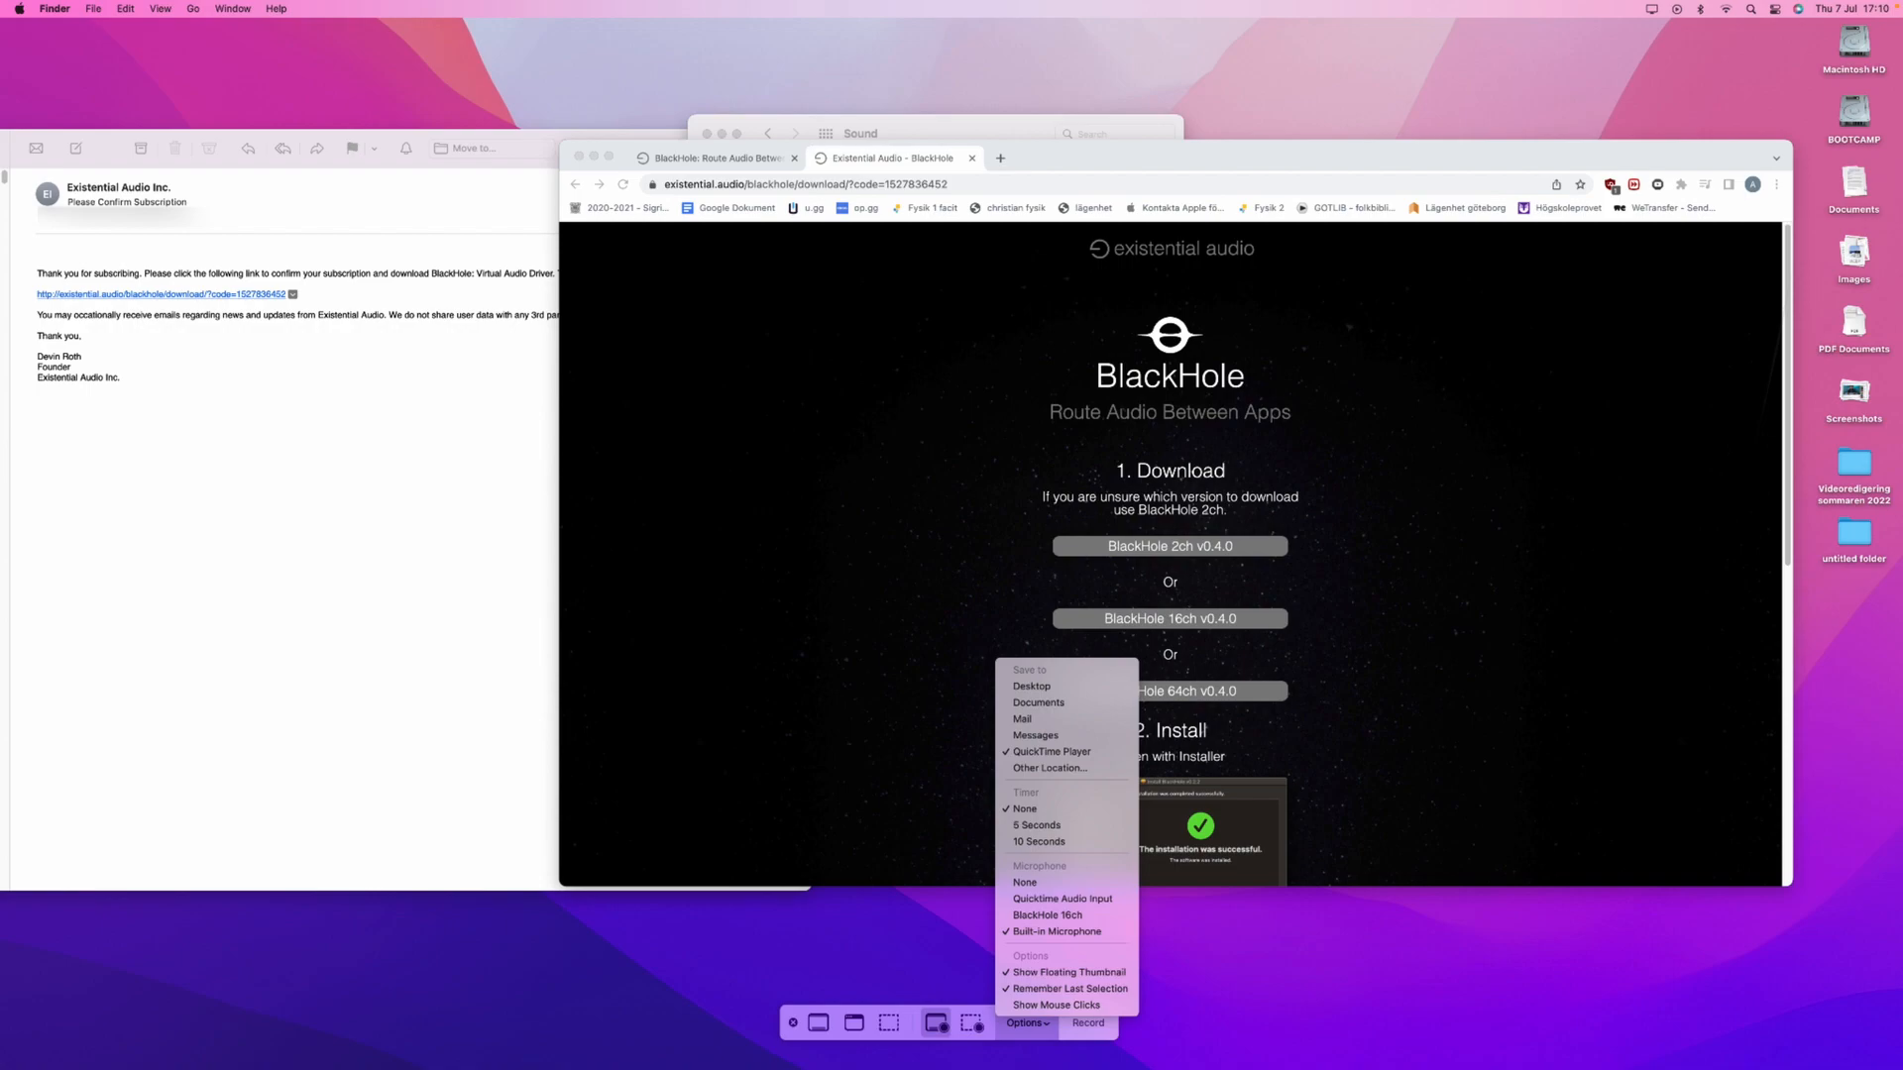
mouse_move(1062, 898)
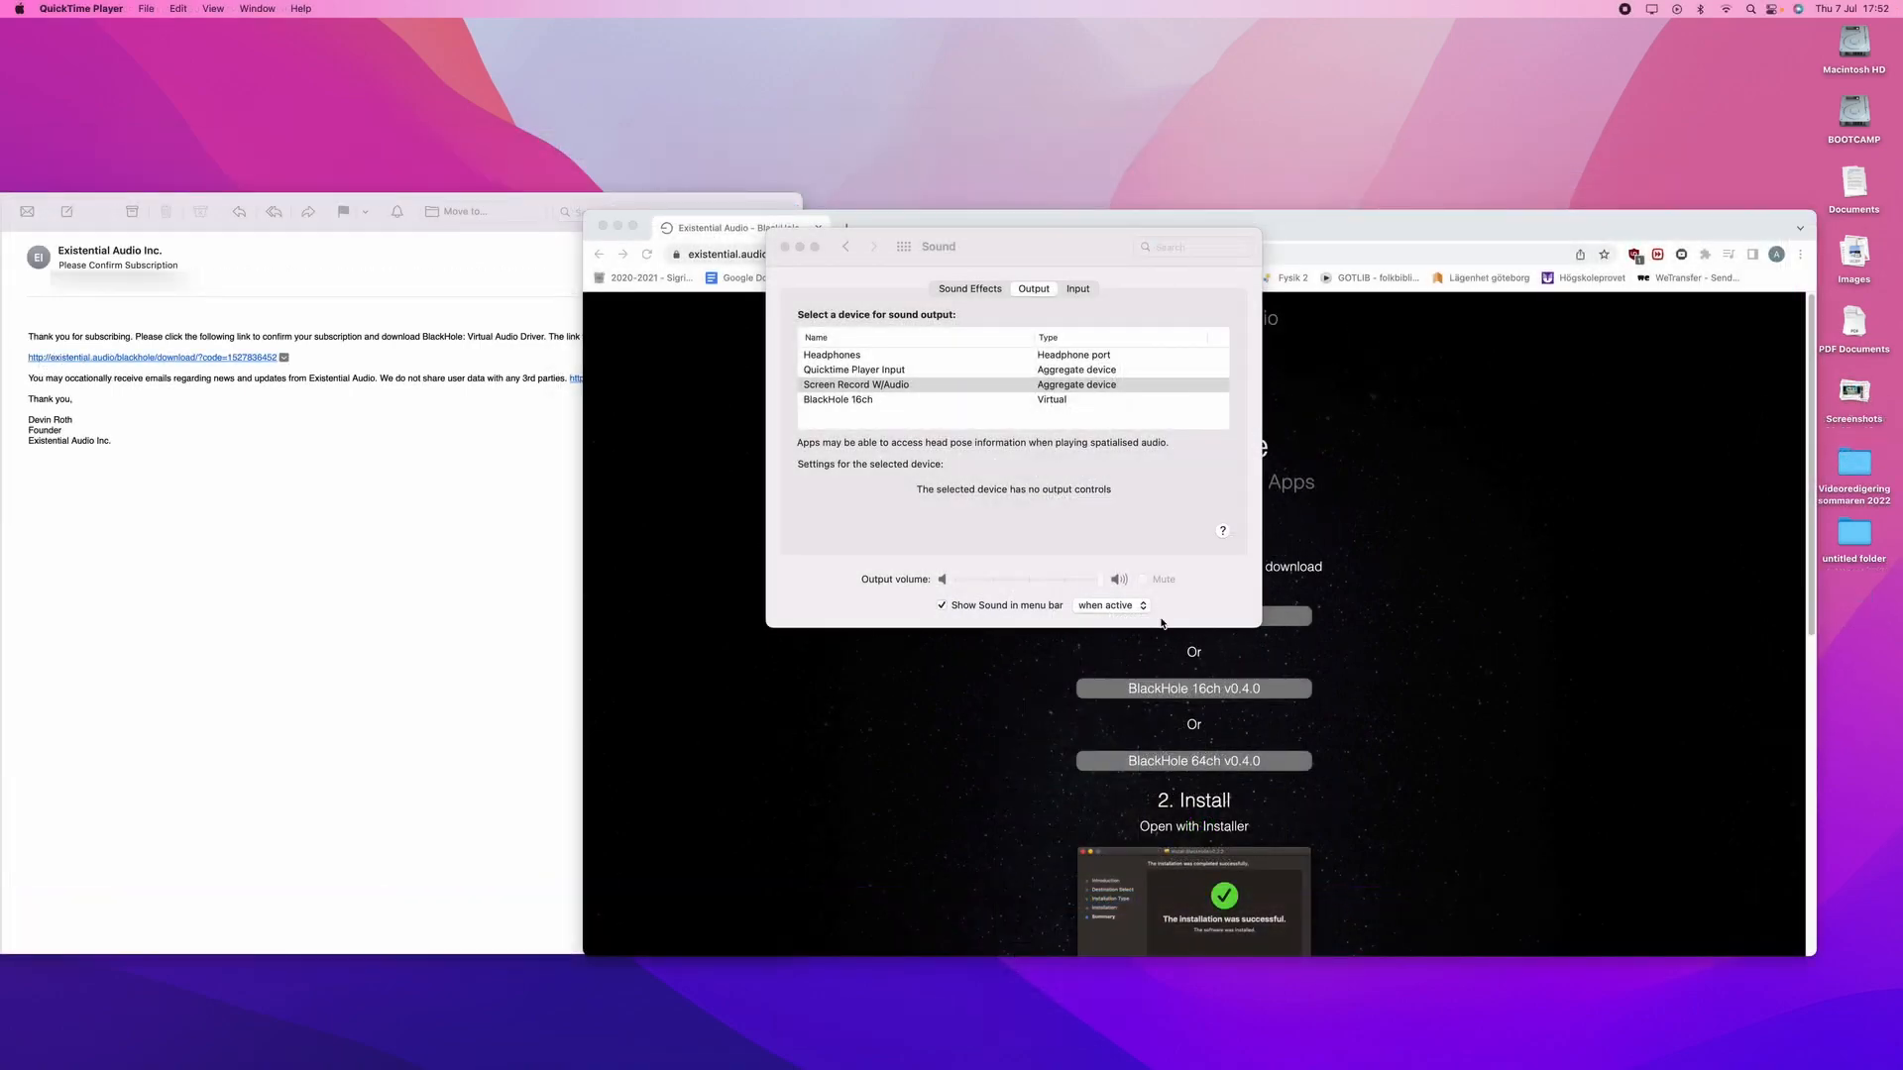
Bring the Sound output pane forward, confirming Screen Record W/Audio is the output device
left_click(856, 384)
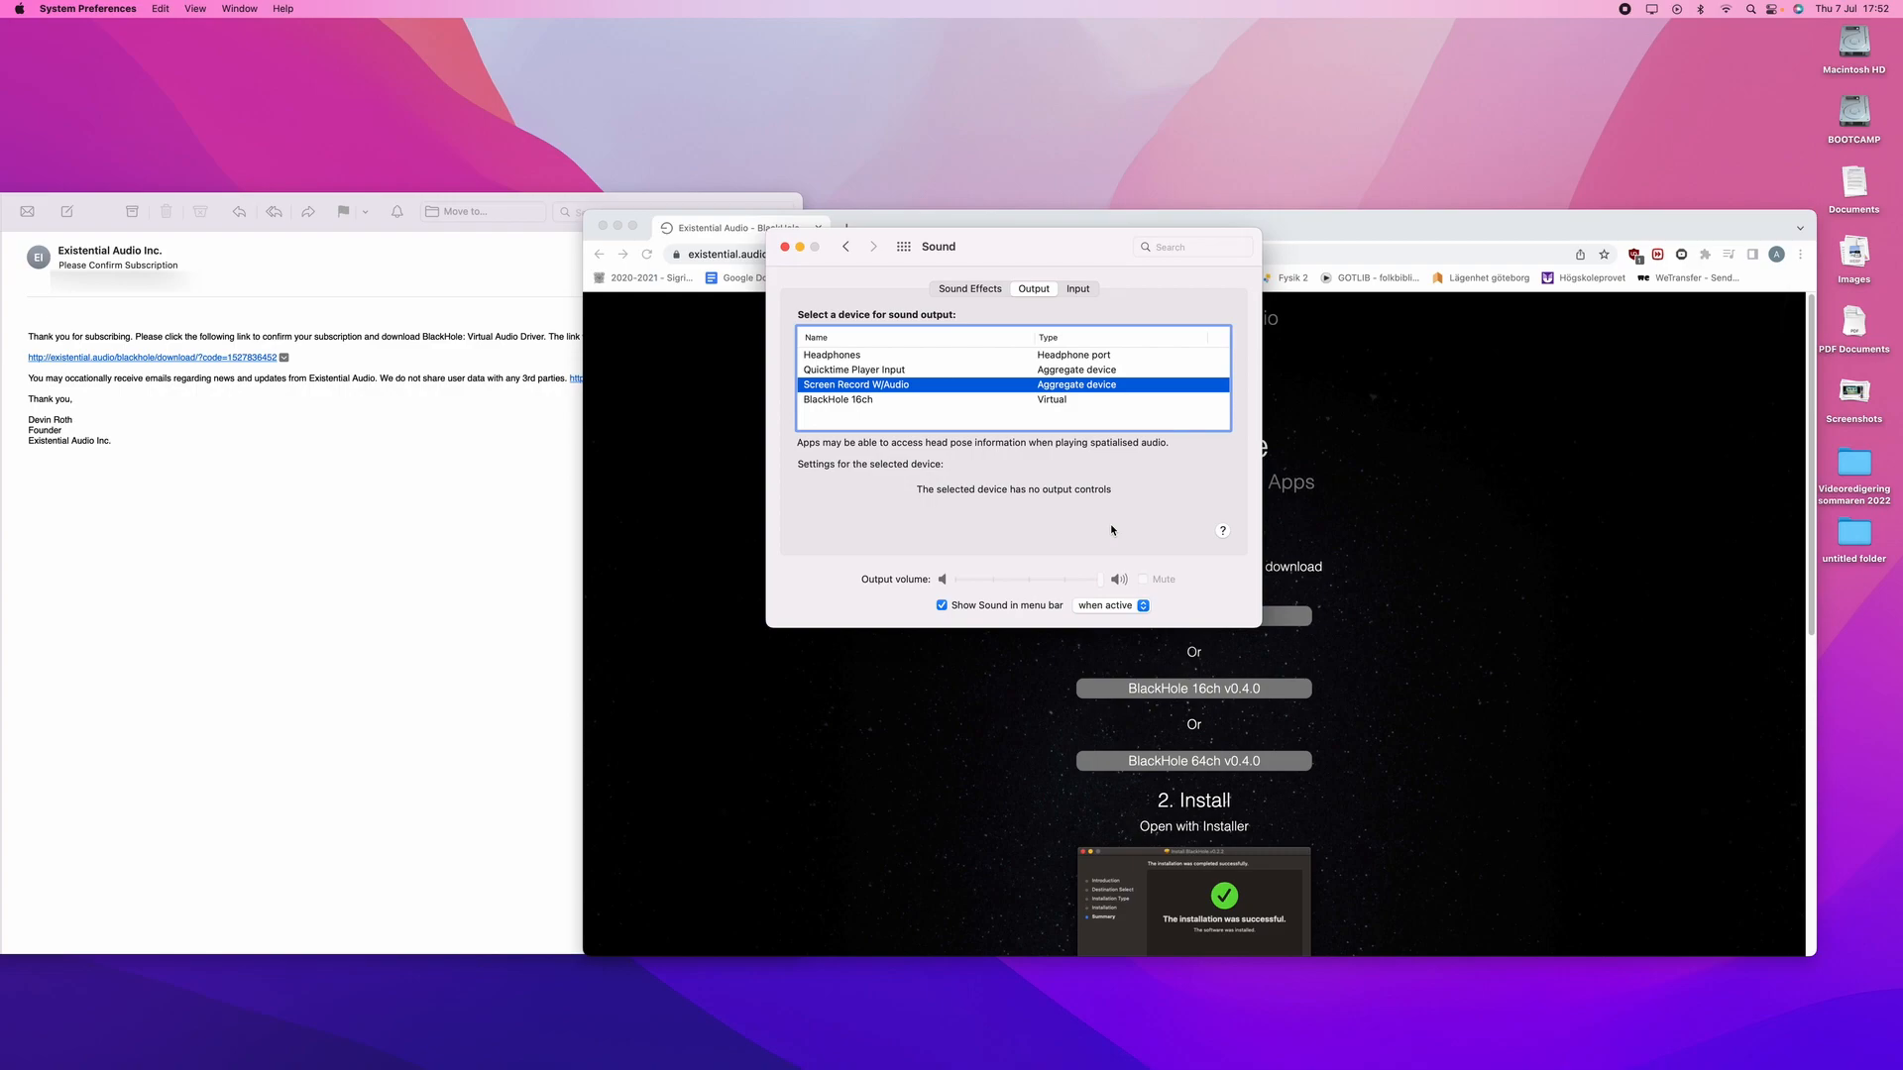
mouse_move(834, 366)
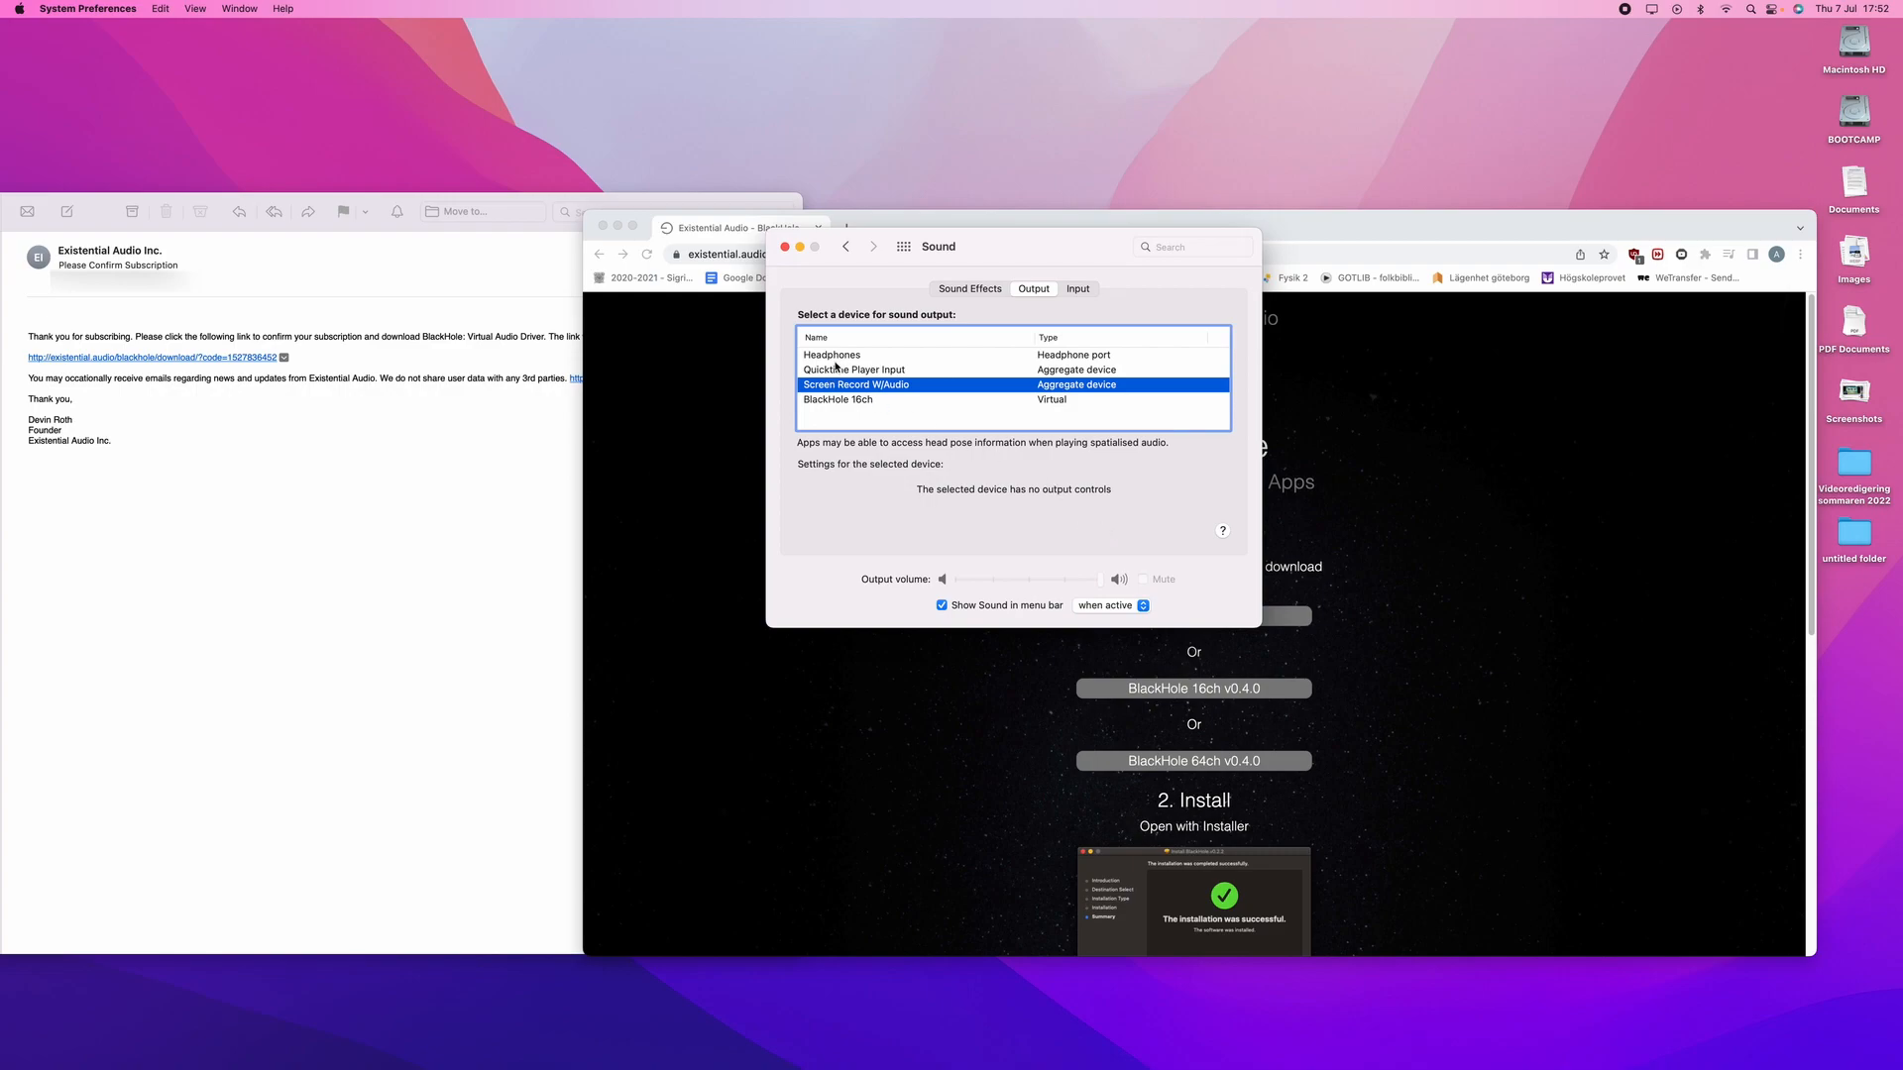
mouse_move(905, 361)
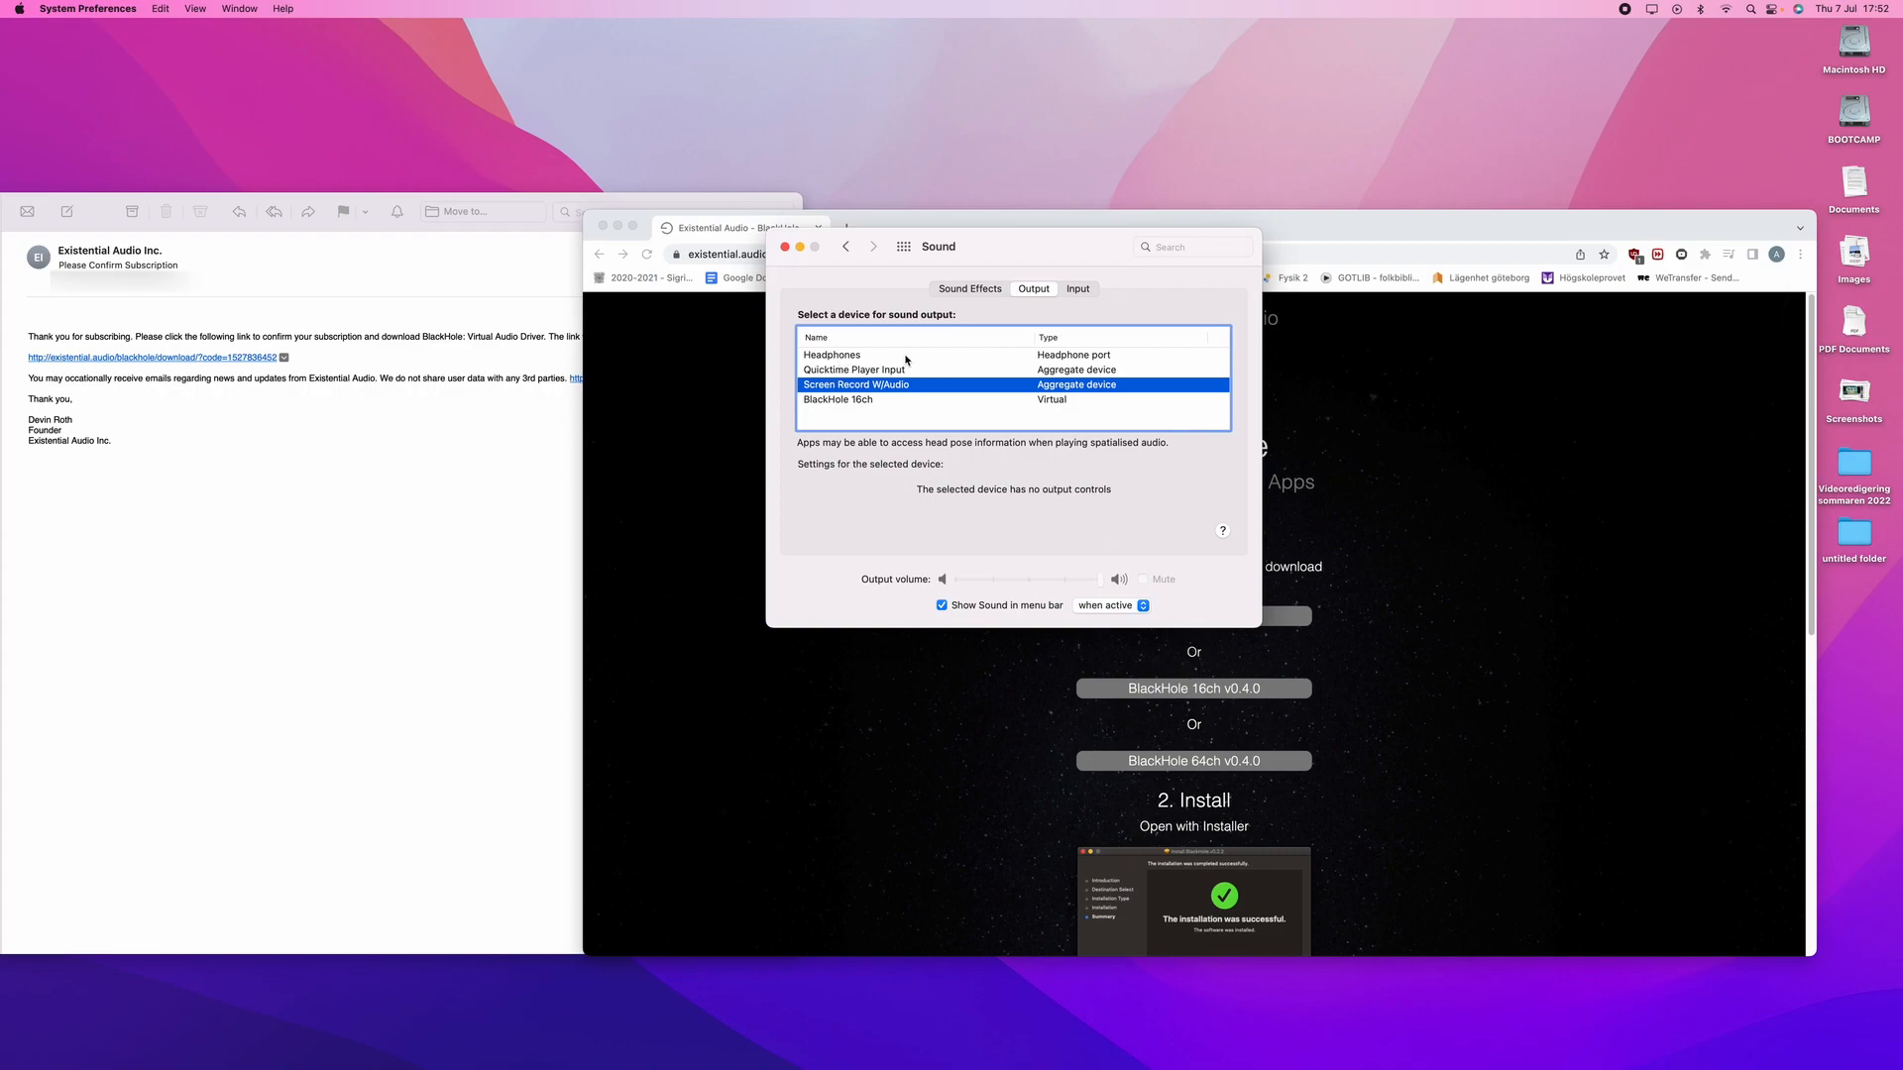